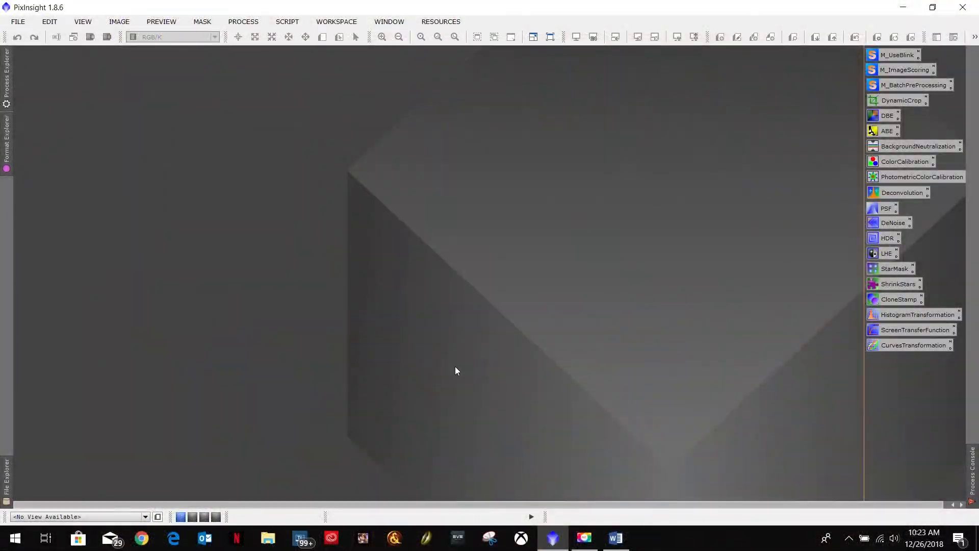
mouse_move(505, 359)
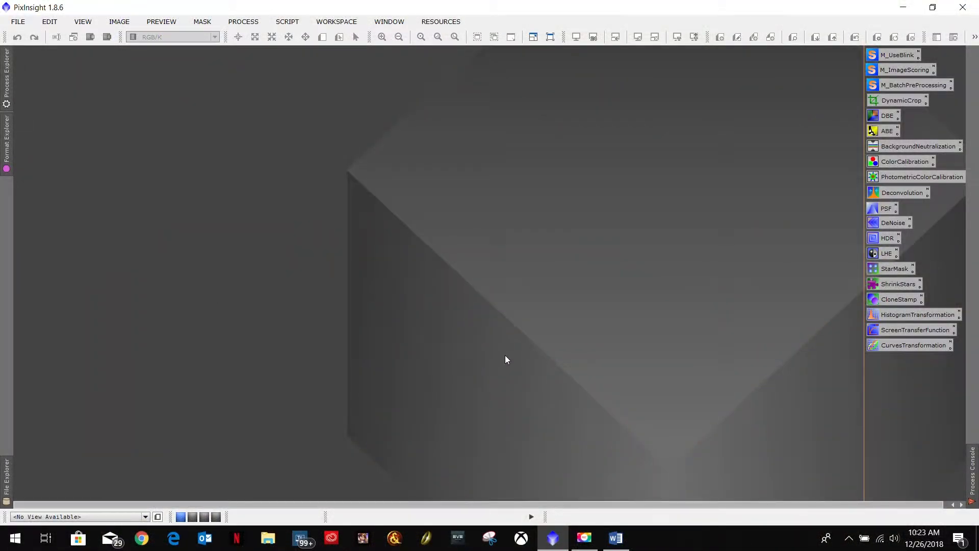
mouse_move(552, 335)
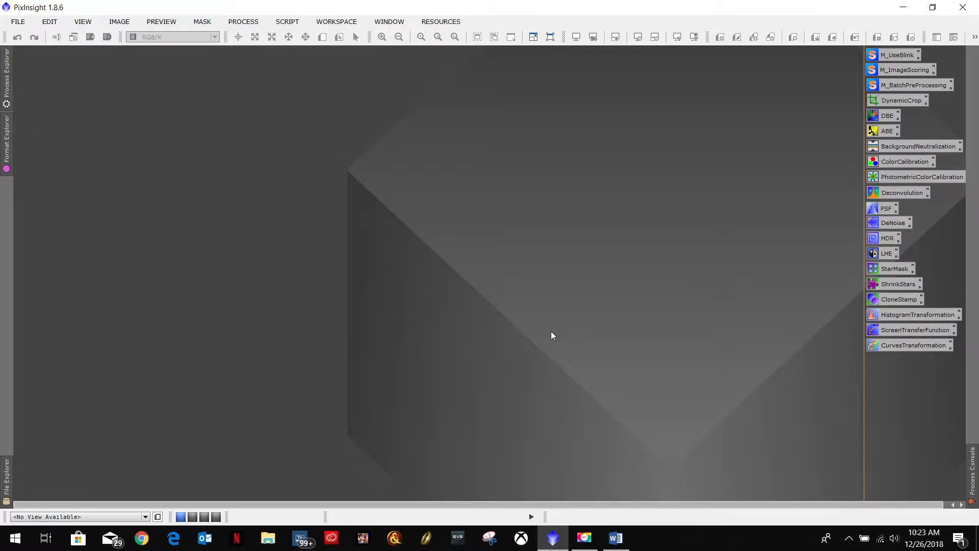
mouse_move(839, 117)
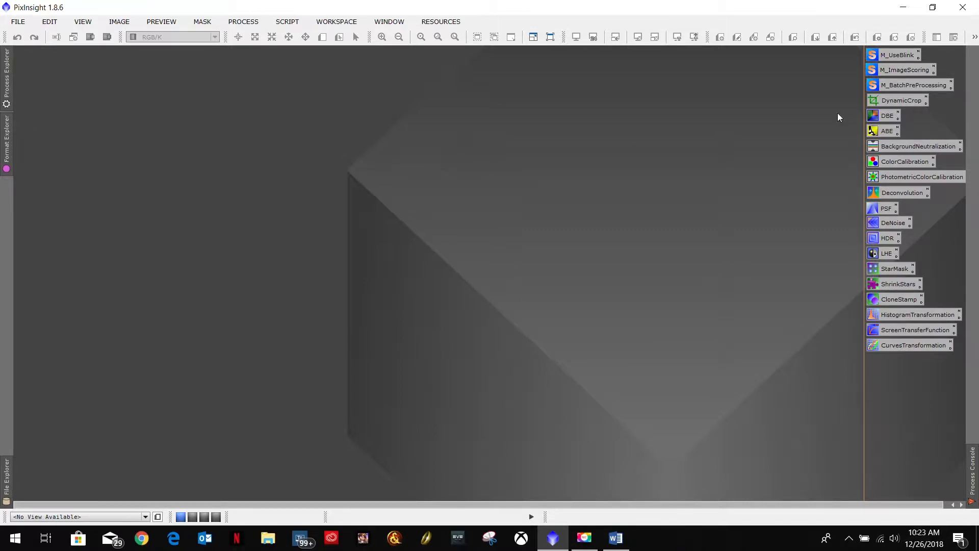
mouse_move(596, 433)
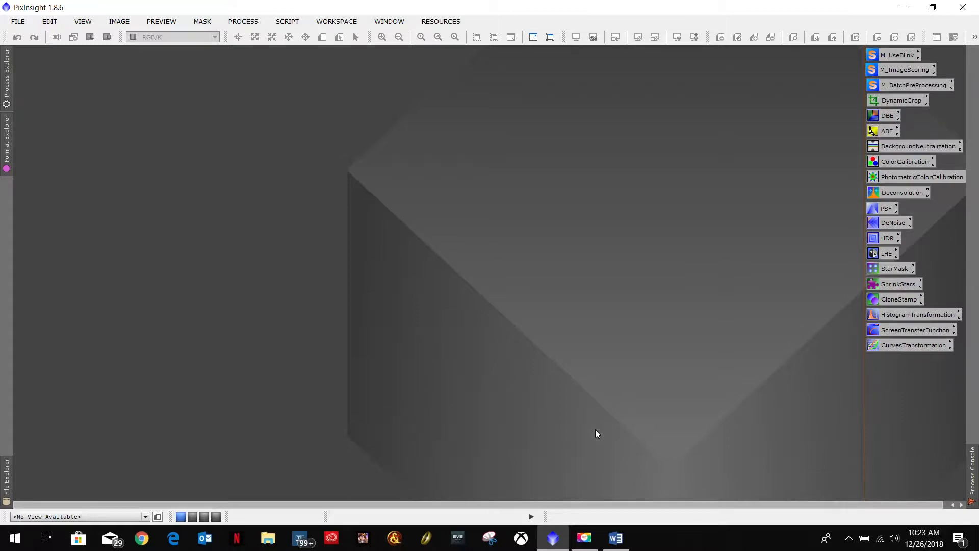
- Review the workflow notes on finding the reference image and the ref_ prefix
left_click(614, 538)
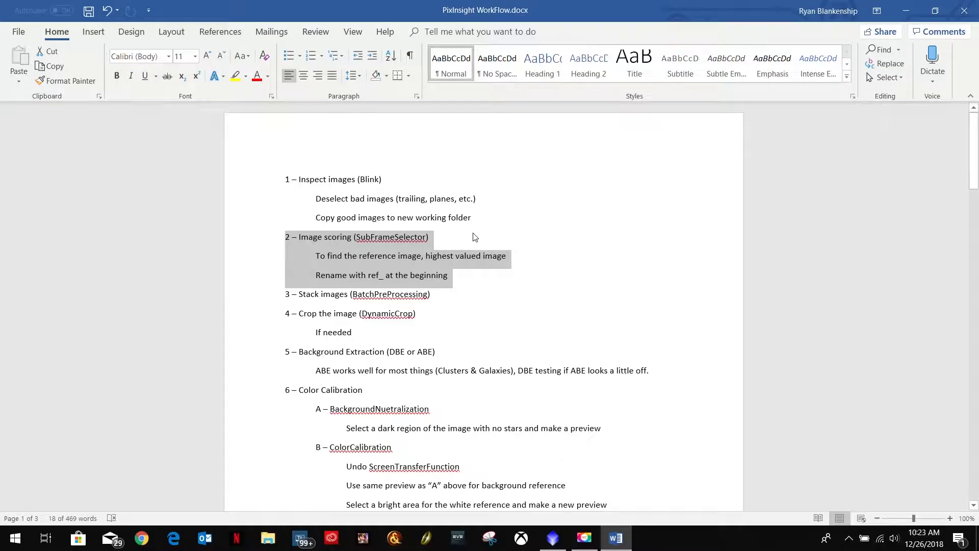
left_click(338, 236)
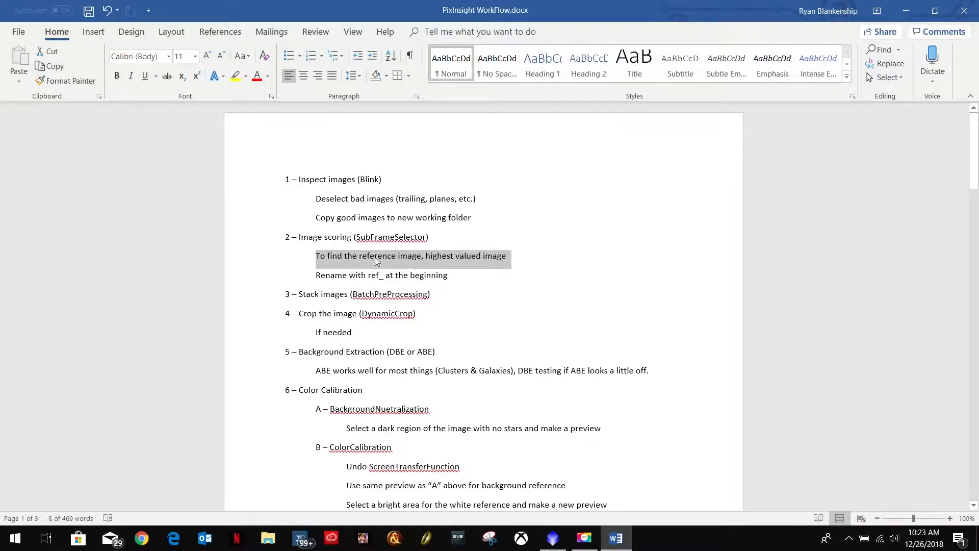
mouse_move(375, 276)
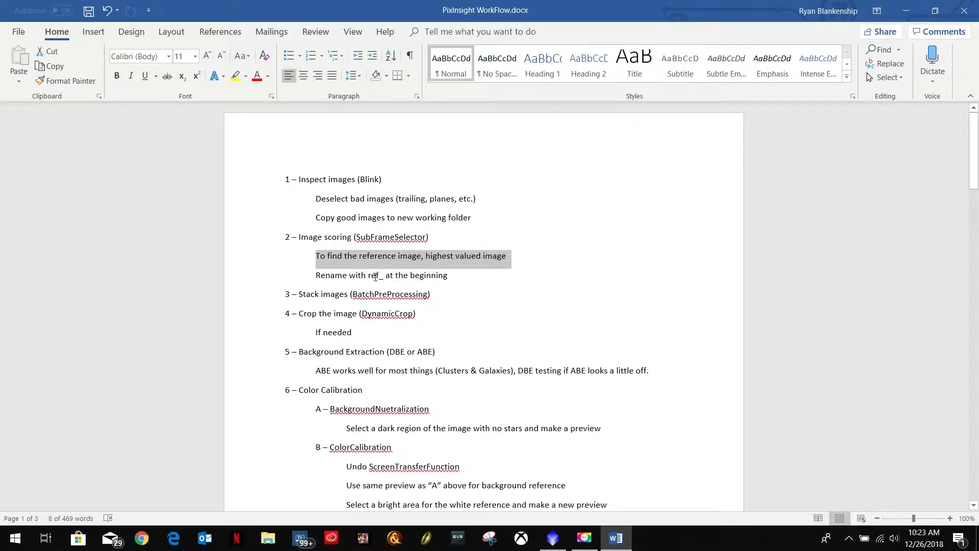
left_click(370, 275)
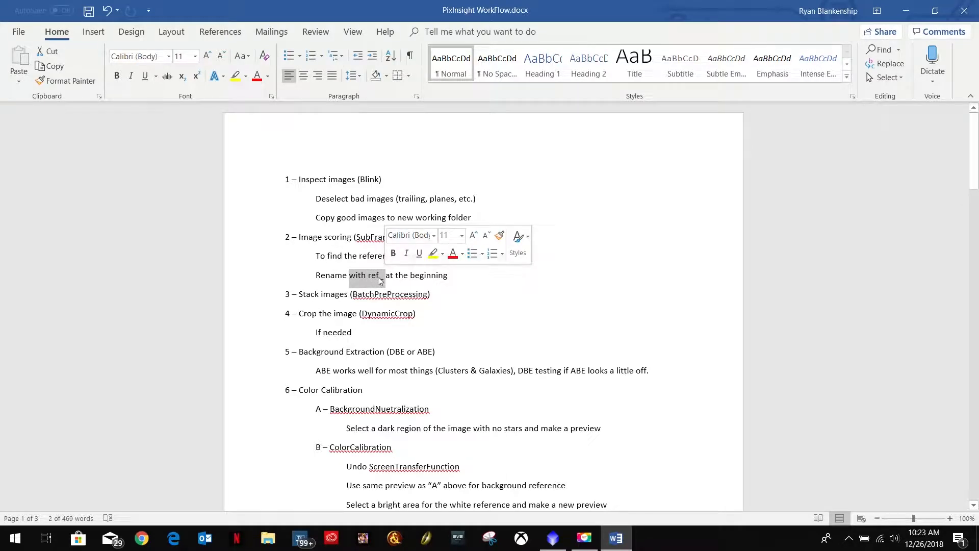
left_click(447, 274)
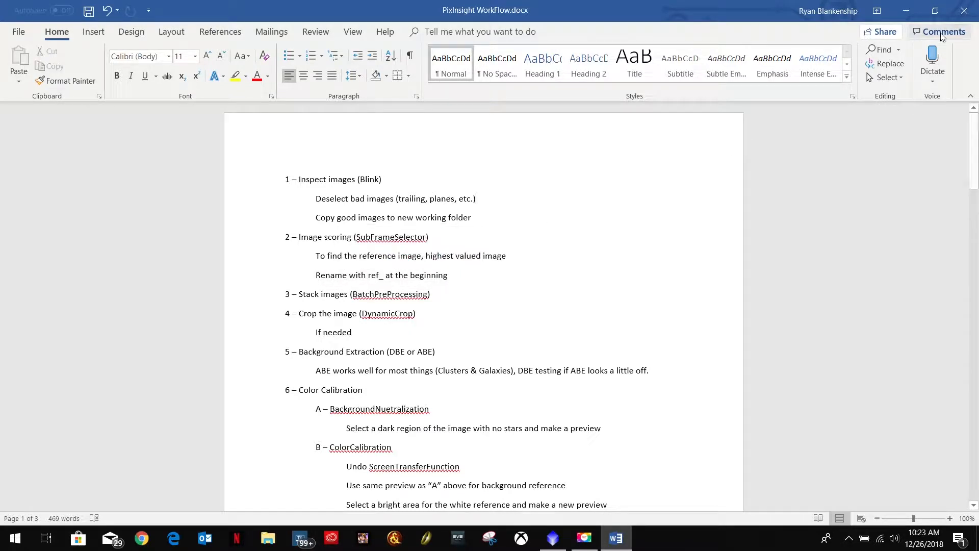
mouse_move(906, 11)
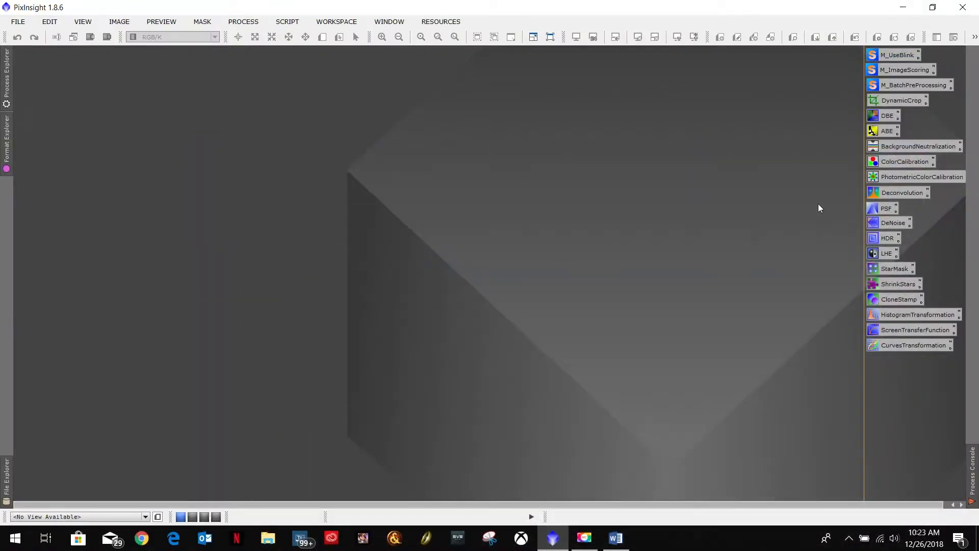
mouse_move(802, 155)
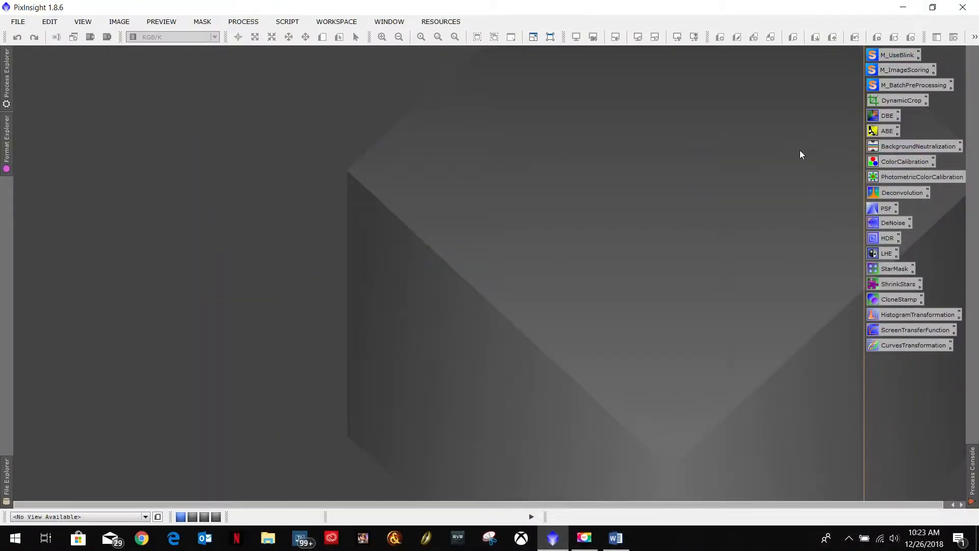
mouse_move(202, 148)
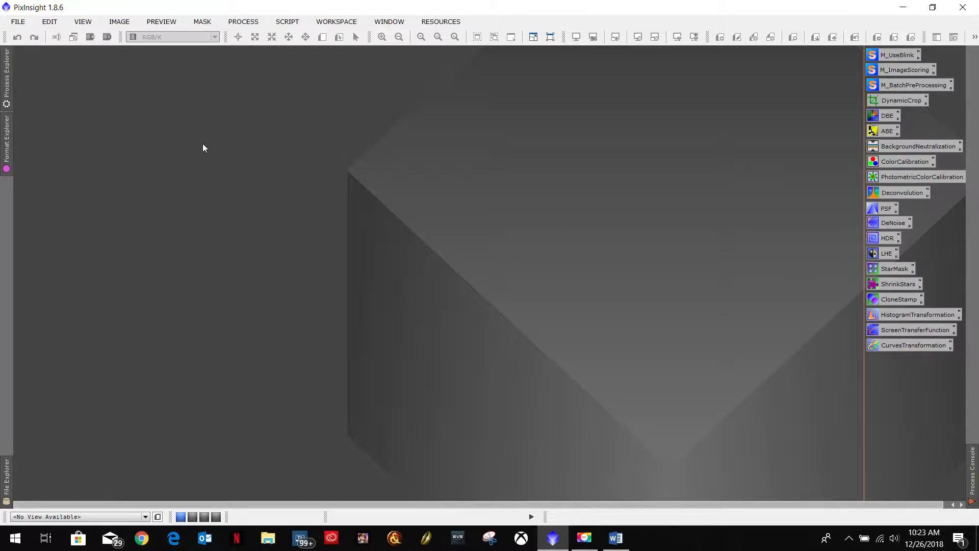
mouse_move(366, 233)
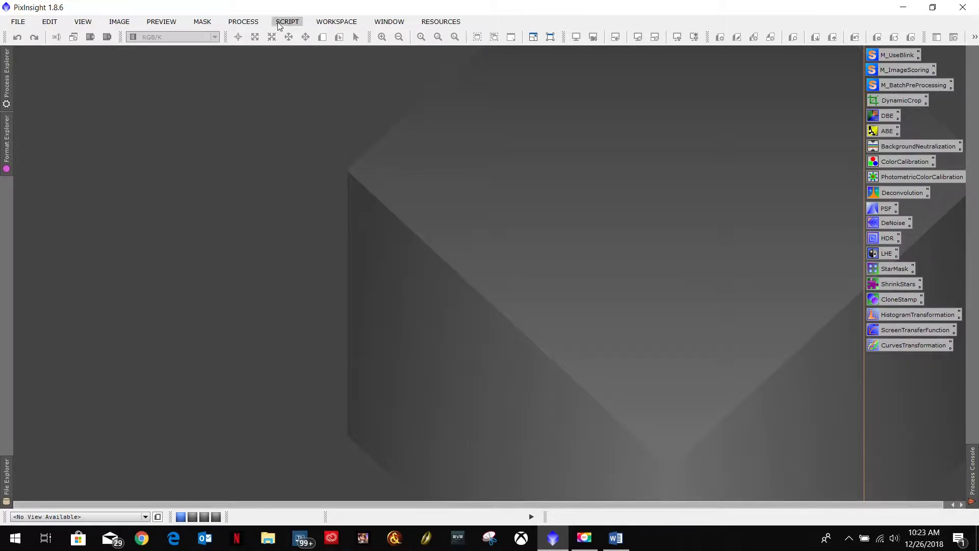
- Launch SubframeSelector from Batch Processing, clear the old subframe list and start adding target files
left_click(288, 22)
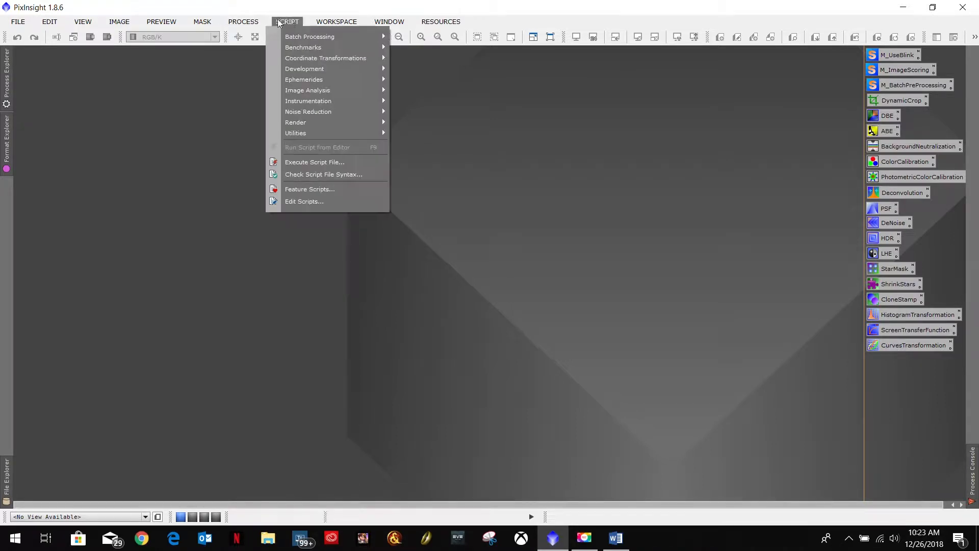
mouse_move(310, 36)
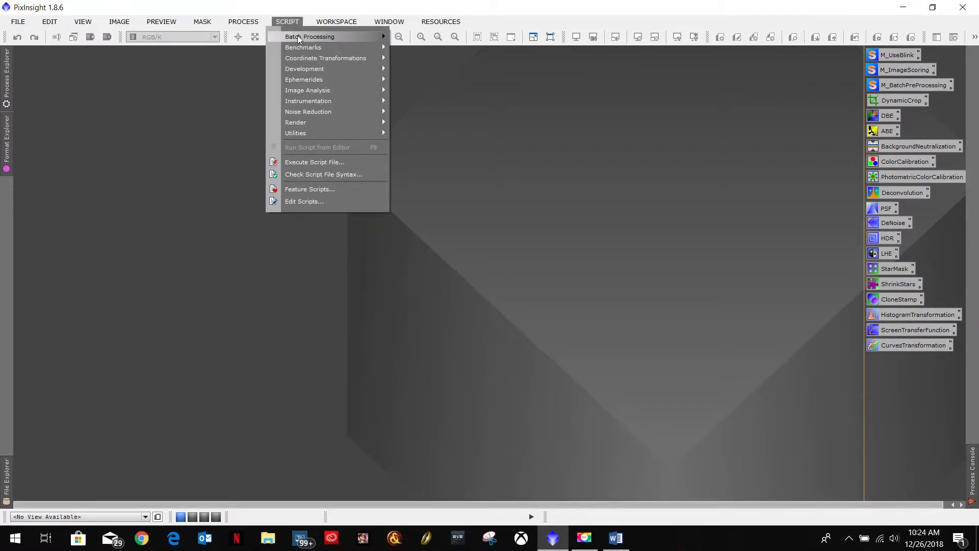
left_click(309, 36)
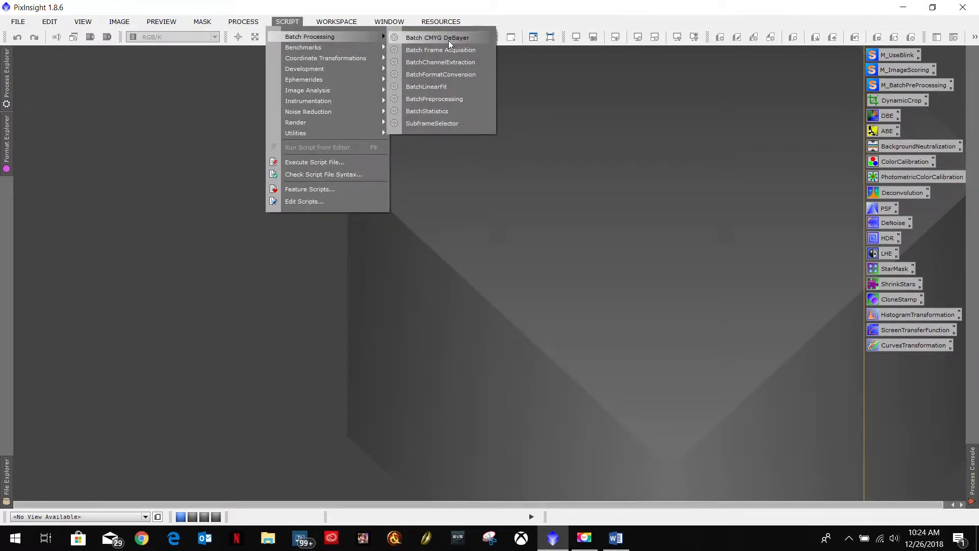
mouse_move(432, 124)
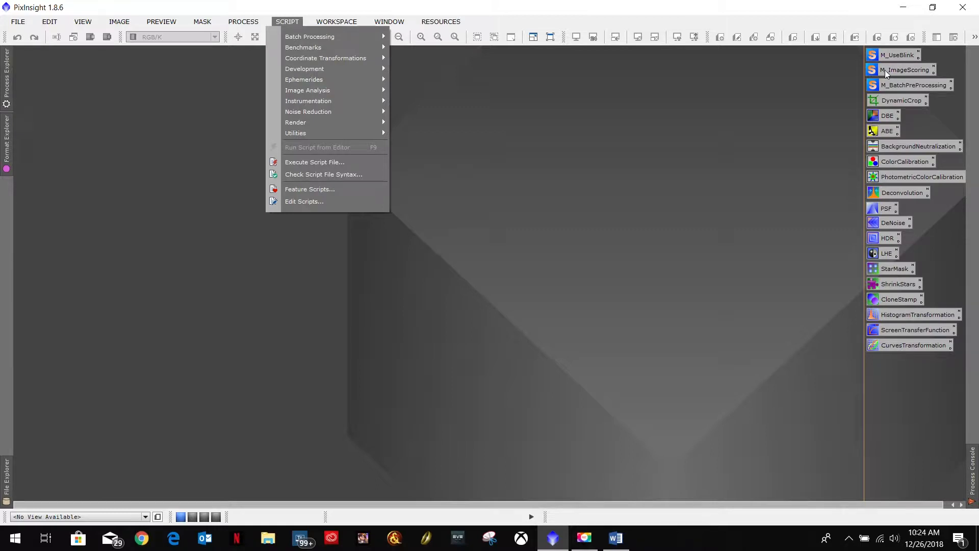
mouse_move(898, 74)
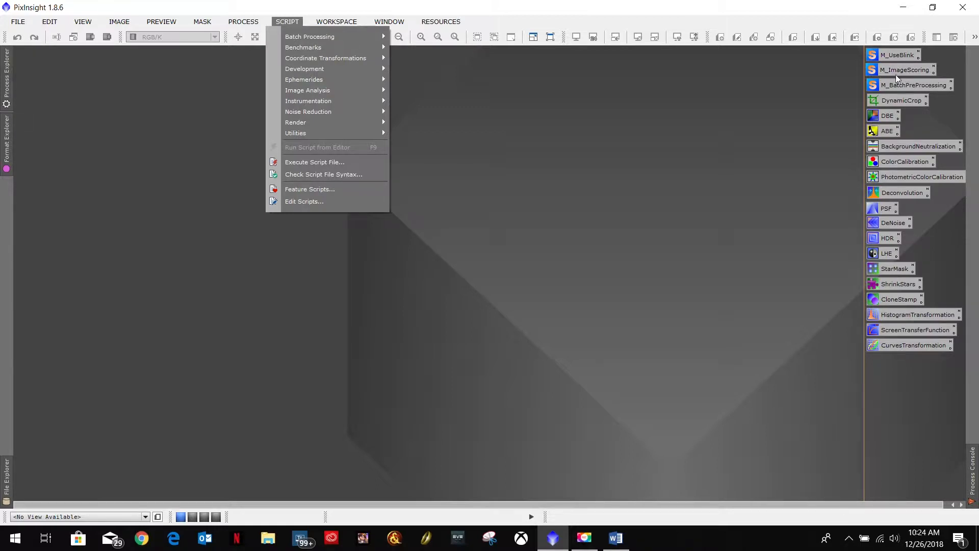
mouse_move(912, 72)
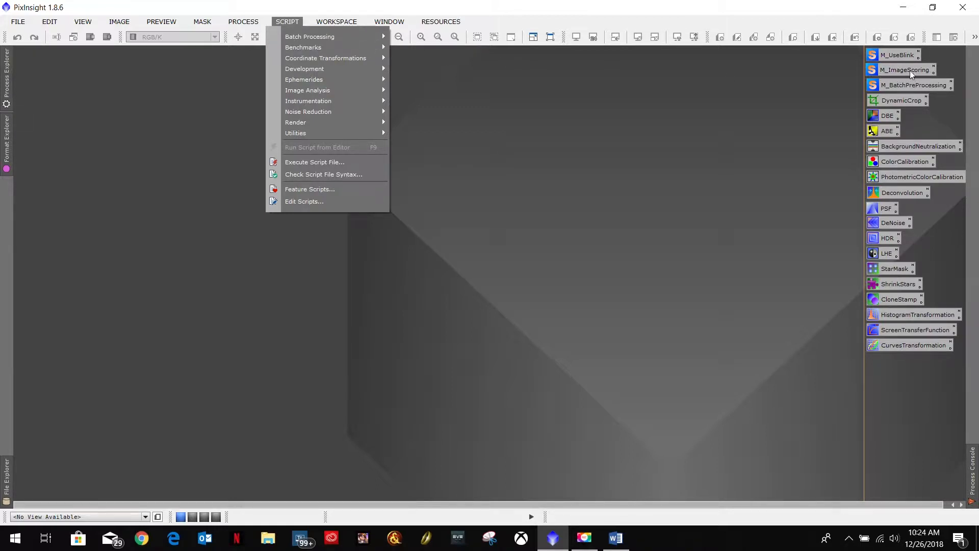
mouse_move(400, 43)
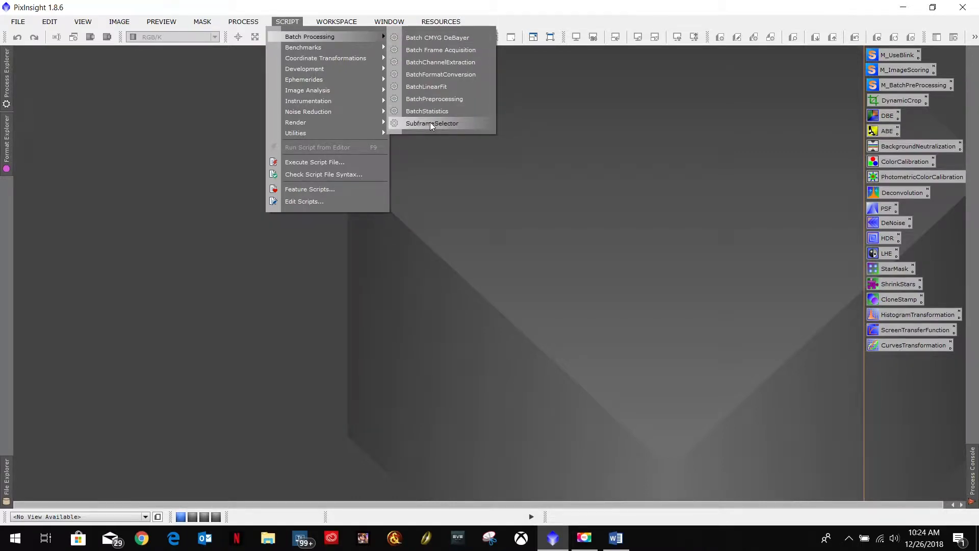
left_click(432, 123)
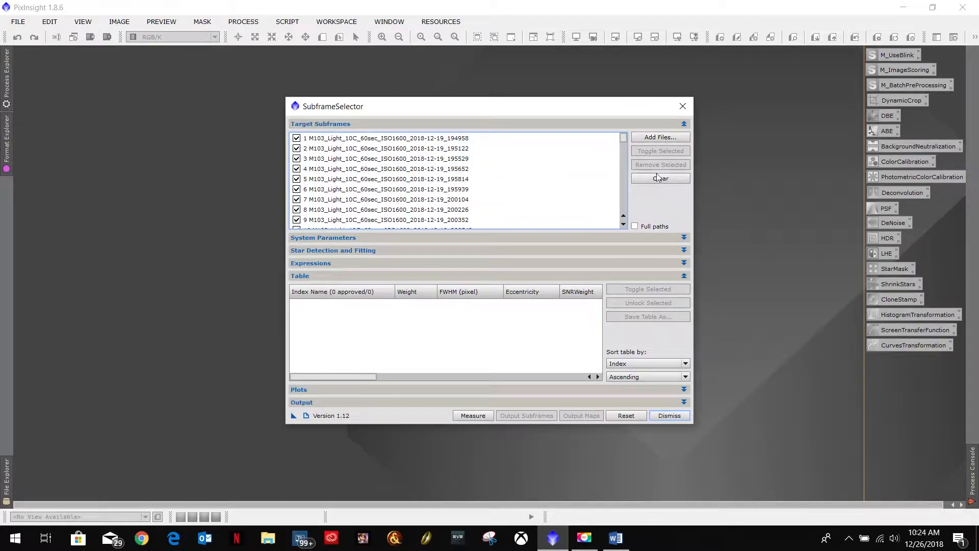
left_click(660, 177)
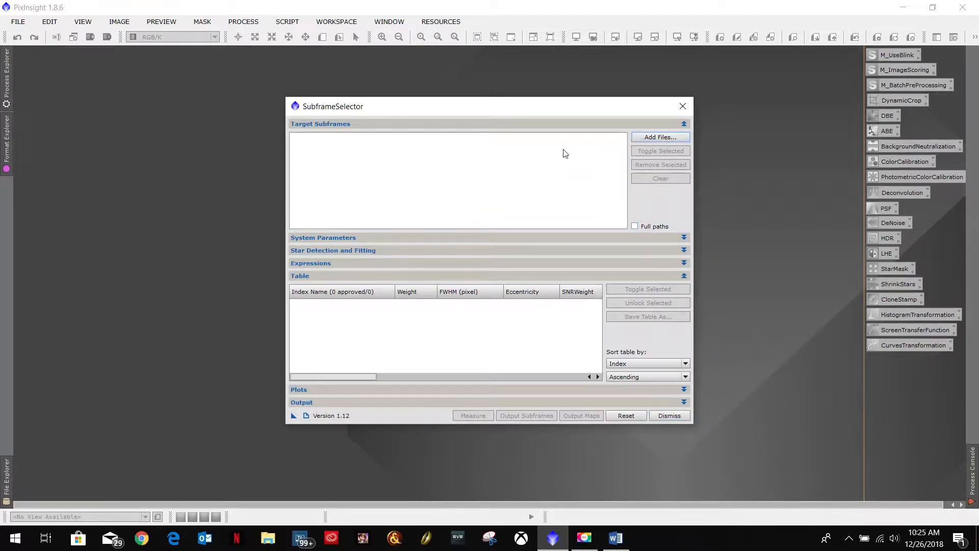
left_click(660, 137)
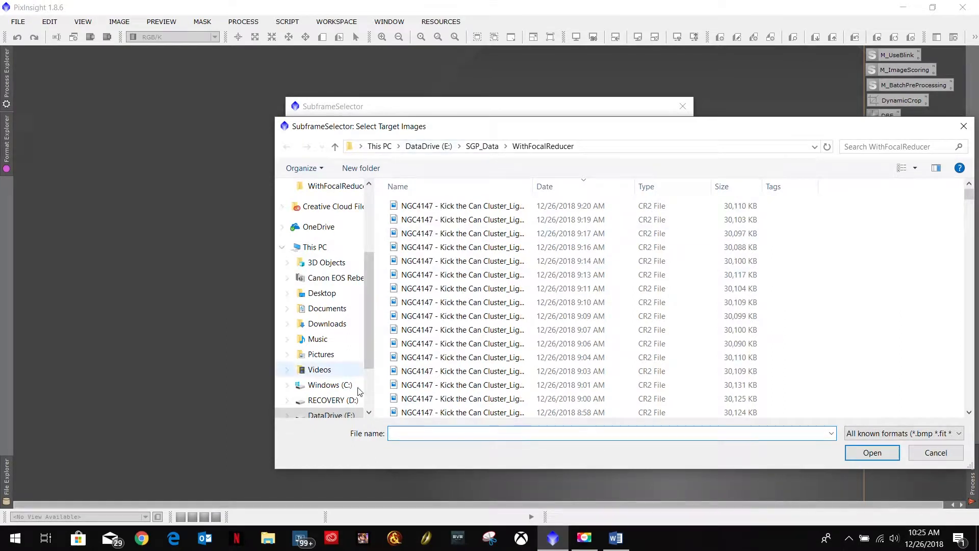
left_click(331, 385)
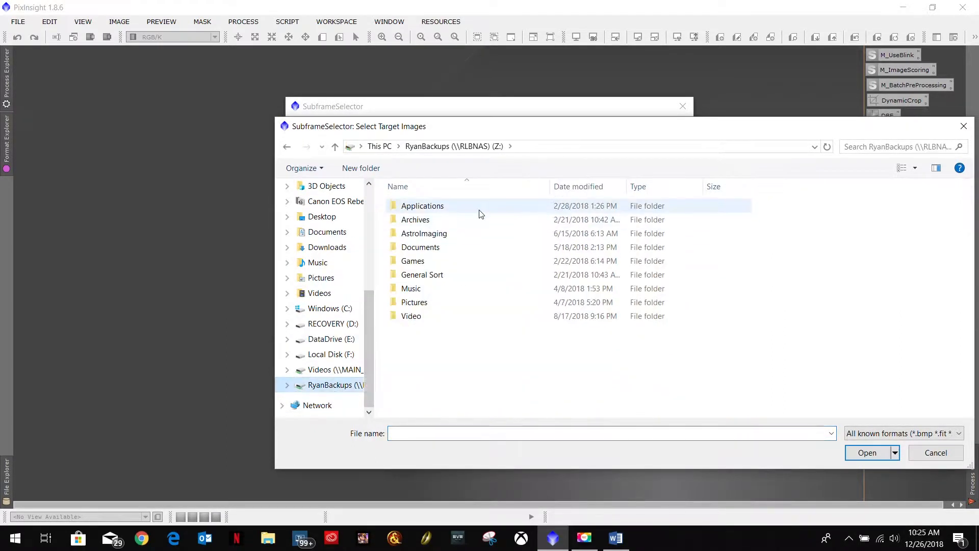
double_click(424, 233)
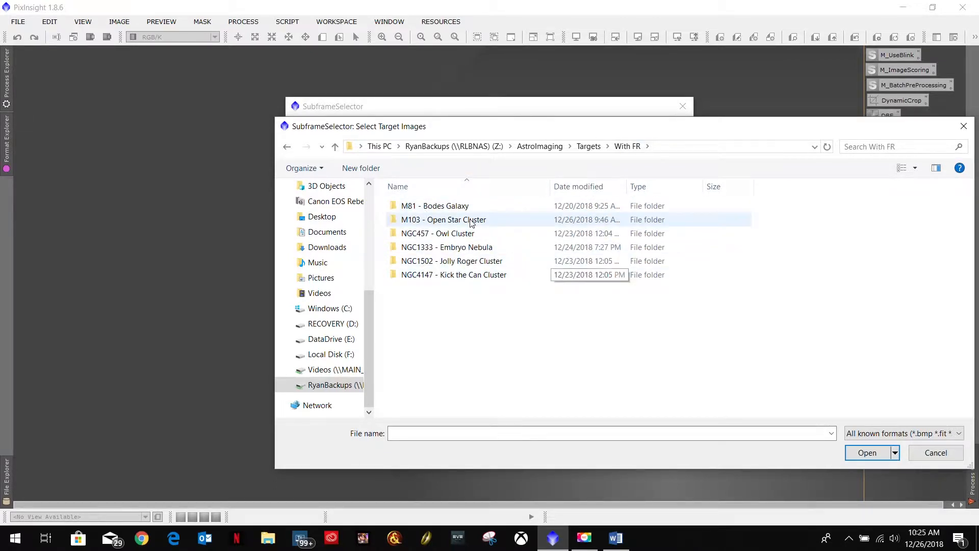
mouse_move(444, 219)
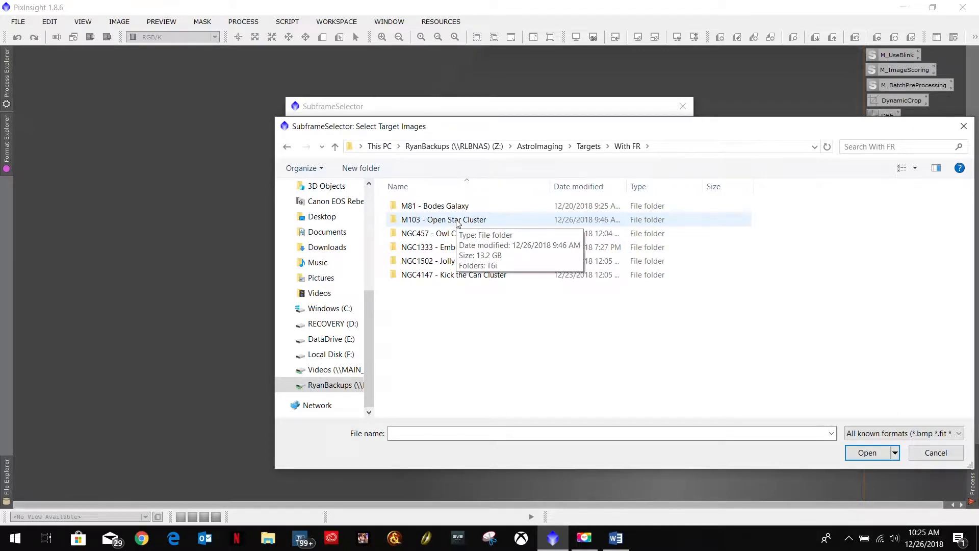
mouse_move(499, 224)
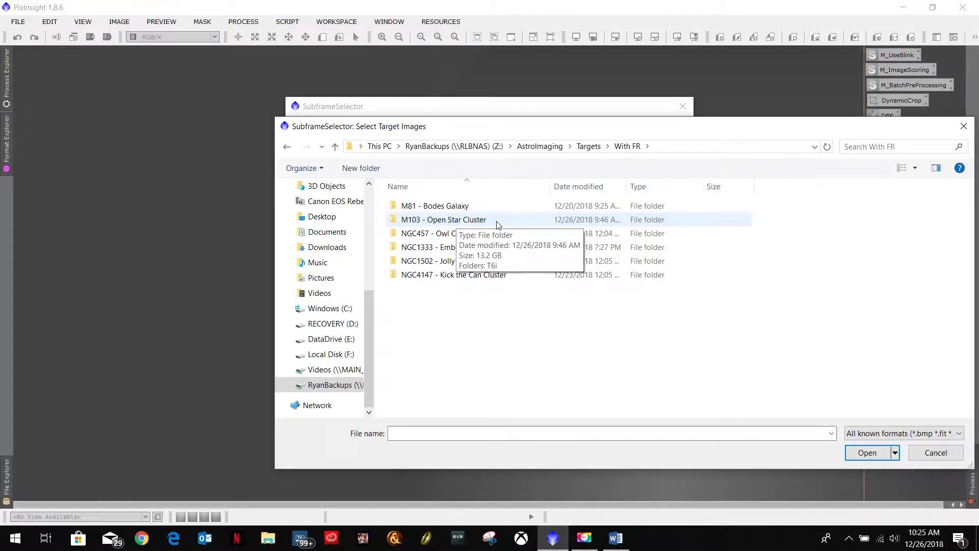
mouse_move(461, 223)
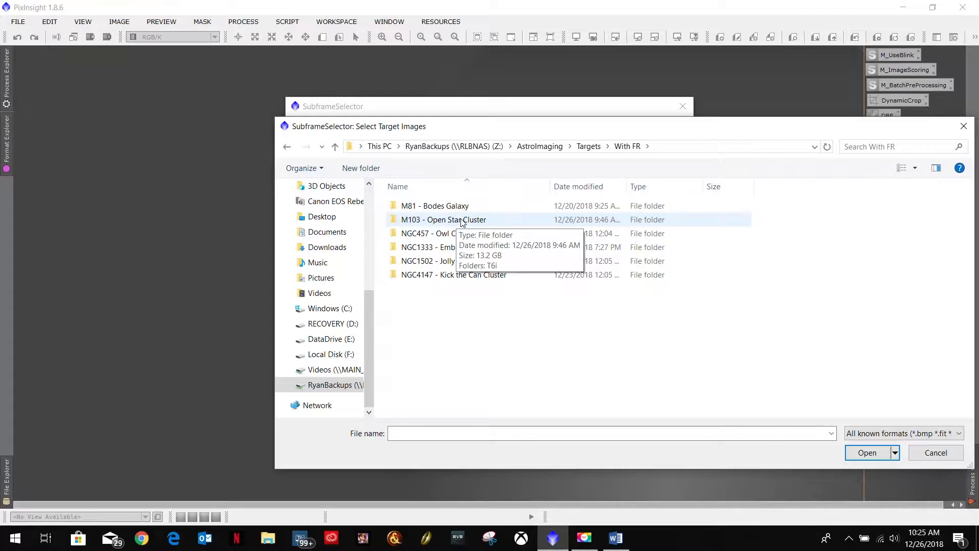
double_click(443, 219)
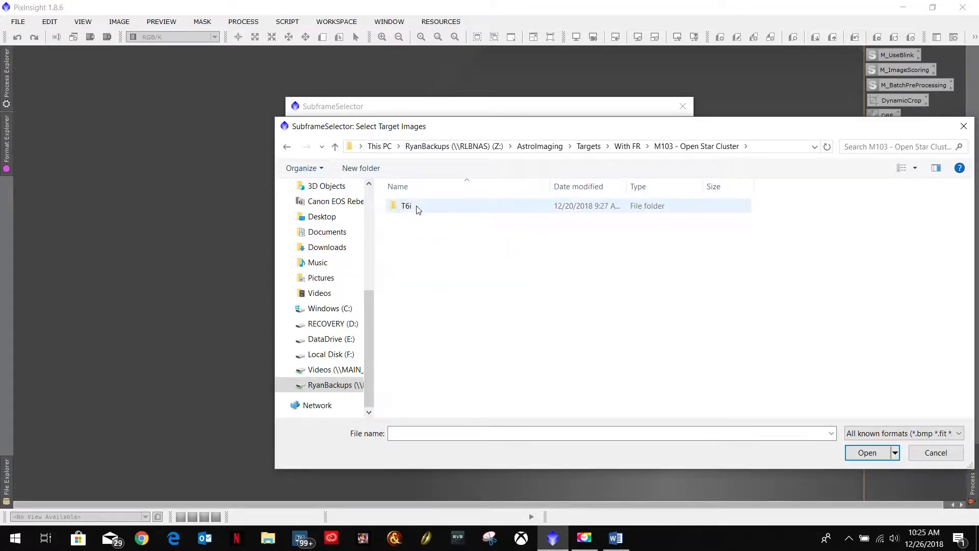
mouse_move(585, 154)
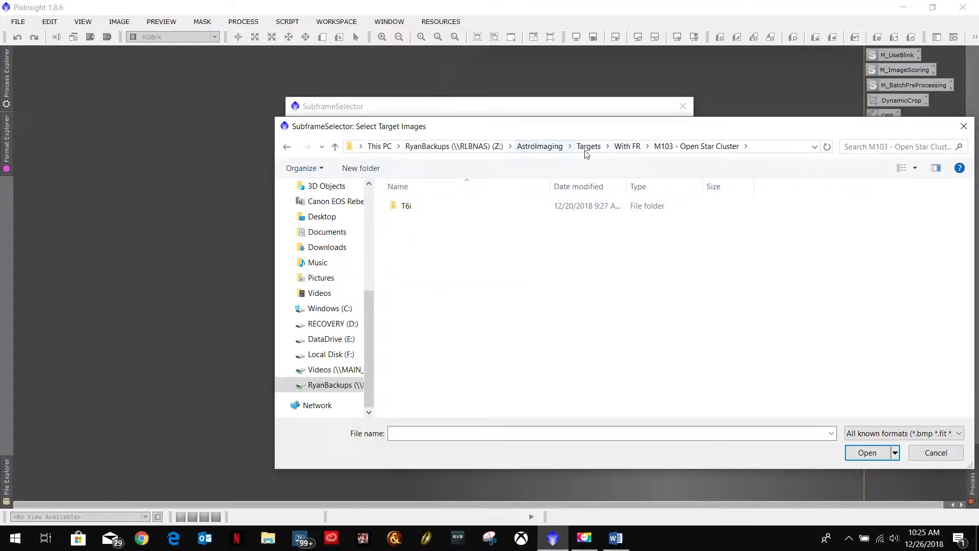
left_click(588, 146)
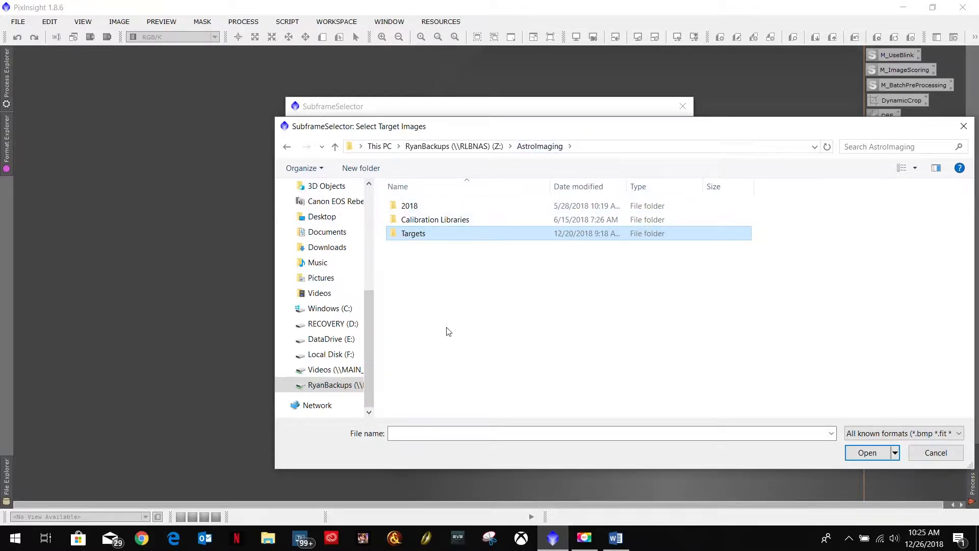
mouse_move(472, 232)
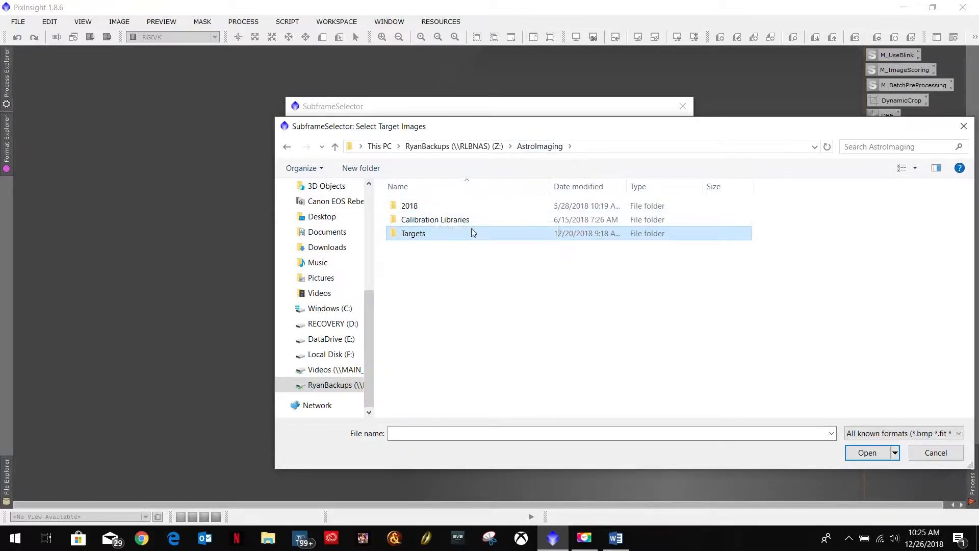
mouse_move(413, 233)
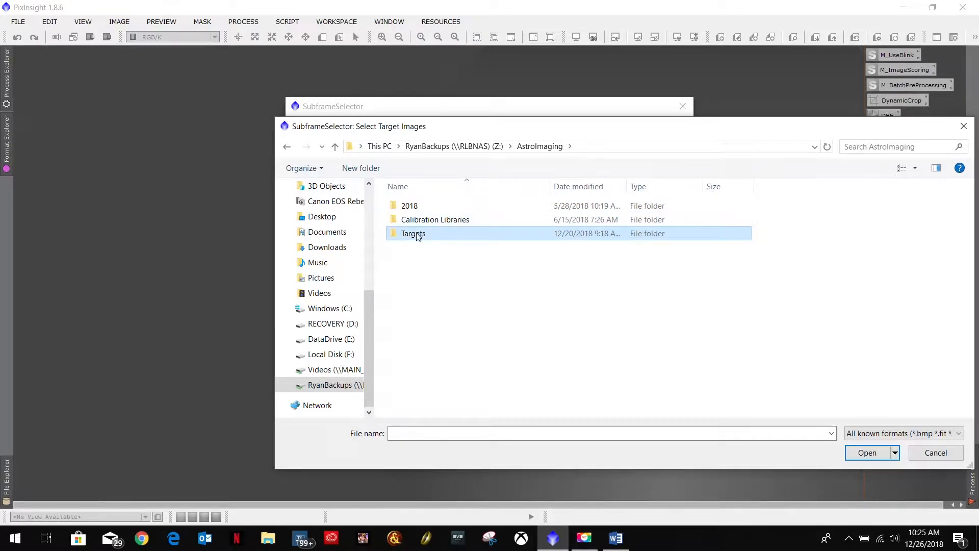
double_click(413, 233)
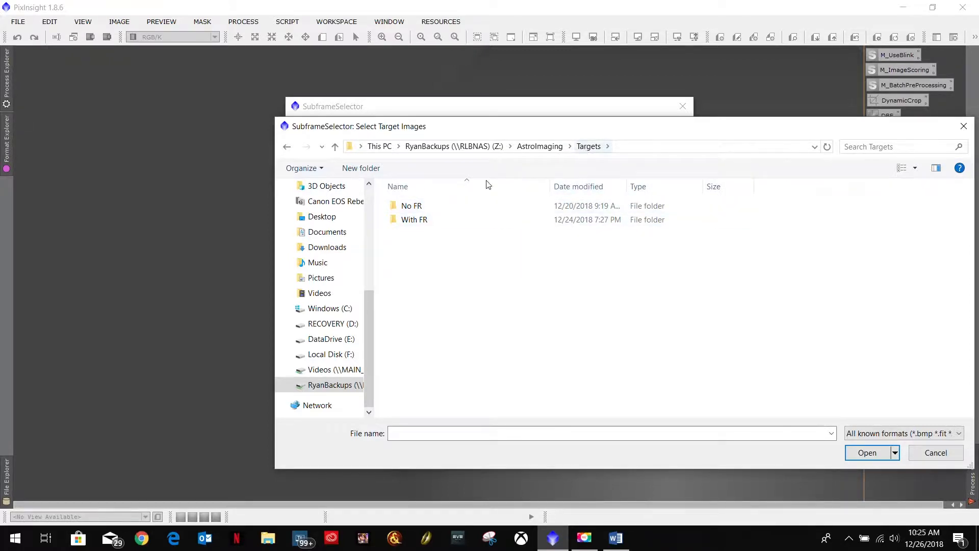
left_click(411, 205)
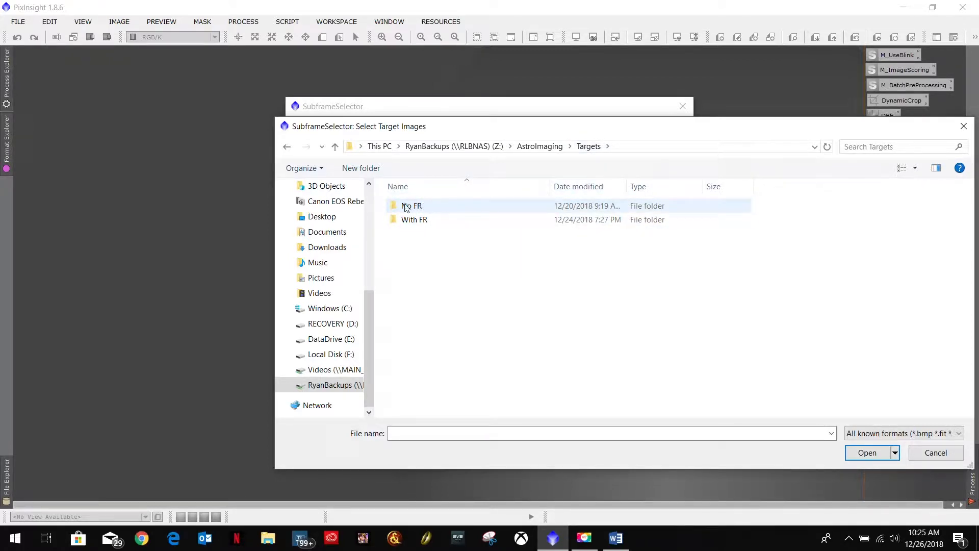
mouse_move(437, 209)
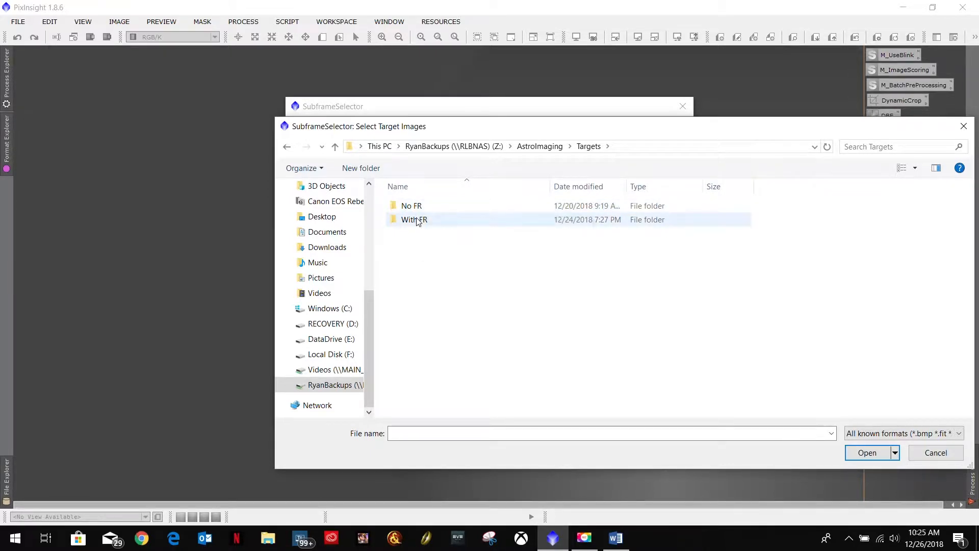
double_click(413, 220)
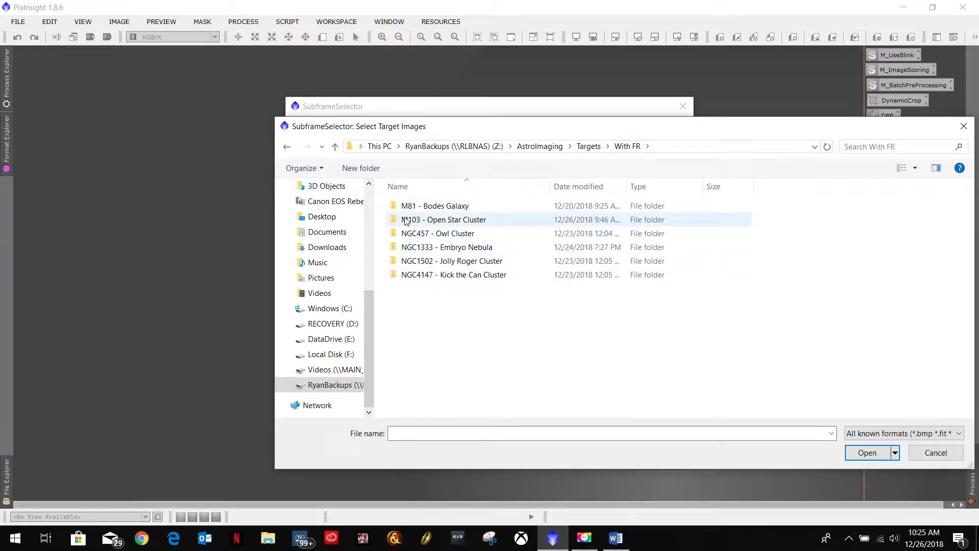
double_click(444, 219)
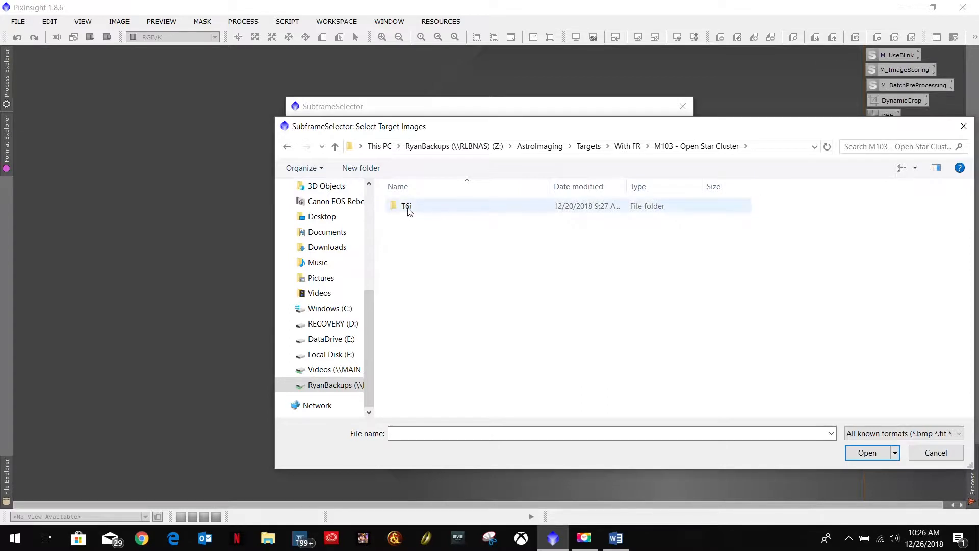
double_click(407, 205)
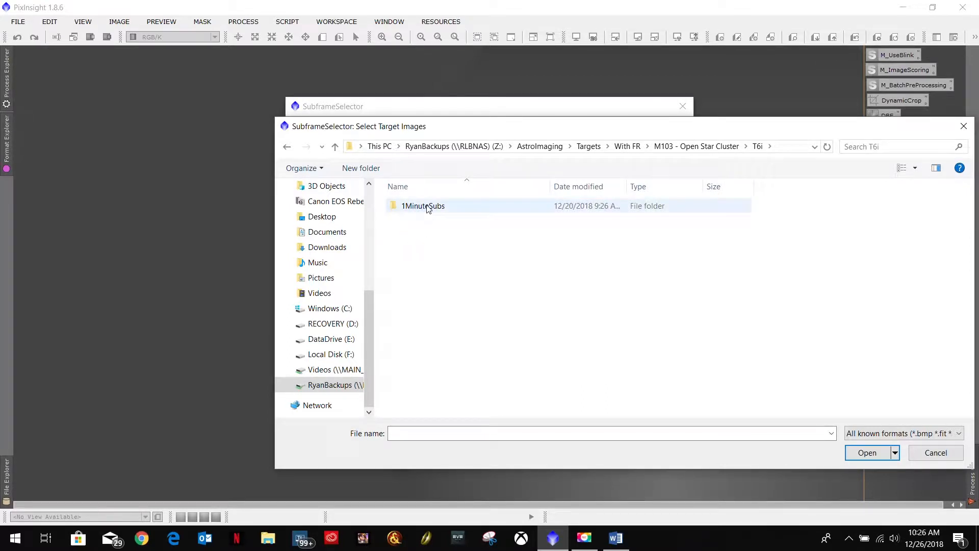
mouse_move(422, 205)
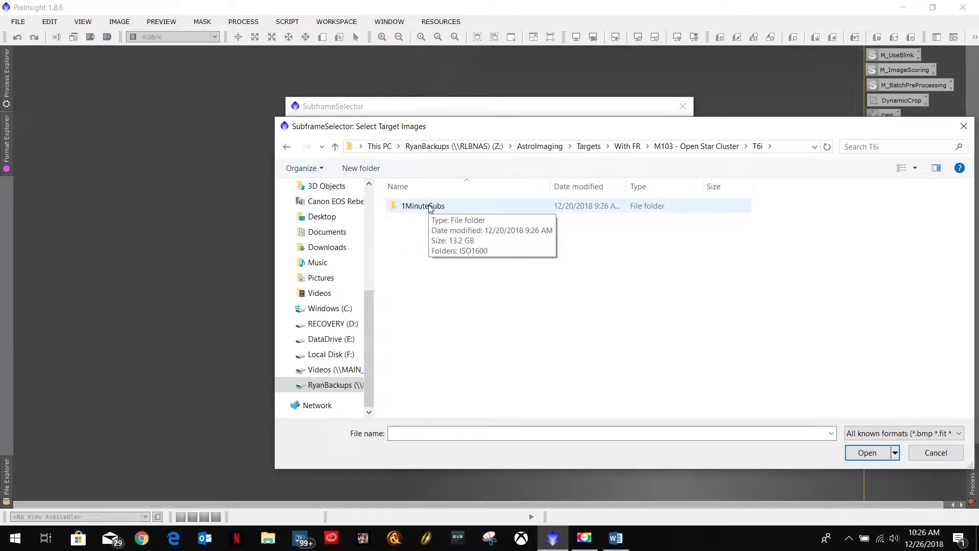
double_click(423, 205)
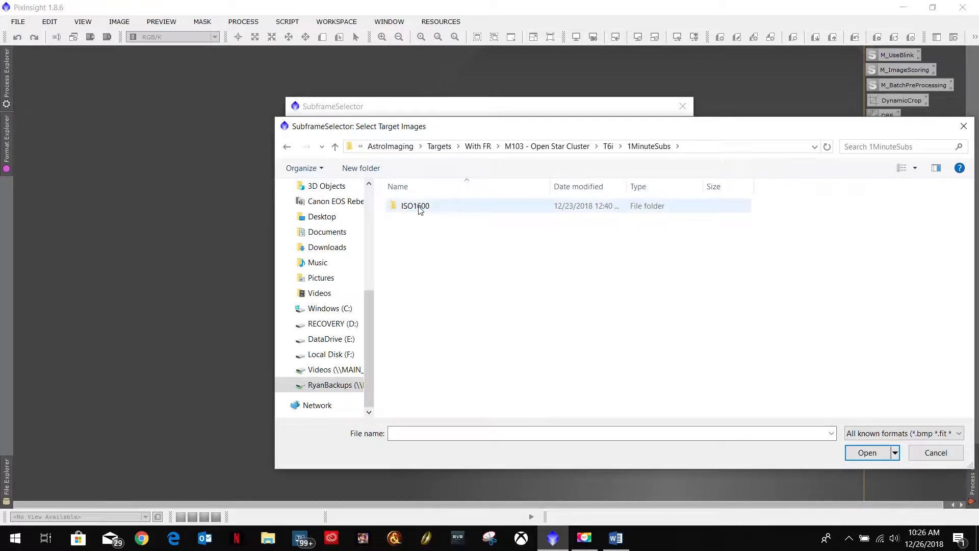
mouse_move(415, 205)
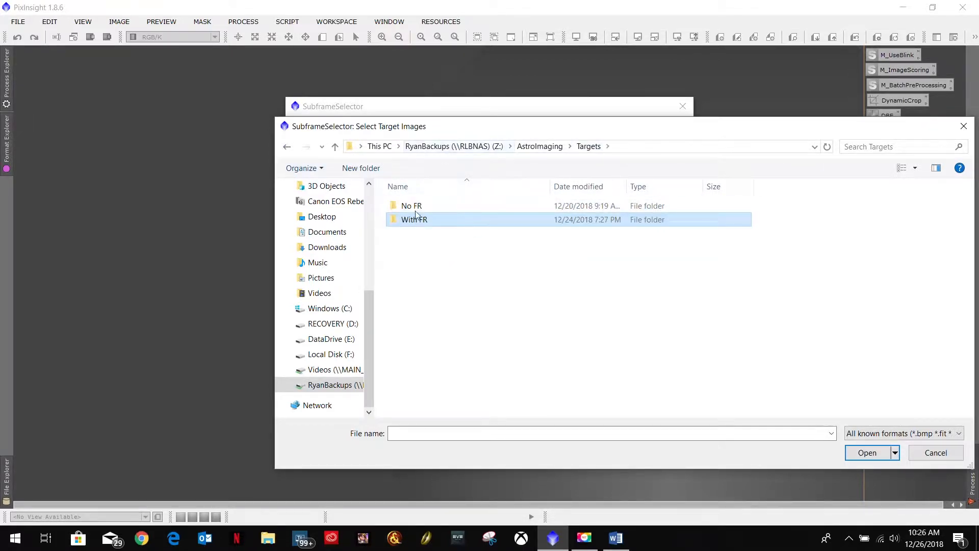
double_click(411, 205)
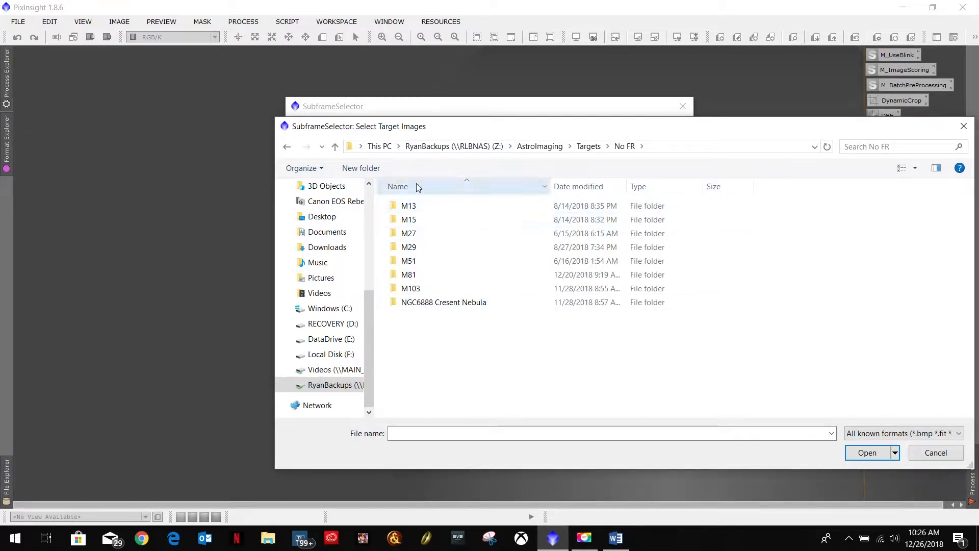
left_click(408, 232)
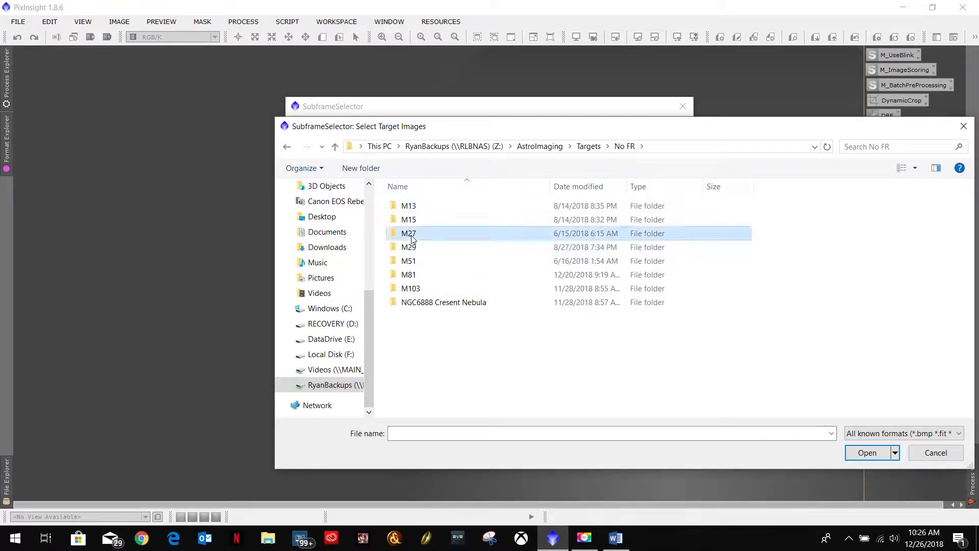
double_click(408, 233)
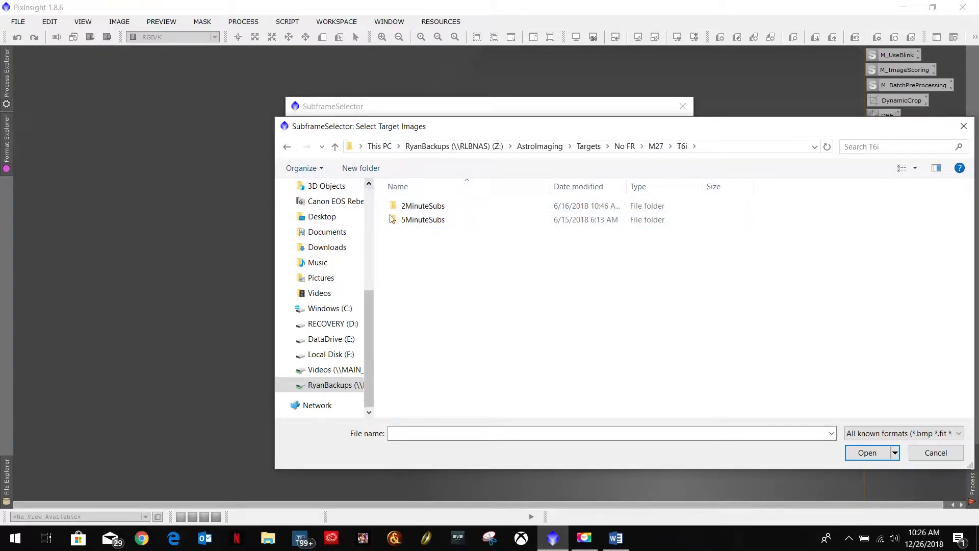
left_click(422, 205)
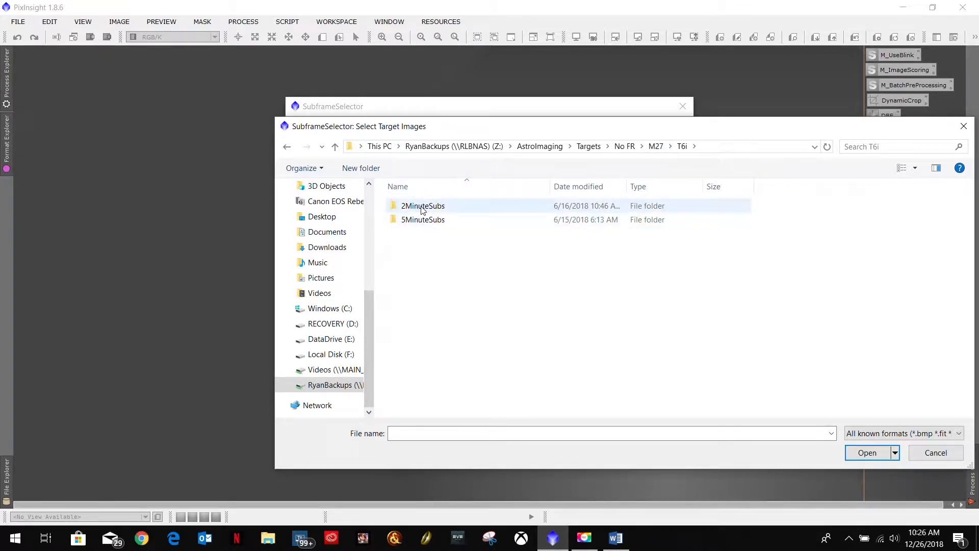
double_click(423, 205)
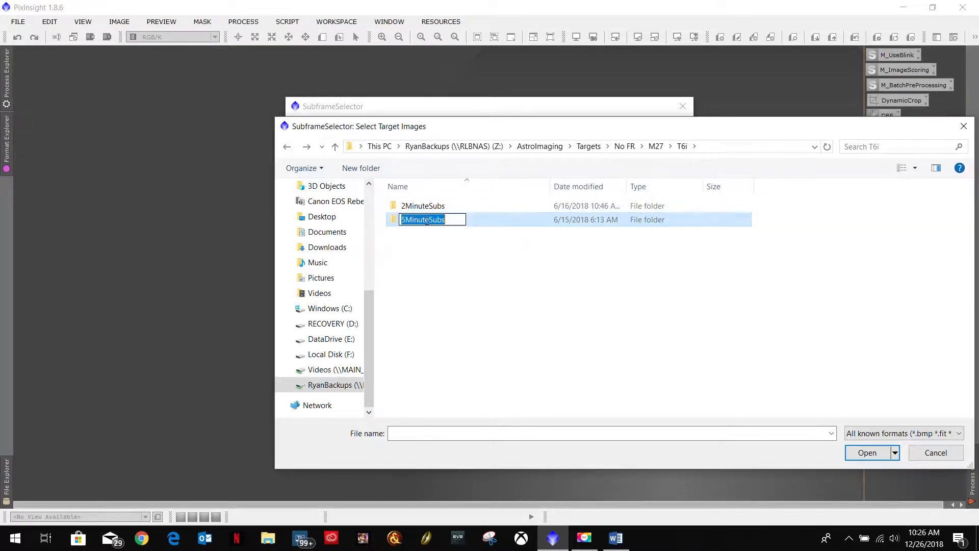
double_click(422, 219)
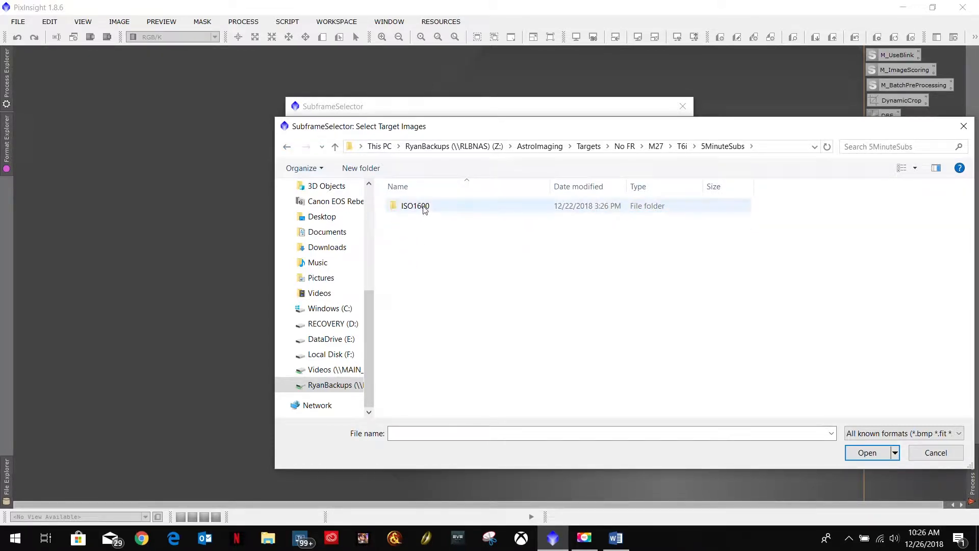
left_click(286, 146)
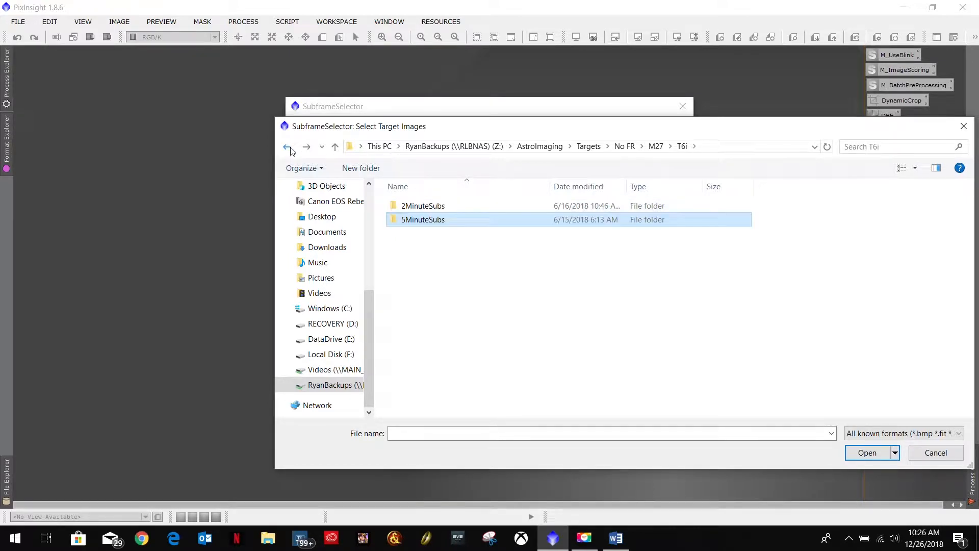
left_click(287, 146)
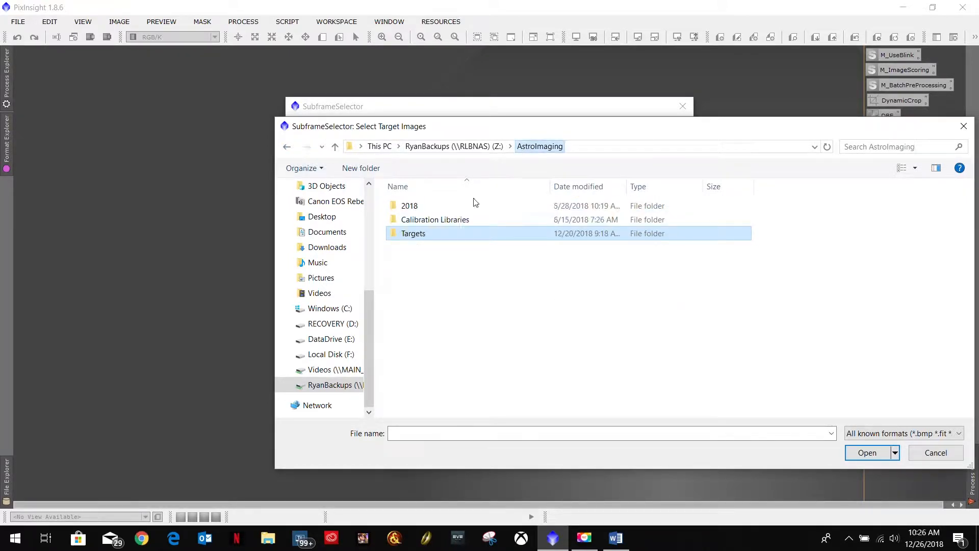
double_click(435, 219)
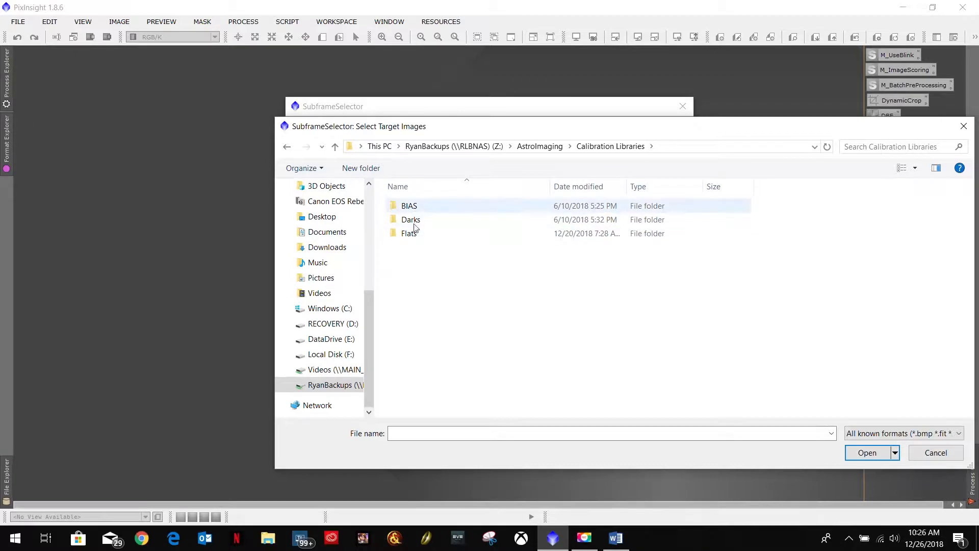
double_click(411, 219)
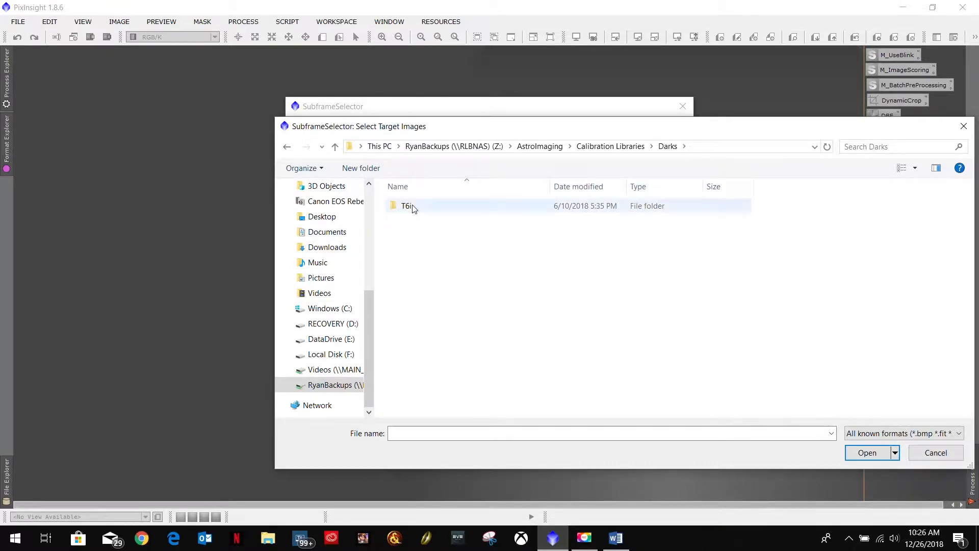
double_click(407, 206)
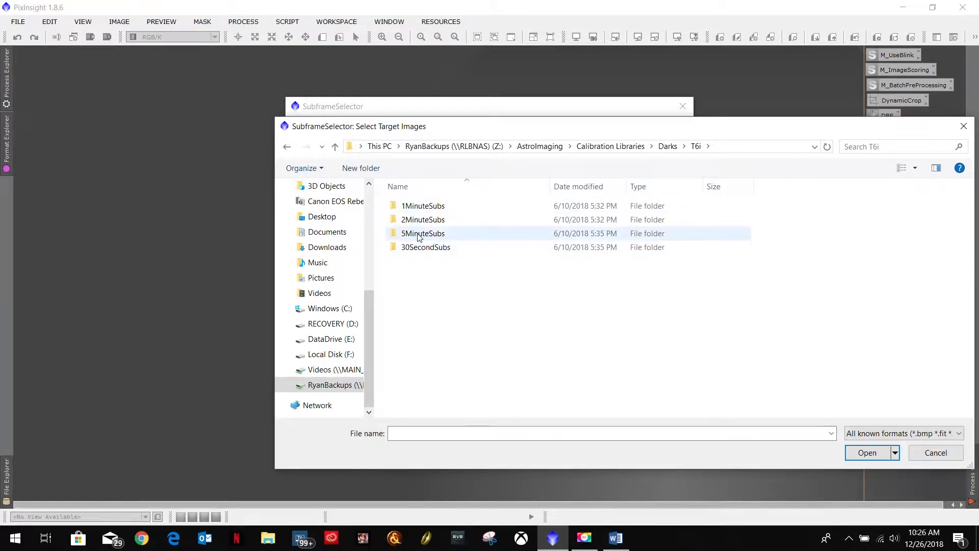
double_click(422, 232)
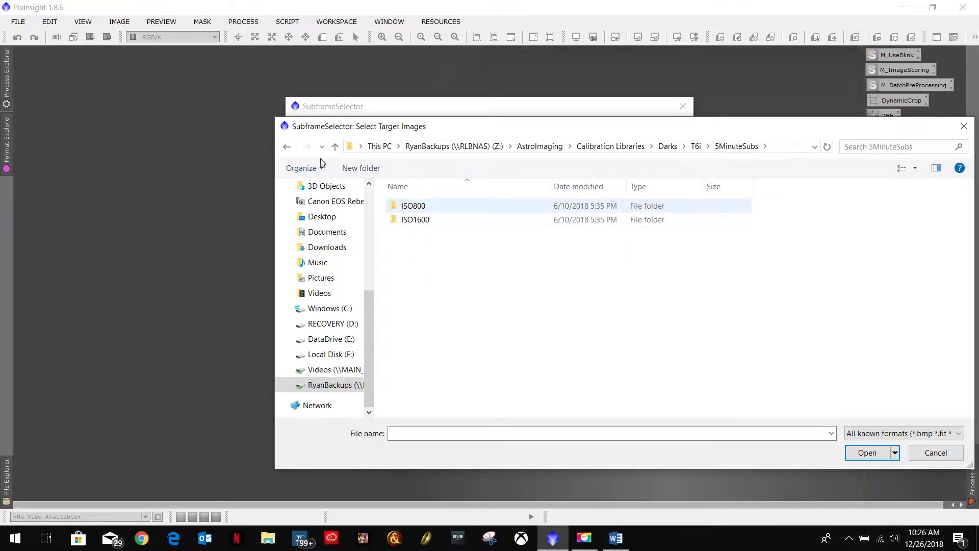
double_click(413, 205)
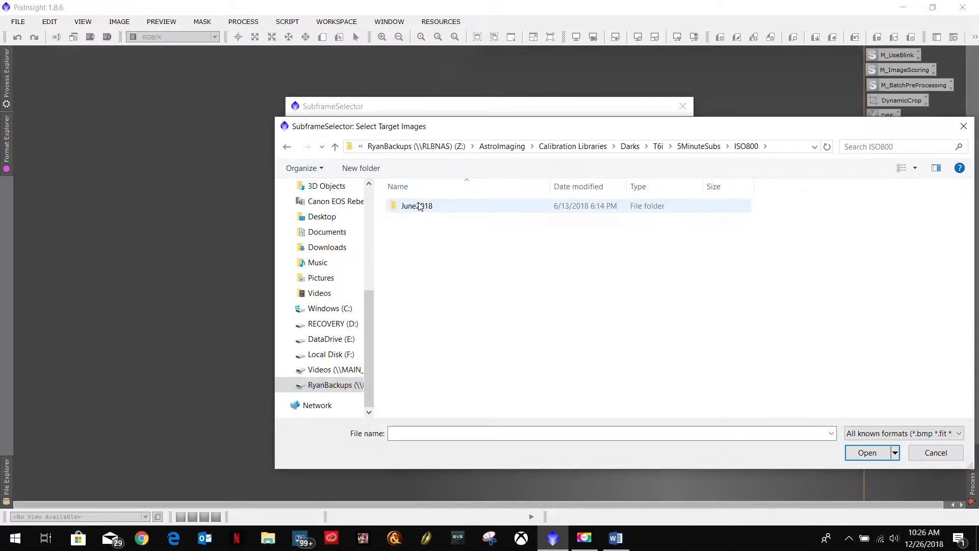
left_click(286, 146)
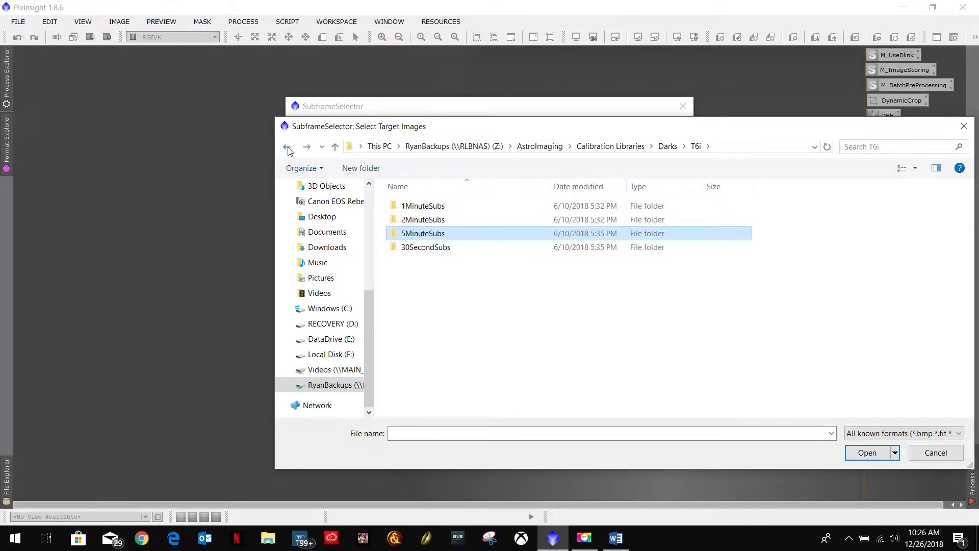
left_click(287, 148)
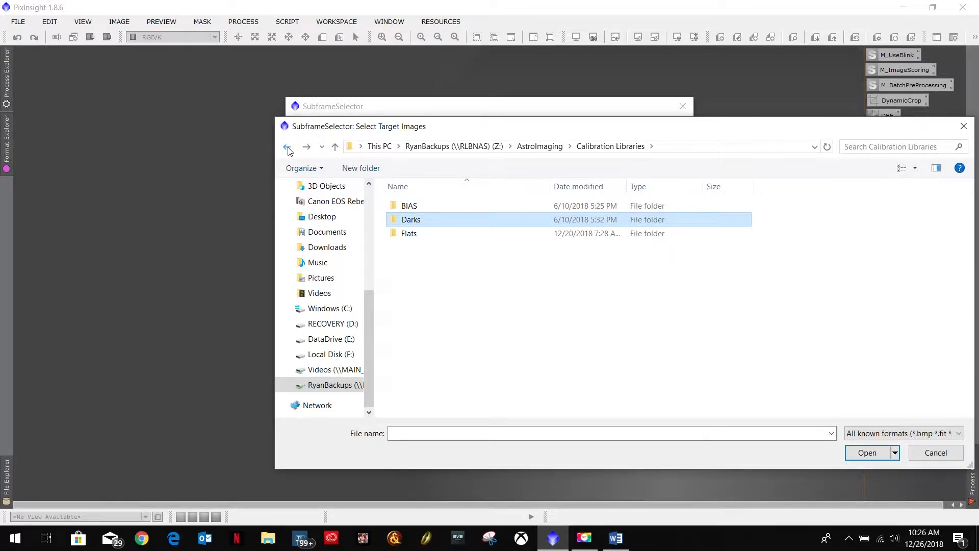
left_click(286, 150)
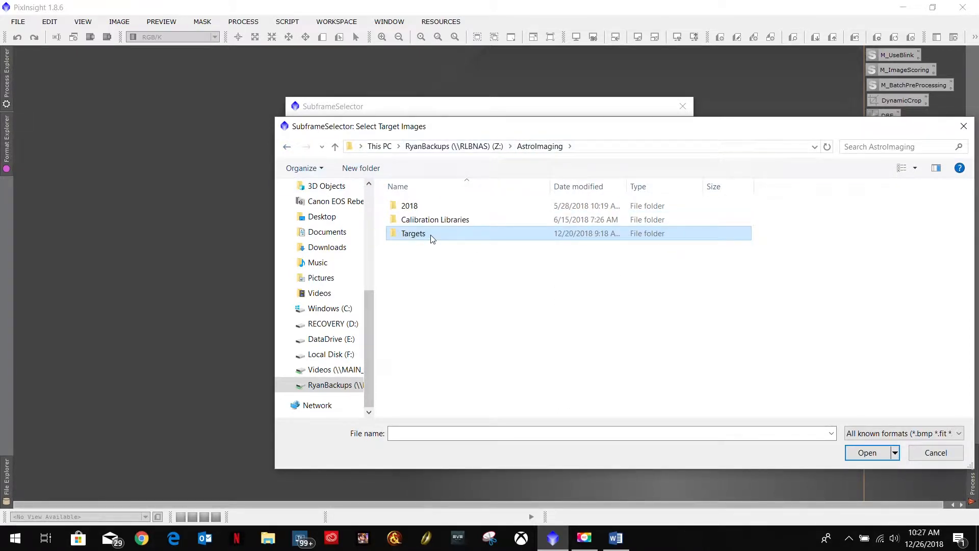
- Browse Targets > M103 - Open Star Cluster > ISO1600 > BlinkGood and select the first subframe
double_click(413, 233)
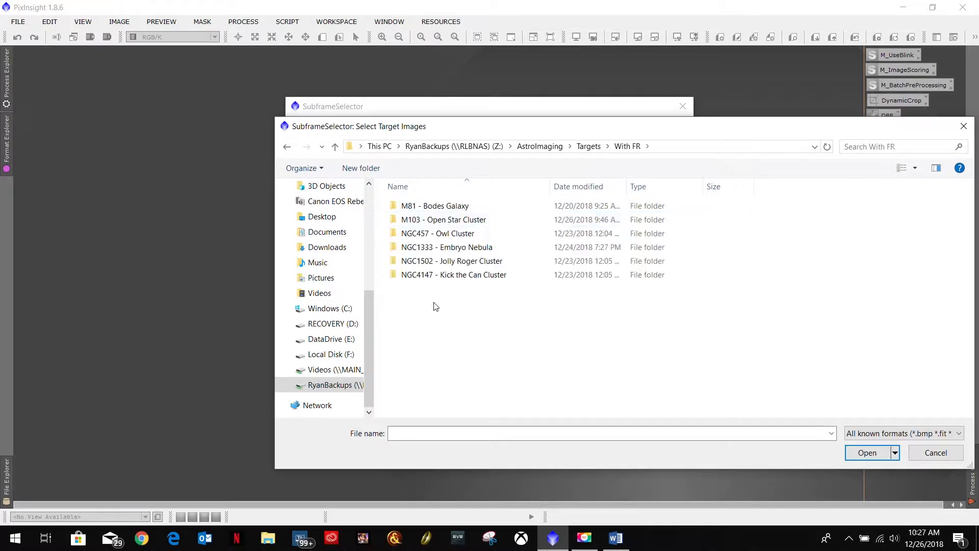
left_click(444, 220)
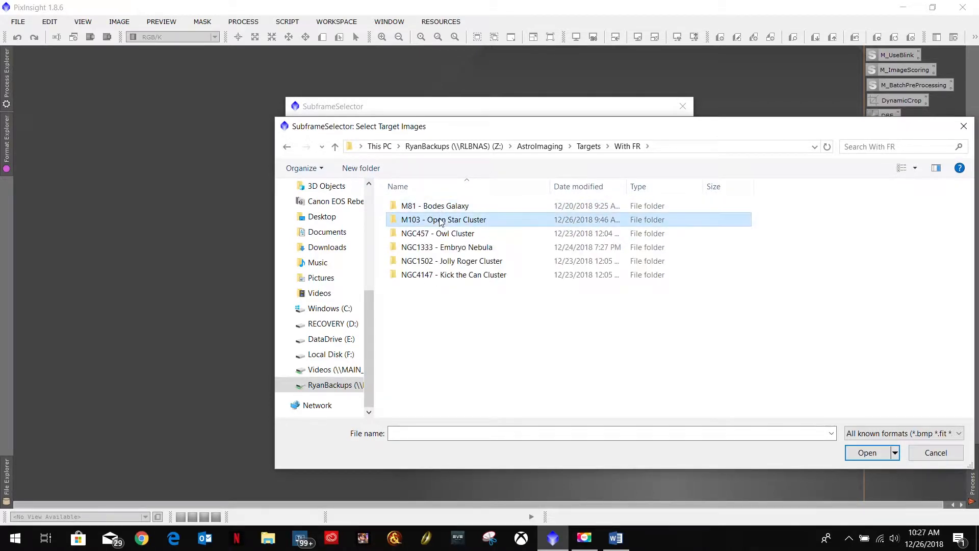
double_click(444, 219)
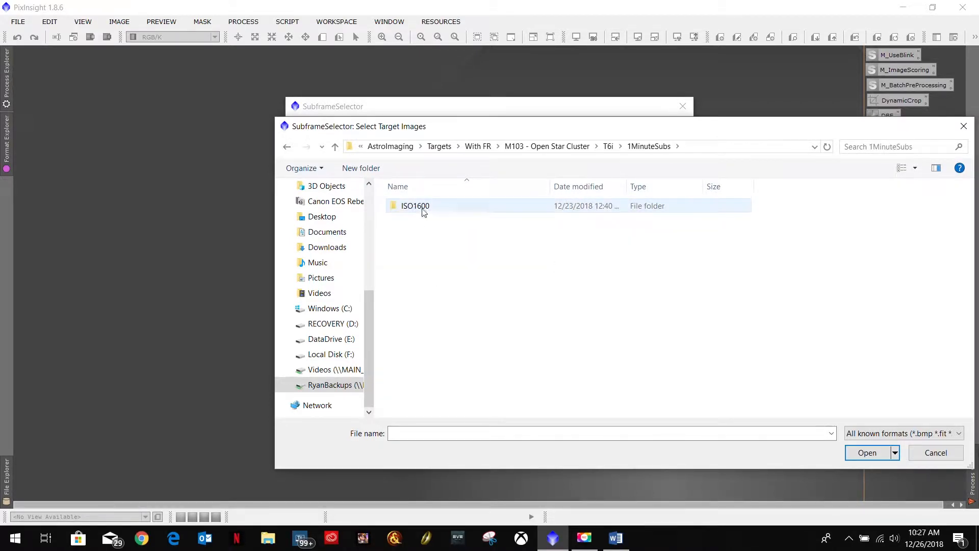
double_click(415, 205)
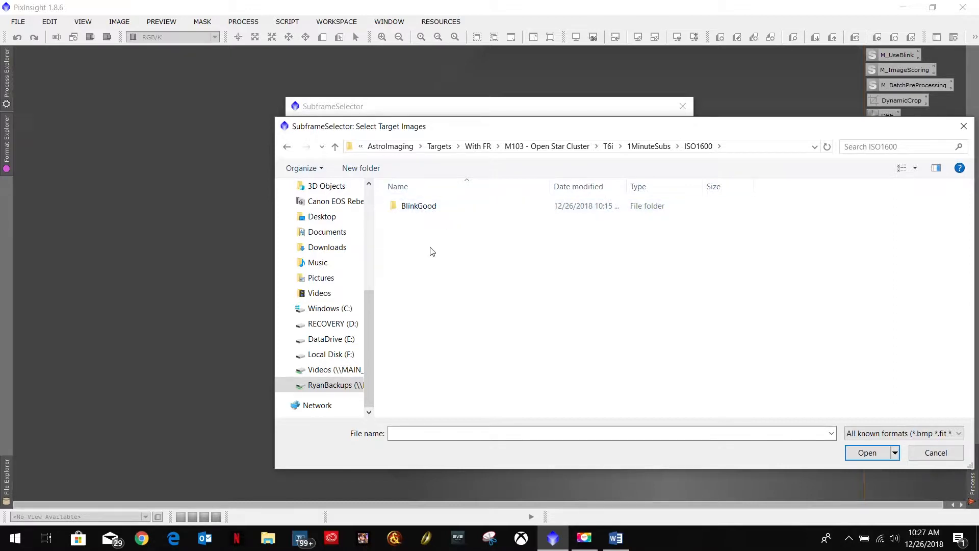
mouse_move(424, 395)
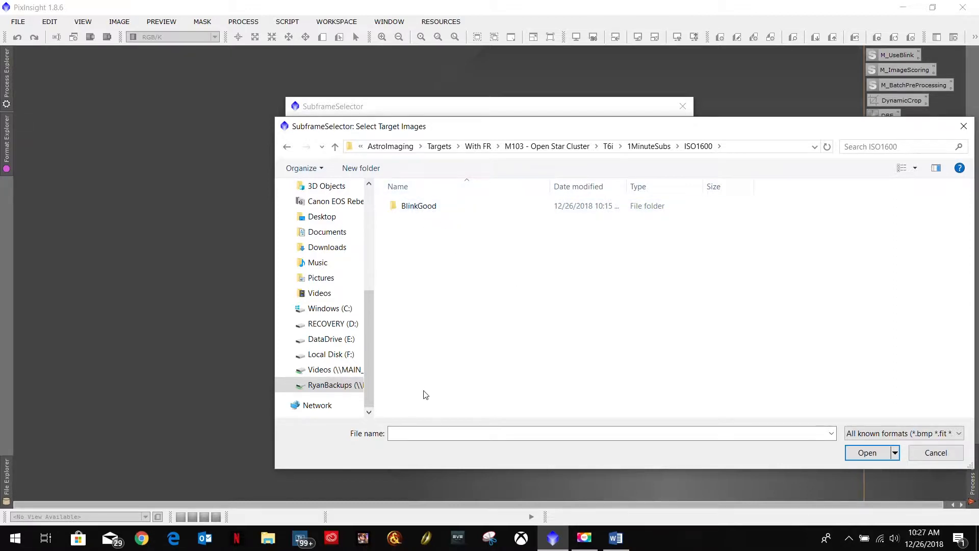
mouse_move(427, 246)
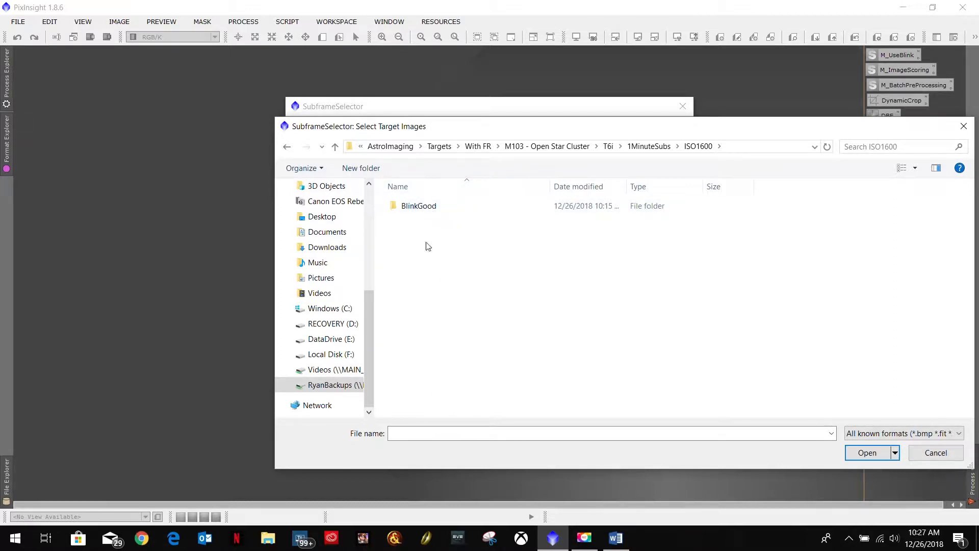
left_click(418, 205)
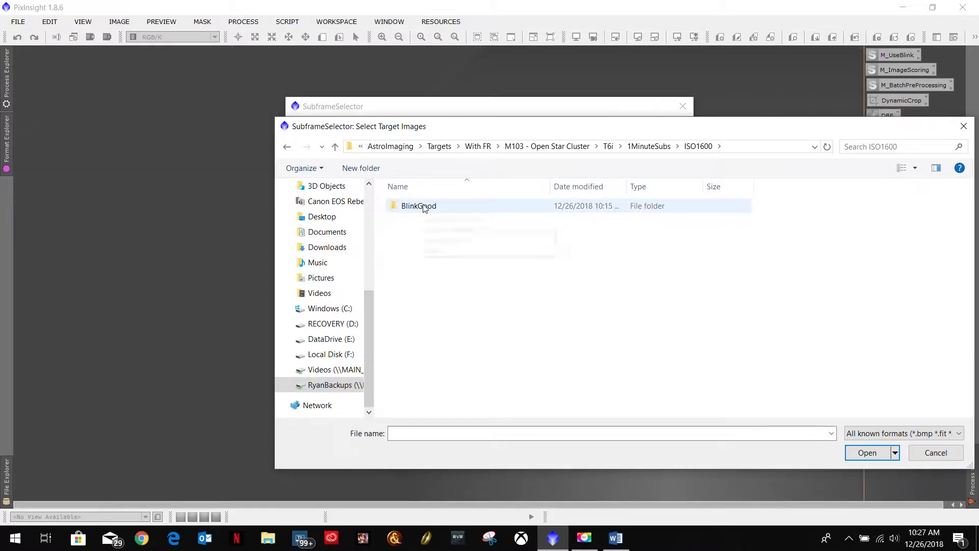
double_click(418, 205)
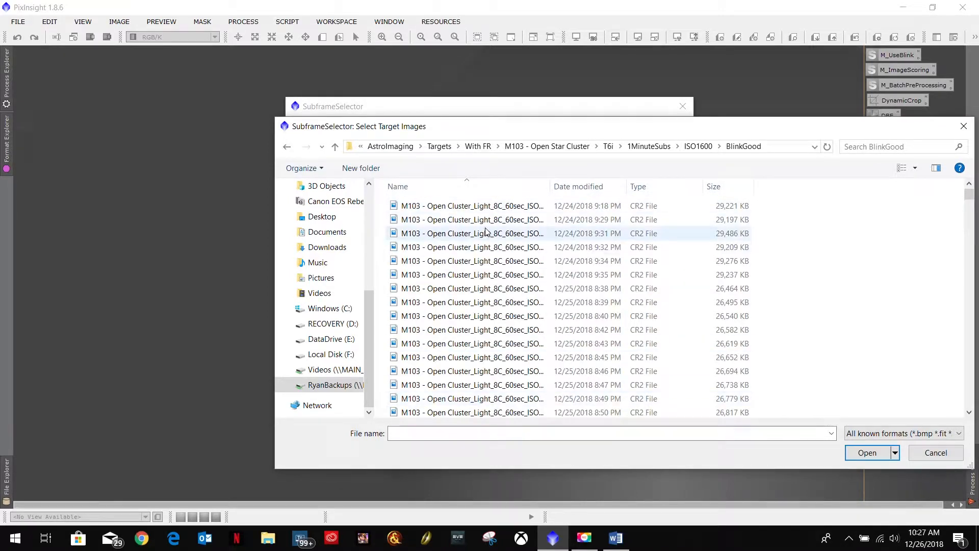
left_click(473, 205)
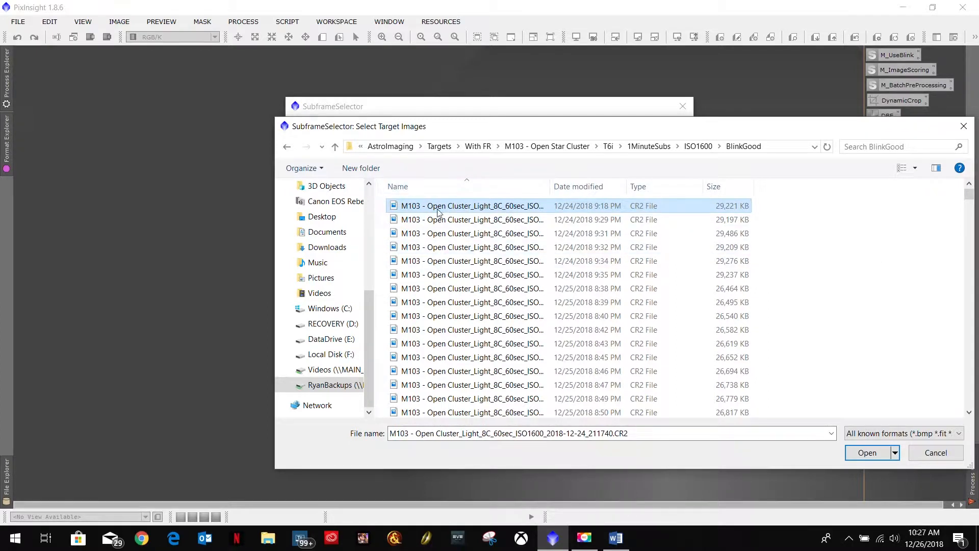
mouse_move(439, 210)
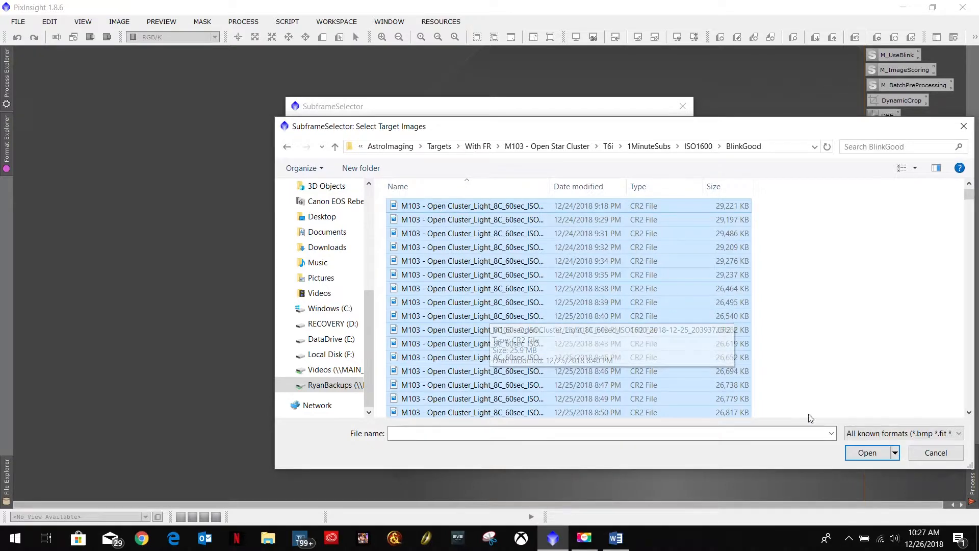
mouse_move(761, 311)
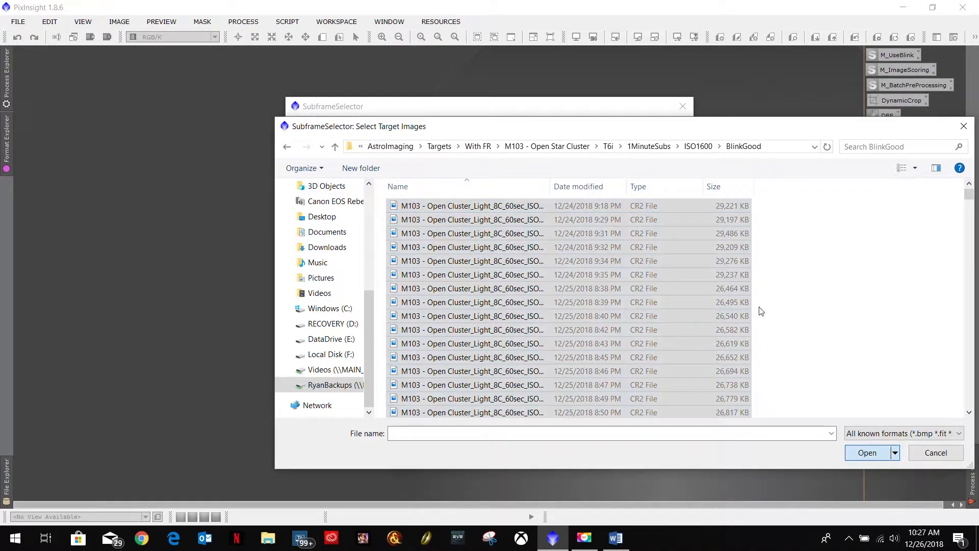
- Add the M103 subframes to the target list and review the System Parameters fields
left_click(867, 452)
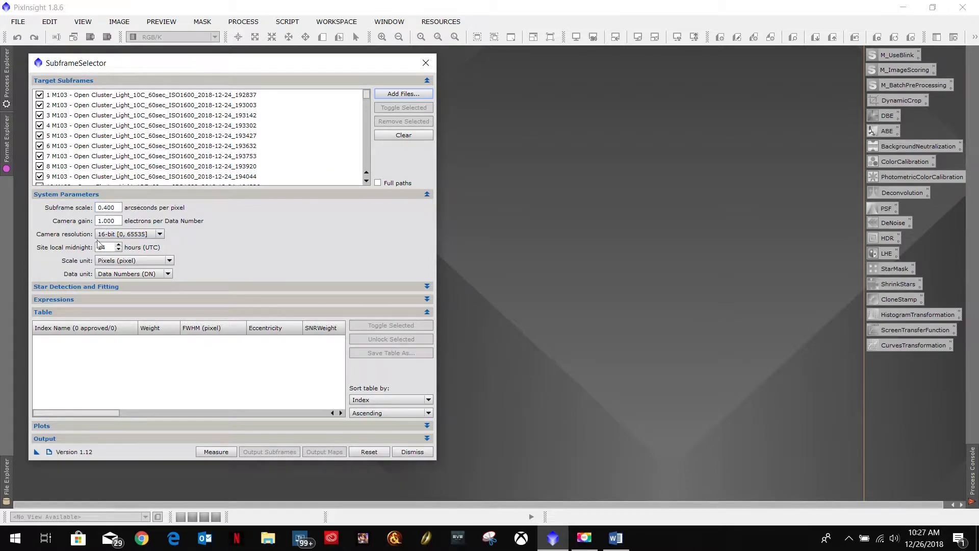
left_click(106, 247)
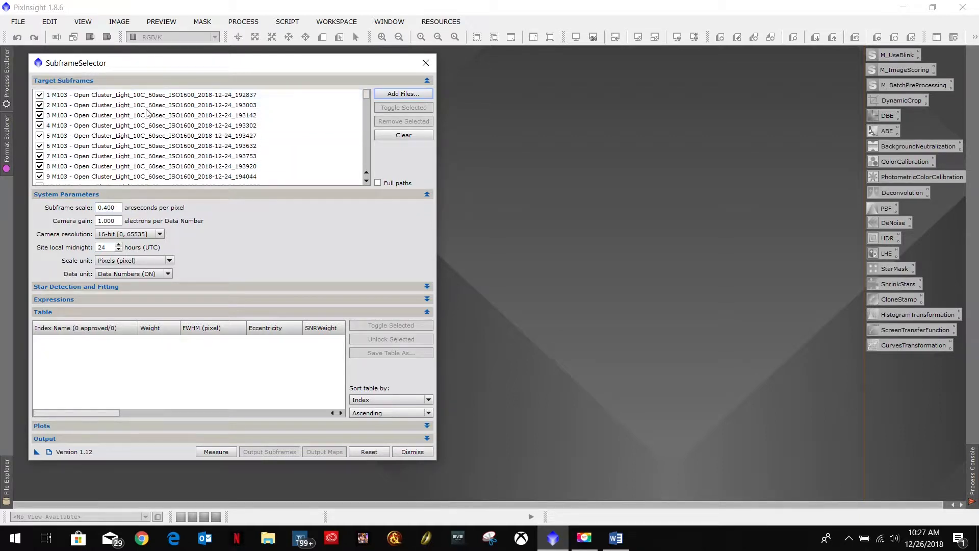
left_click(150, 136)
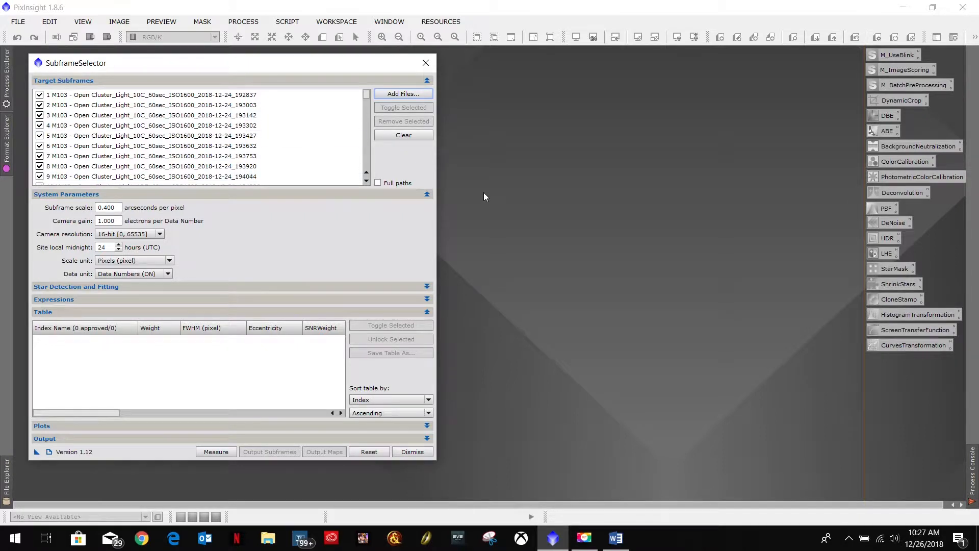
mouse_move(138, 212)
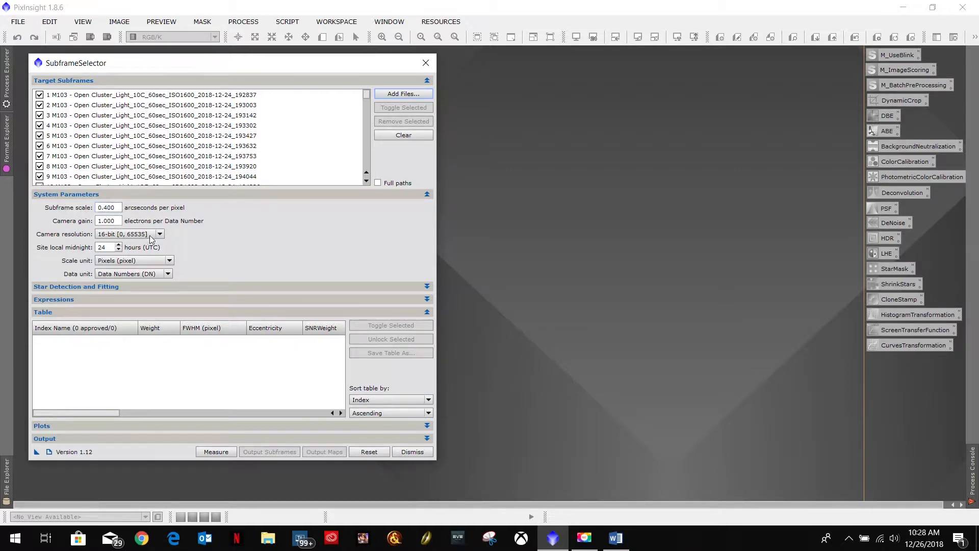
mouse_move(159, 243)
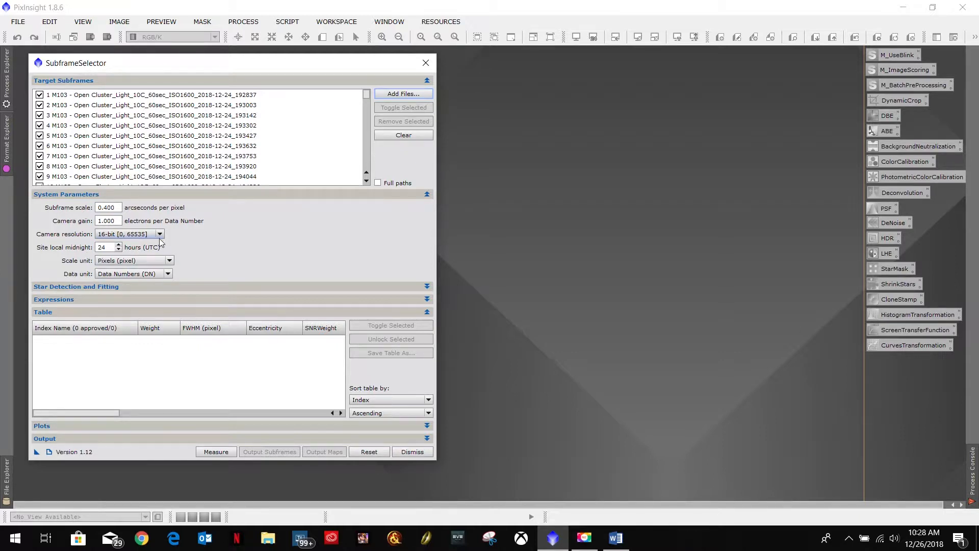
mouse_move(150, 233)
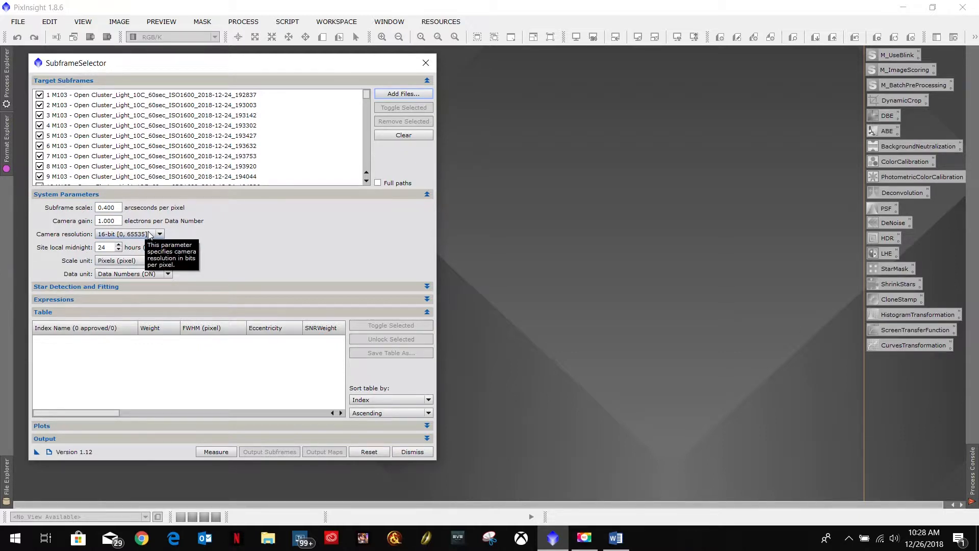
mouse_move(185, 224)
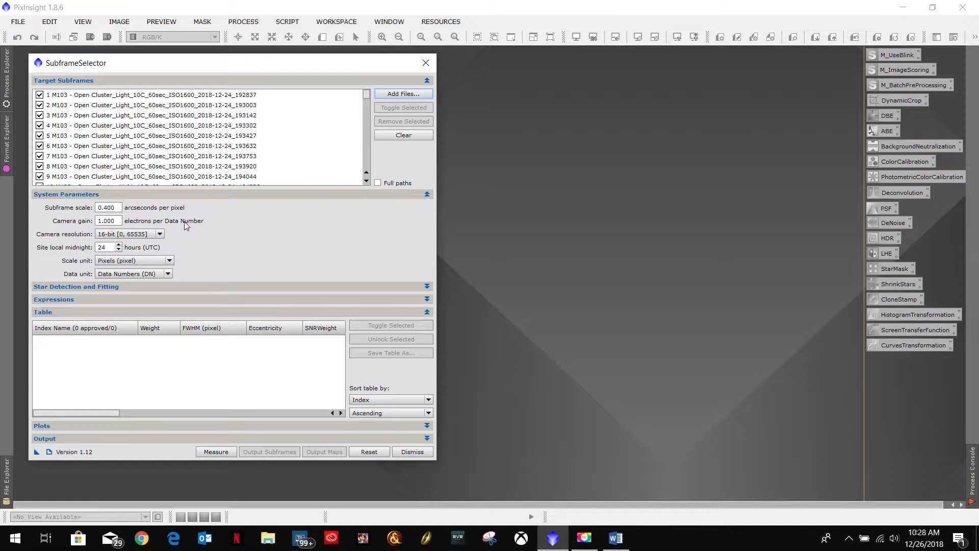
mouse_move(370, 235)
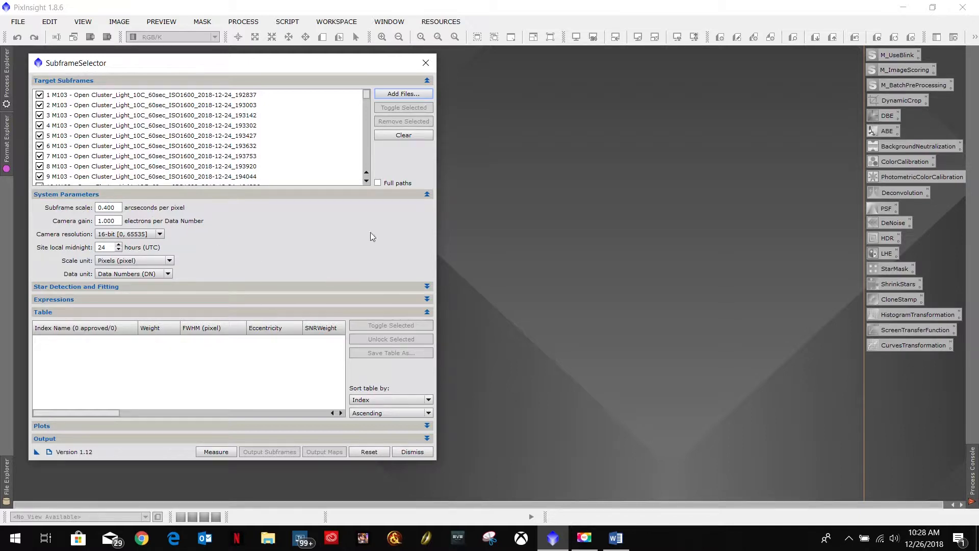
mouse_move(168, 228)
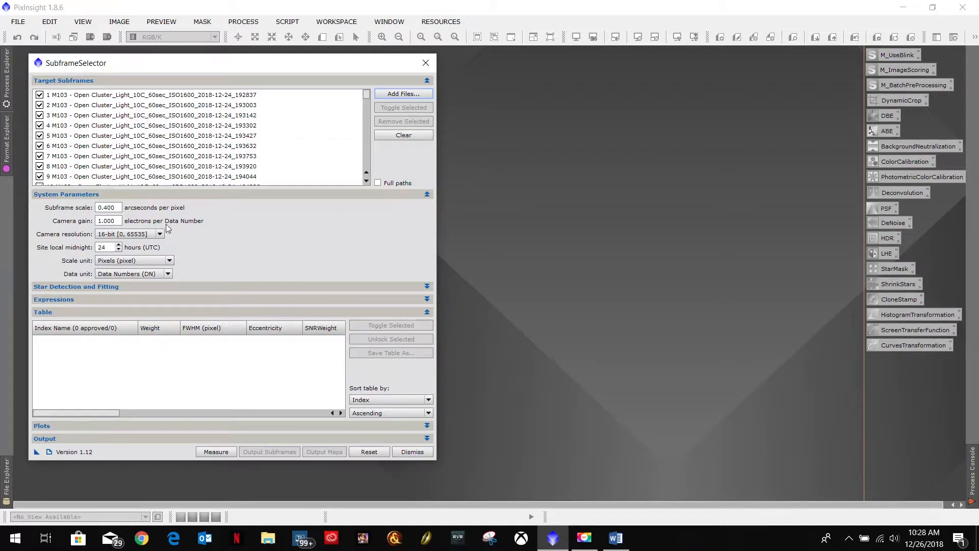
mouse_move(616, 538)
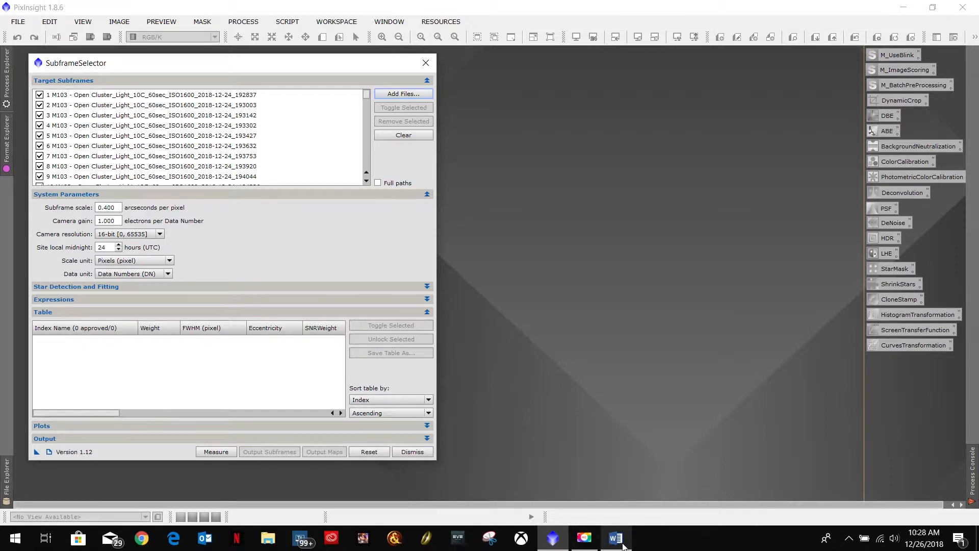
left_click(614, 538)
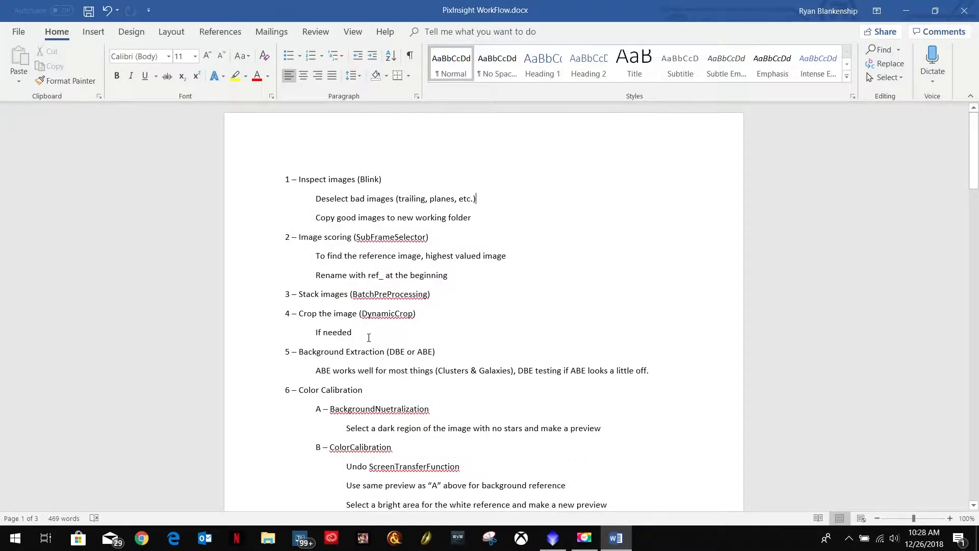
mouse_move(435, 274)
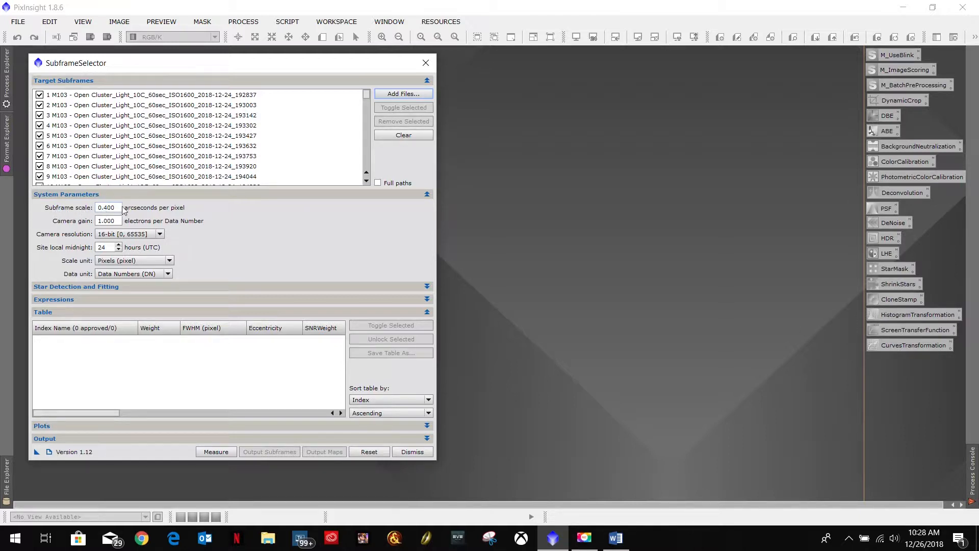
- Collapse System Parameters and expand the Star Detection and Fitting settings
left_click(426, 194)
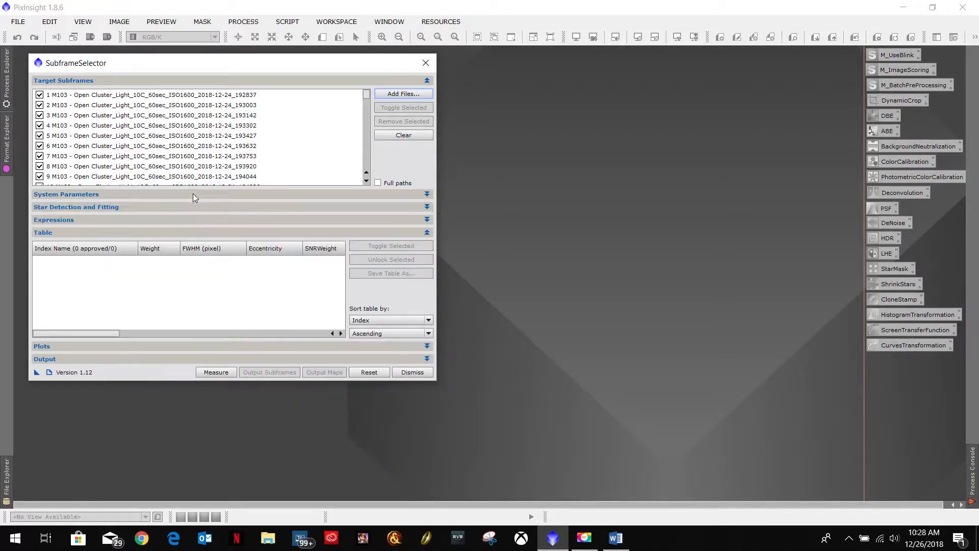
left_click(76, 207)
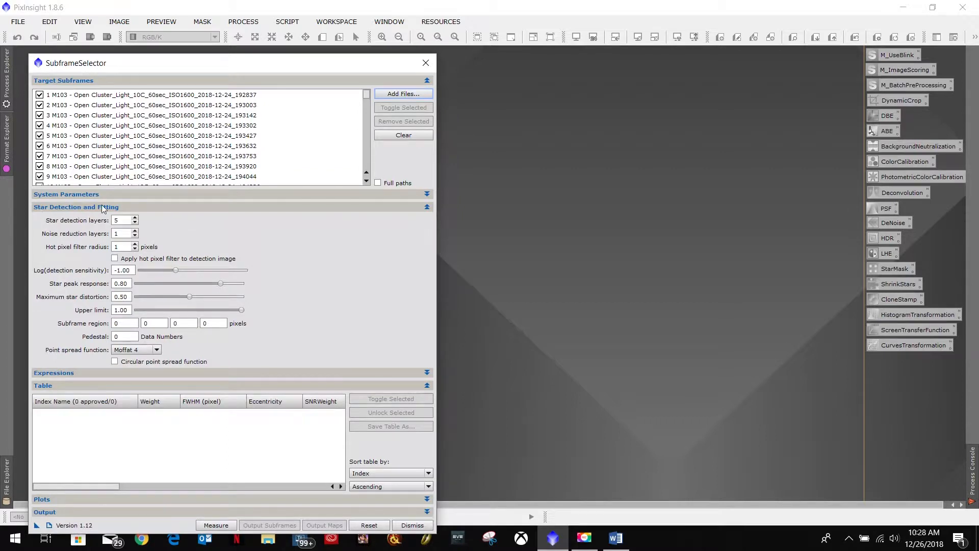
mouse_move(116, 308)
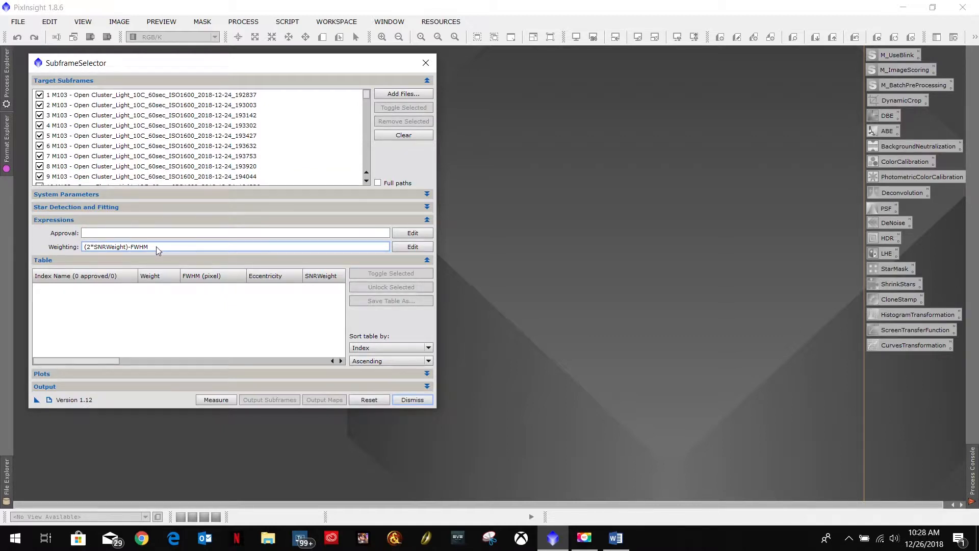
mouse_move(150, 249)
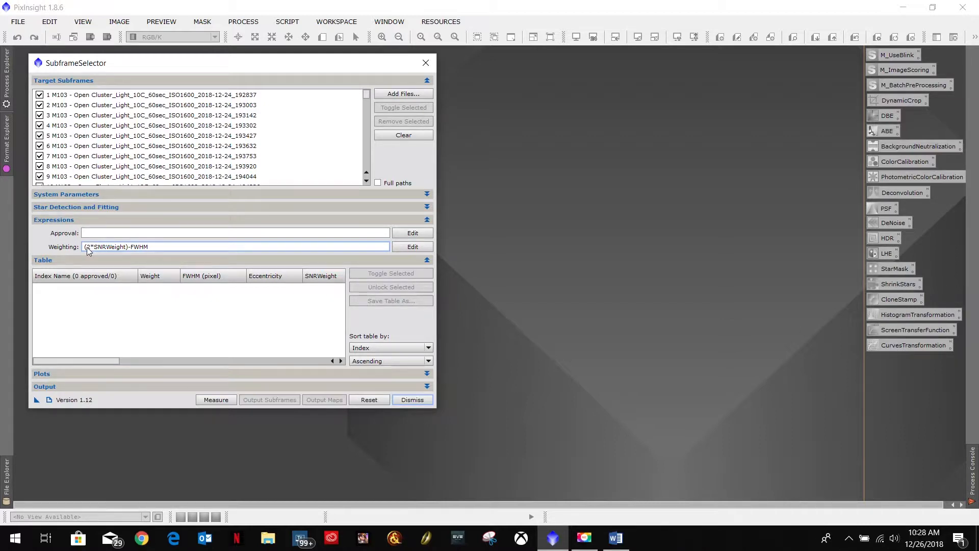
mouse_move(113, 250)
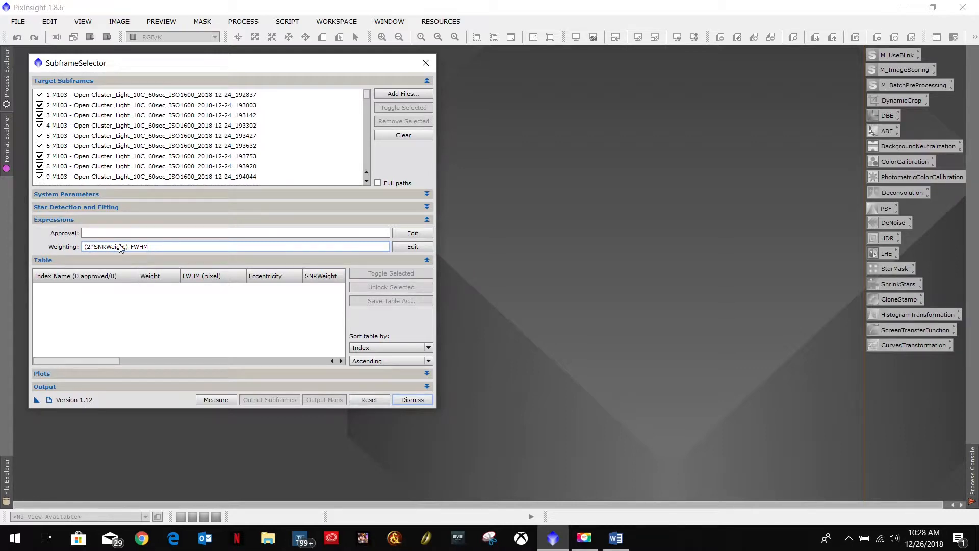
left_click(411, 246)
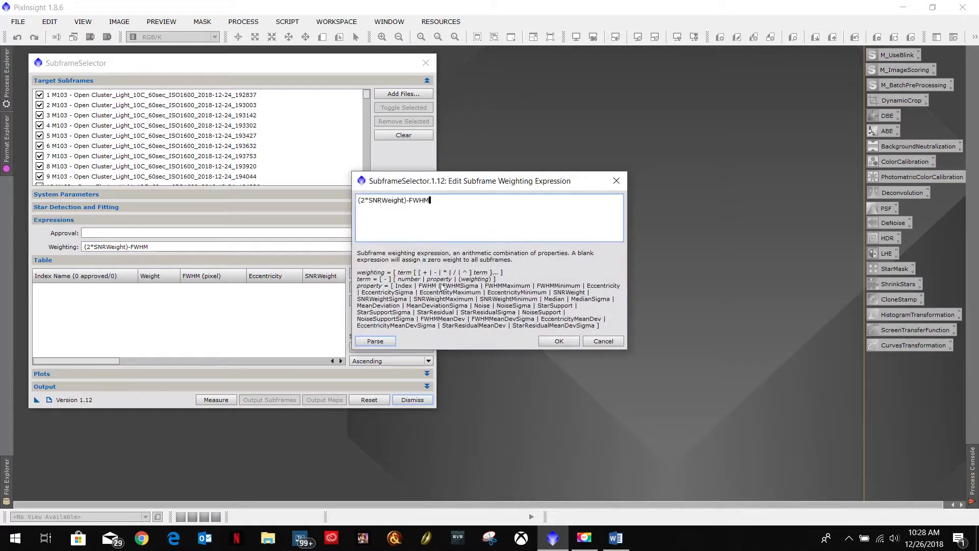
mouse_move(541, 290)
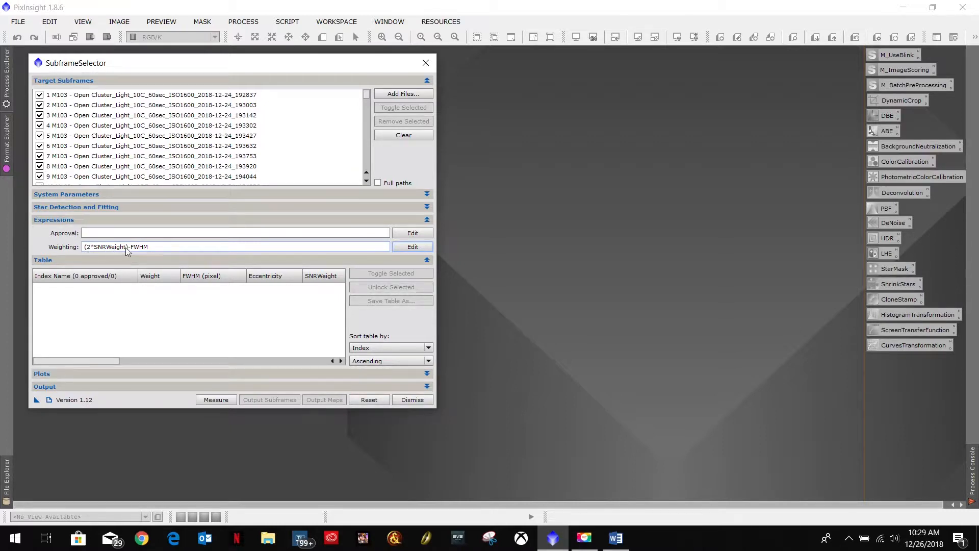
mouse_move(145, 251)
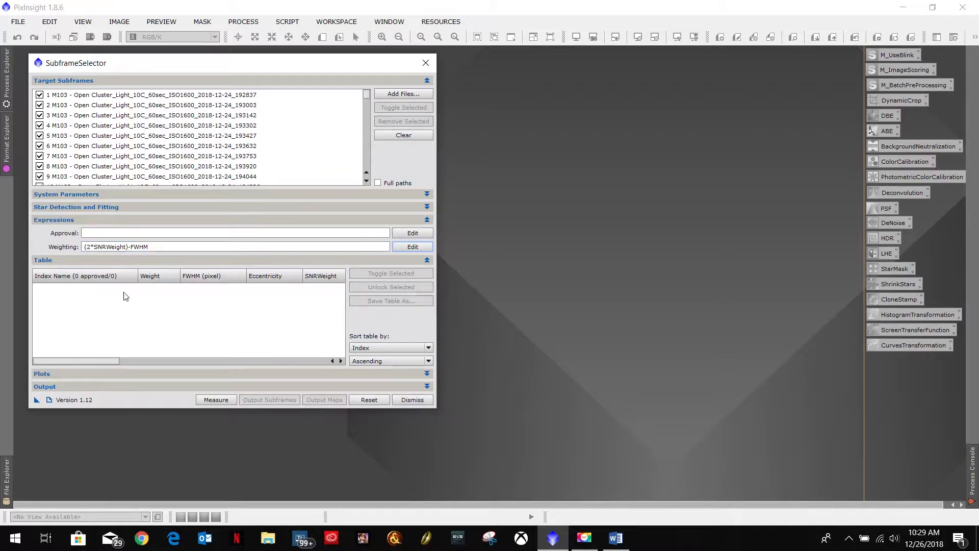
mouse_move(163, 222)
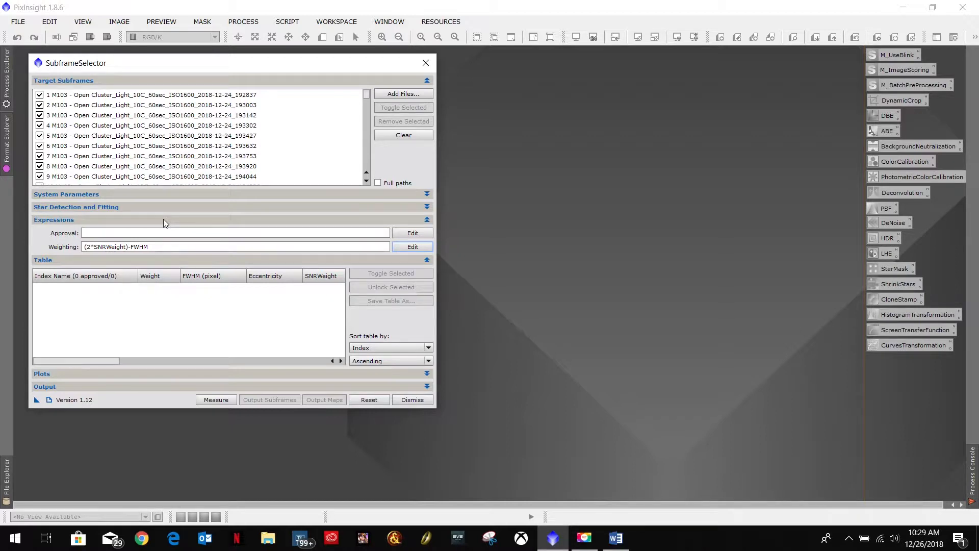
mouse_move(138, 220)
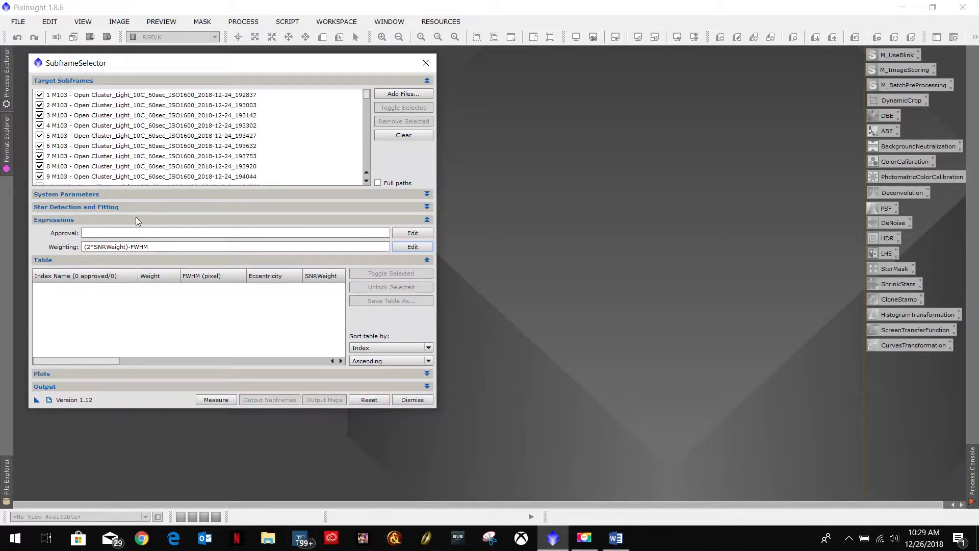
- Collapse Expressions, keep Weight as the plotted ordinate and show the Output settings
left_click(427, 219)
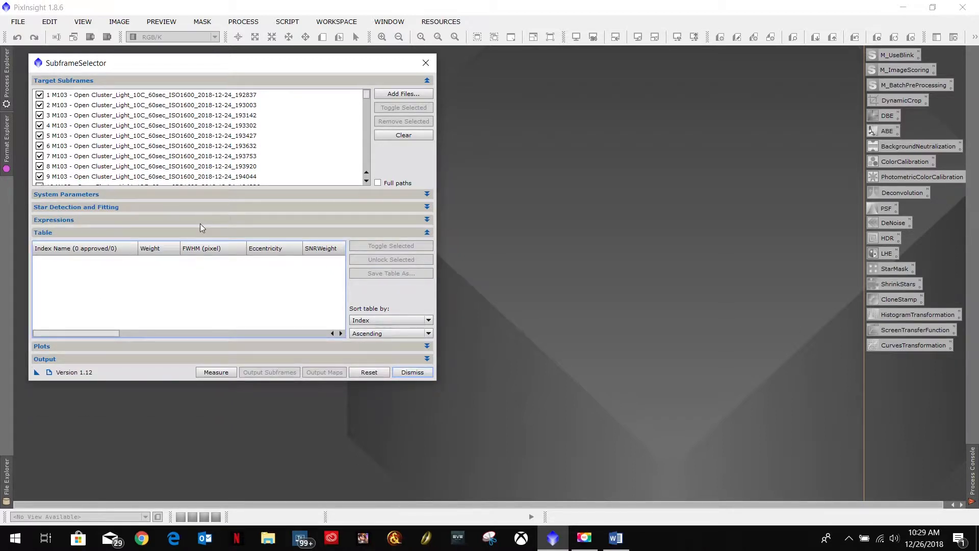
mouse_move(105, 235)
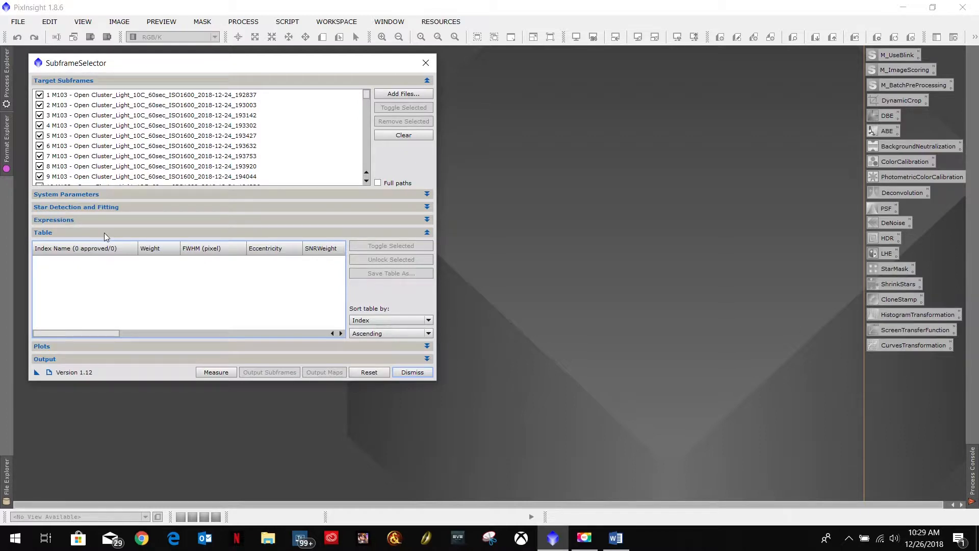
mouse_move(149, 236)
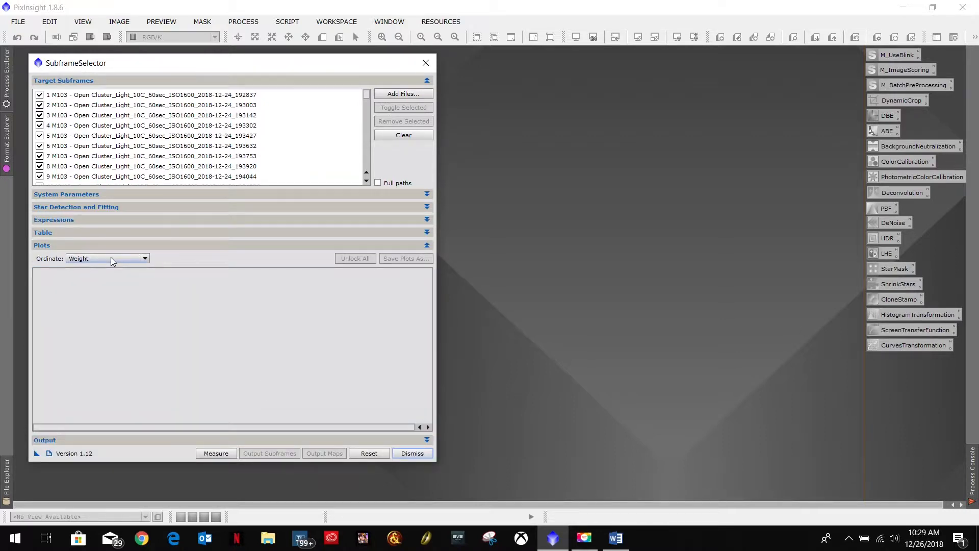
left_click(143, 258)
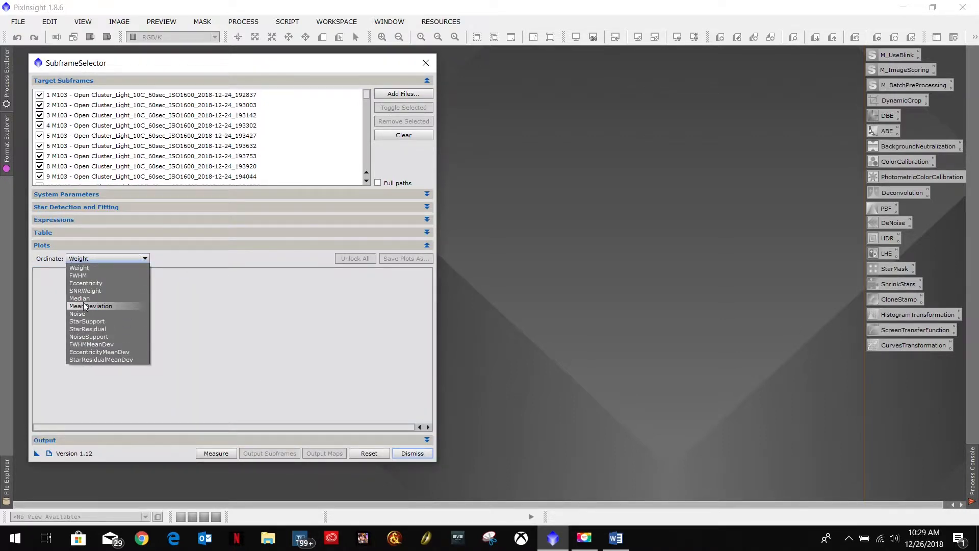
mouse_move(78, 268)
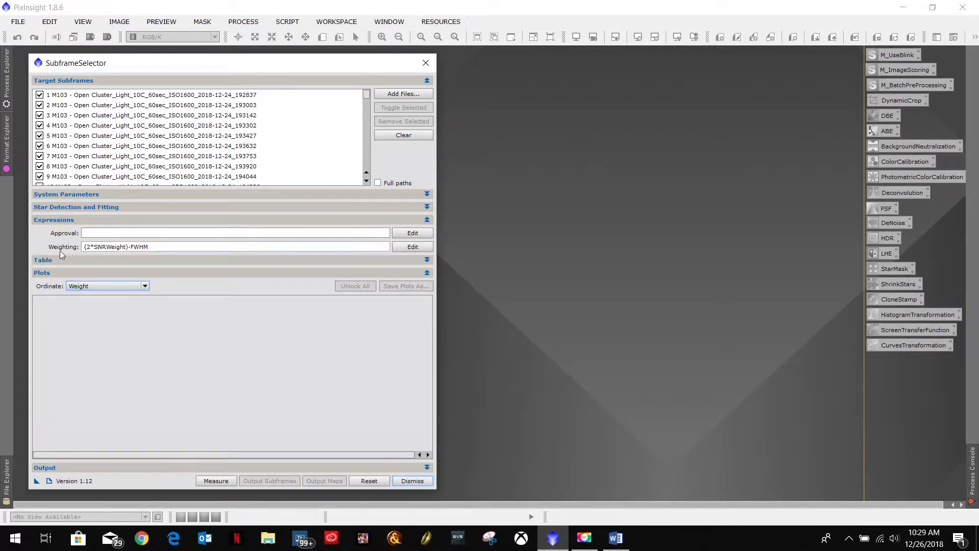
left_click(427, 220)
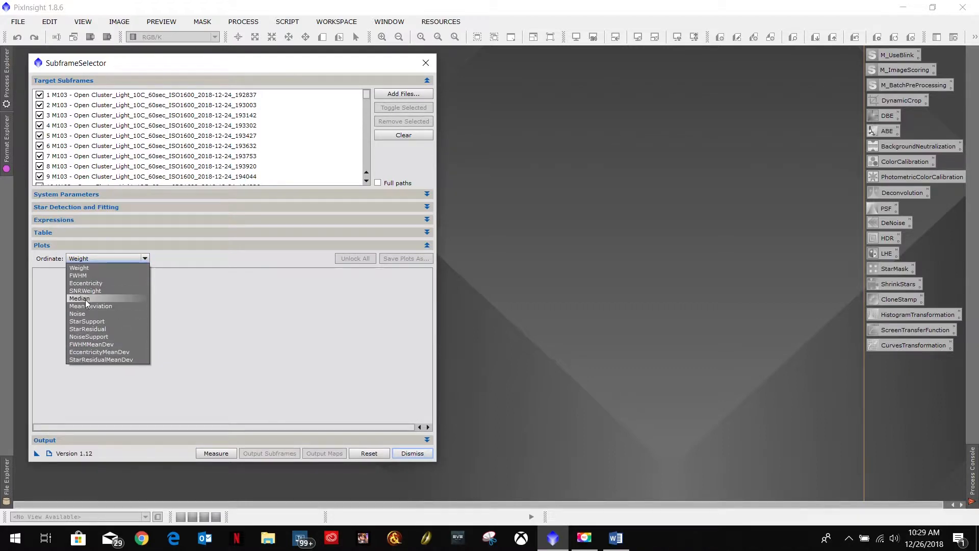
mouse_move(80, 267)
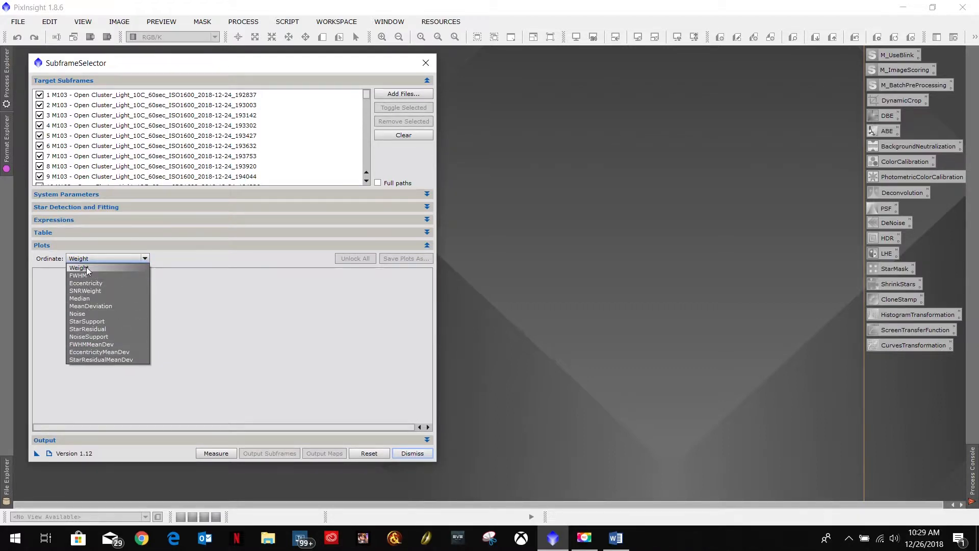
left_click(78, 267)
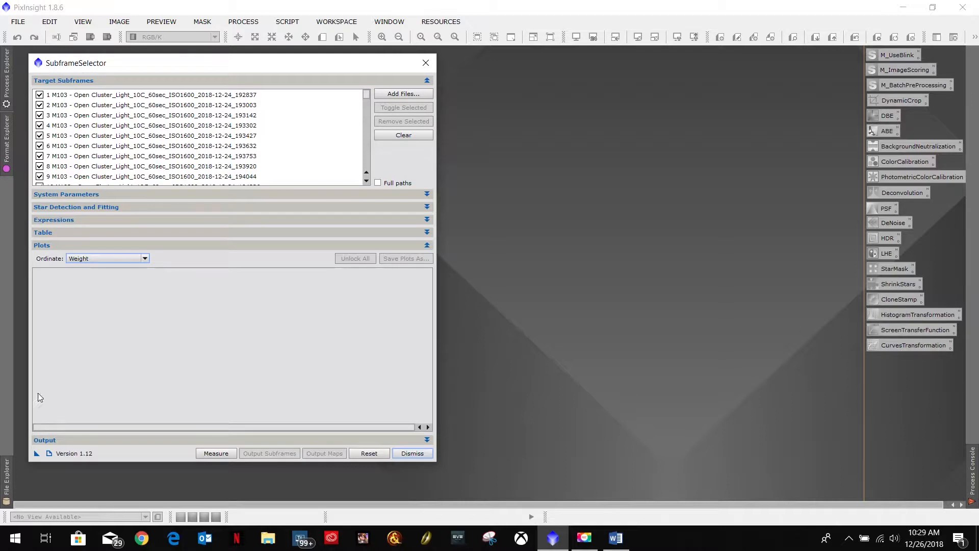
mouse_move(37, 417)
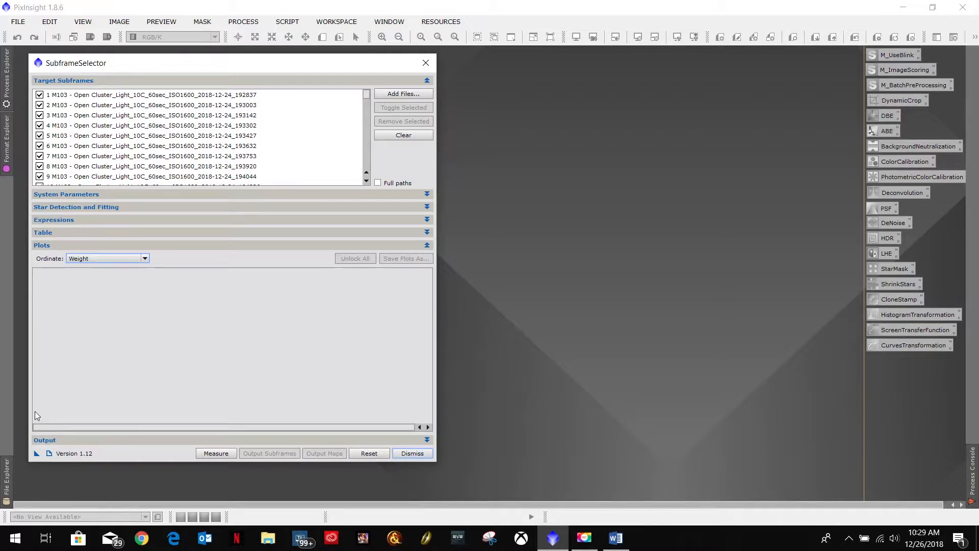
mouse_move(349, 421)
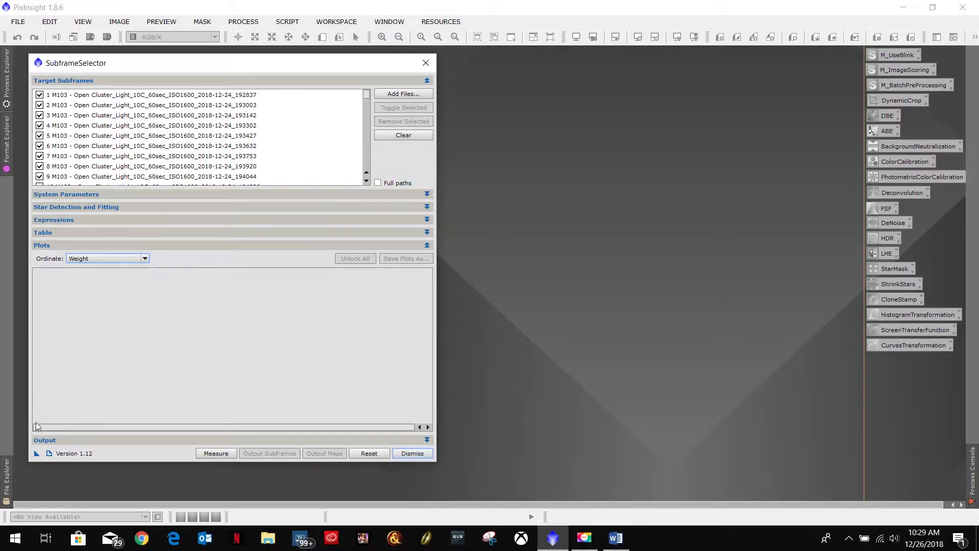
mouse_move(91, 326)
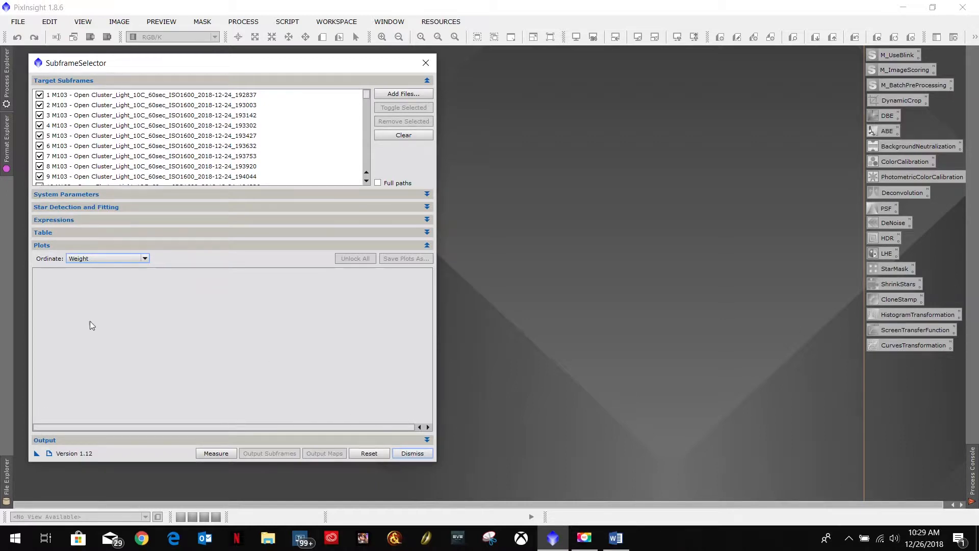
mouse_move(360, 385)
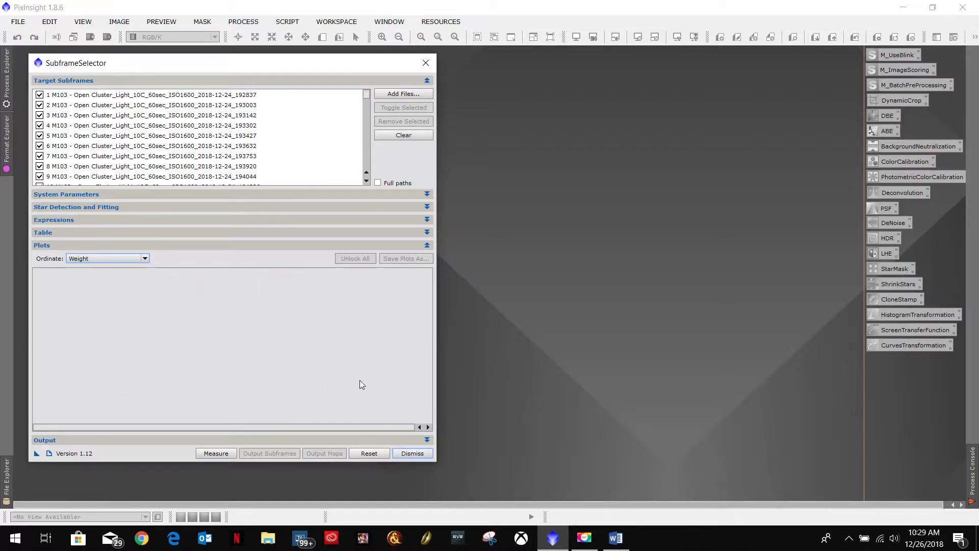
mouse_move(190, 342)
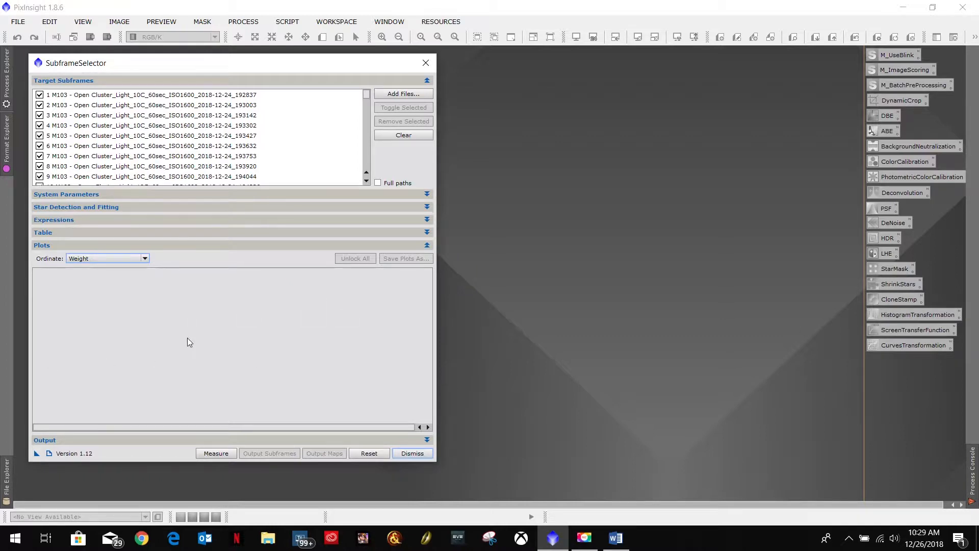
mouse_move(359, 333)
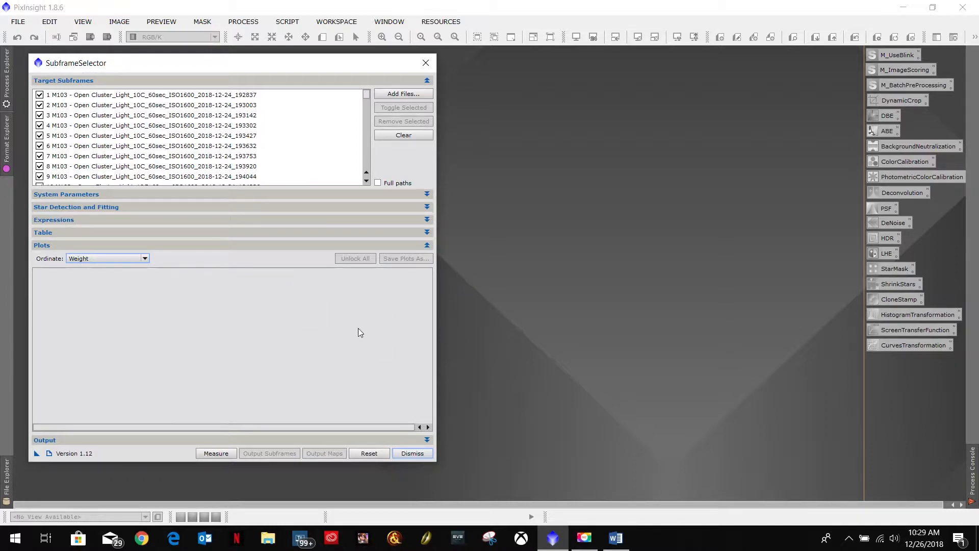
mouse_move(160, 250)
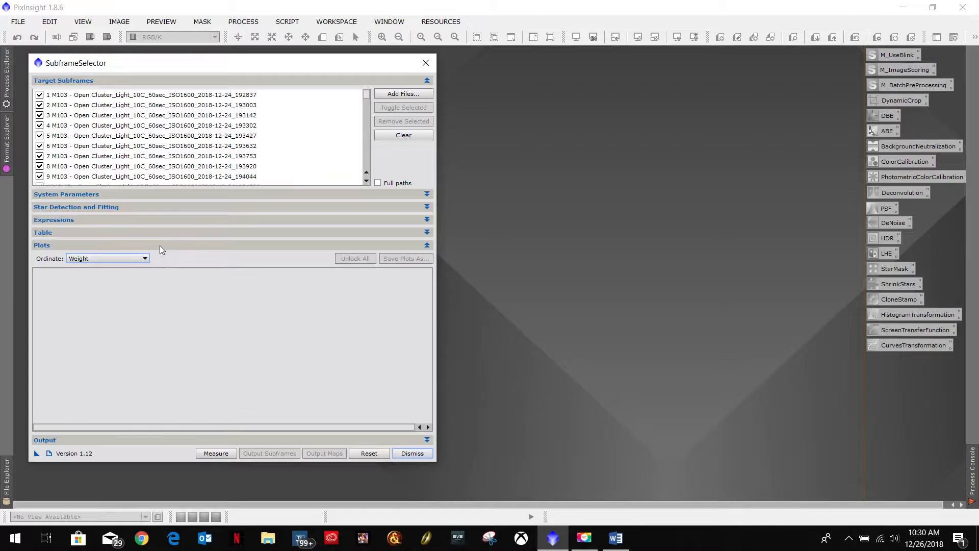
left_click(426, 245)
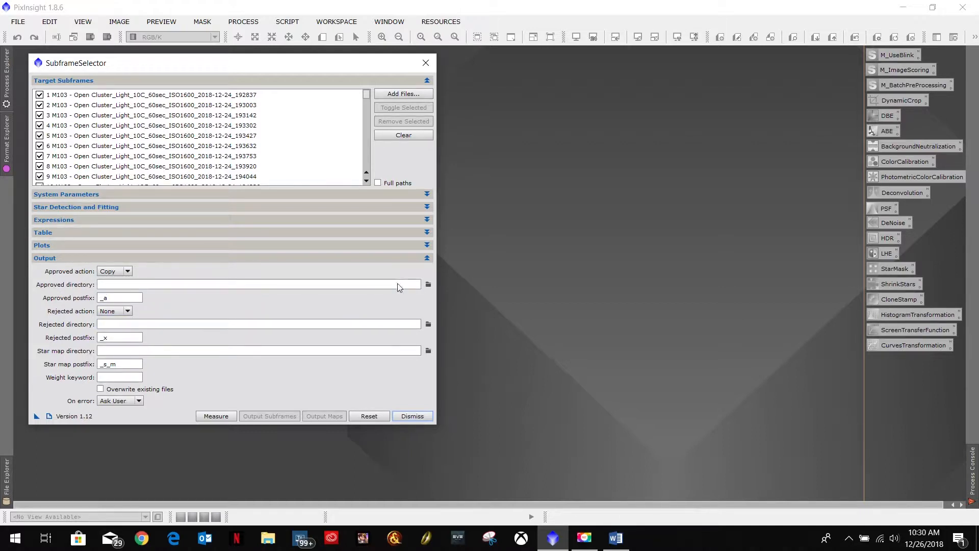
mouse_move(254, 240)
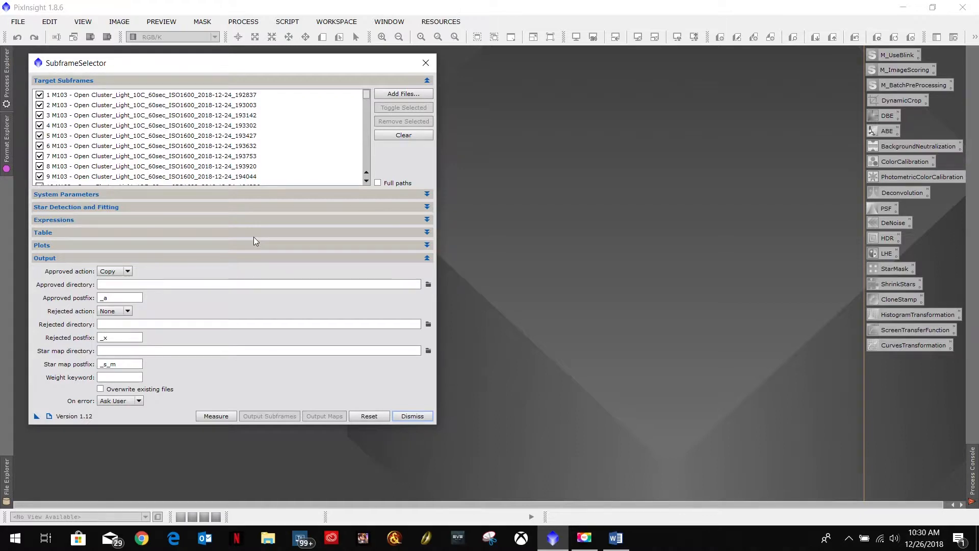
mouse_move(228, 314)
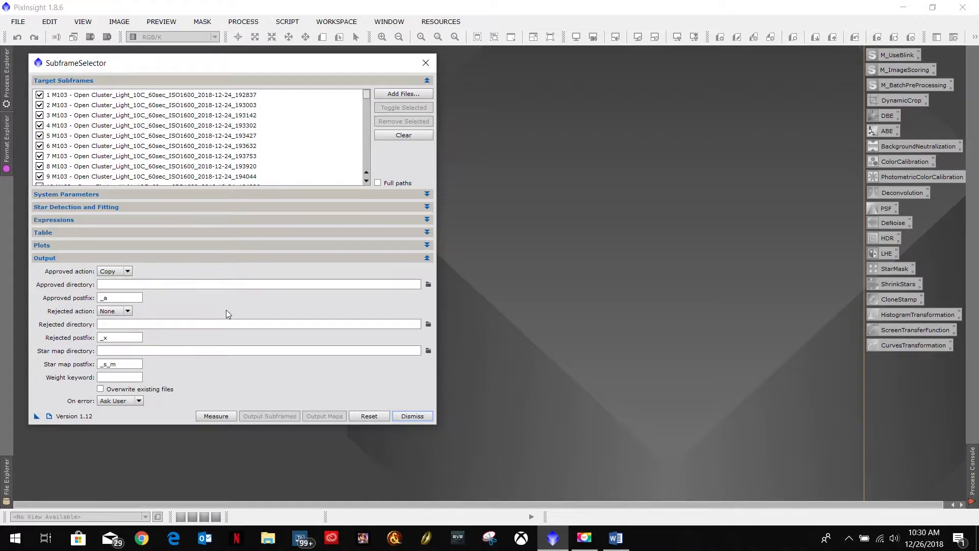
mouse_move(121, 386)
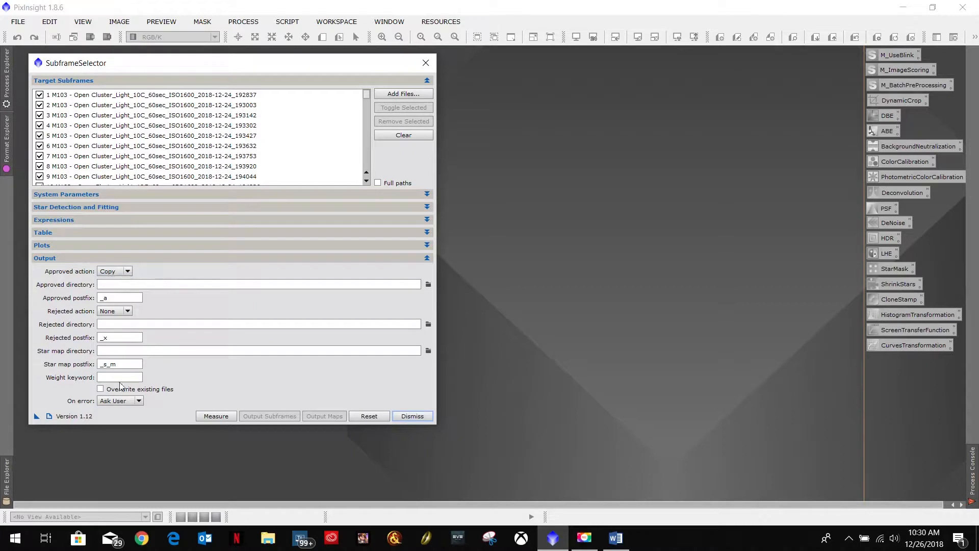
mouse_move(209, 285)
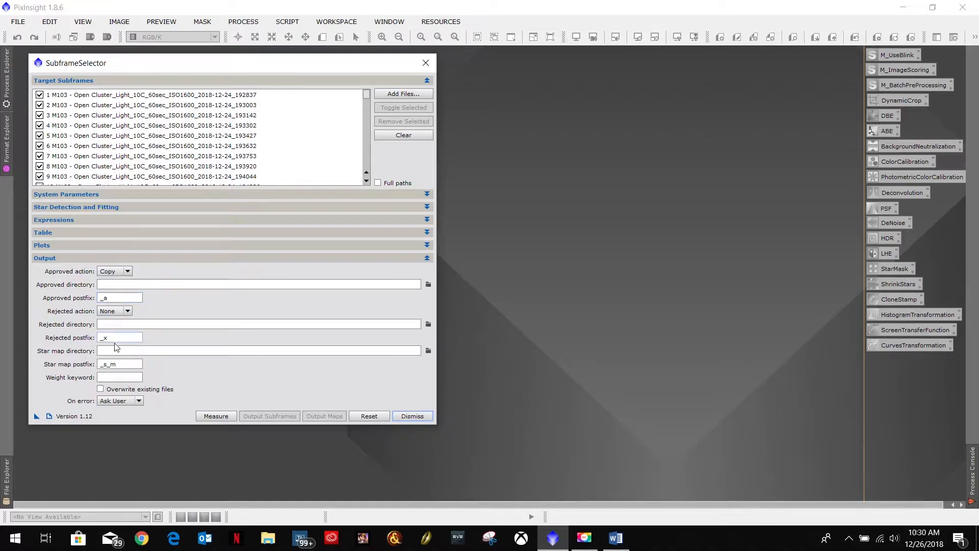
mouse_move(150, 263)
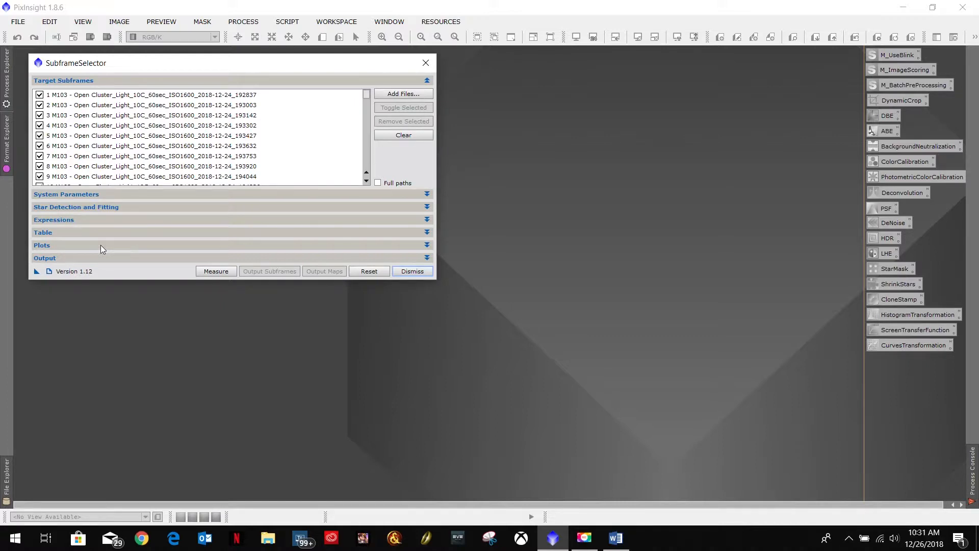
mouse_move(129, 247)
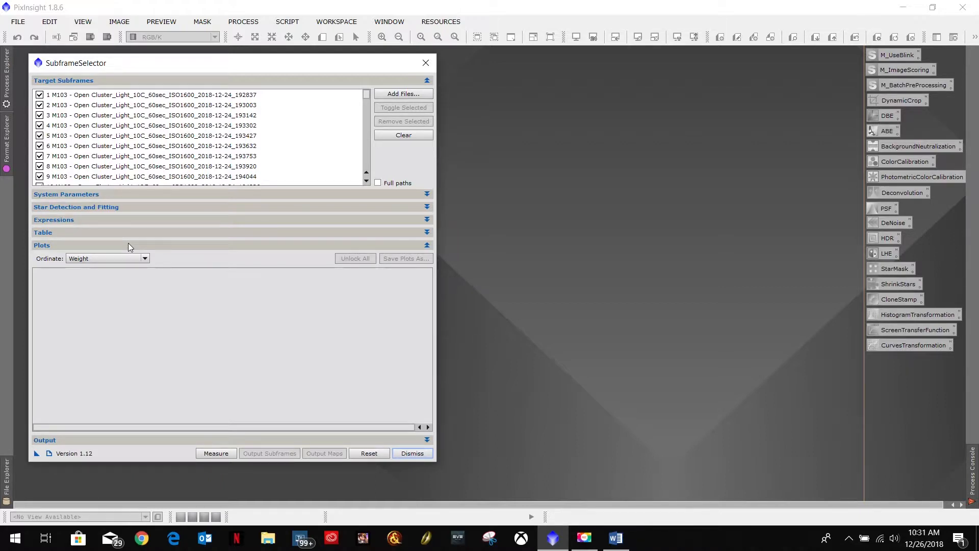
mouse_move(213, 310)
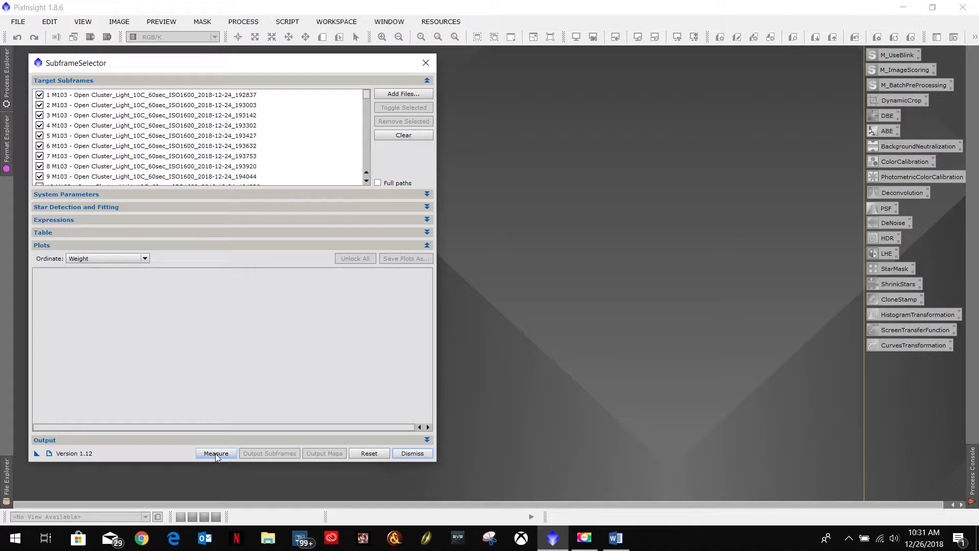
- Run Measure on all listed M103 subframes
left_click(216, 453)
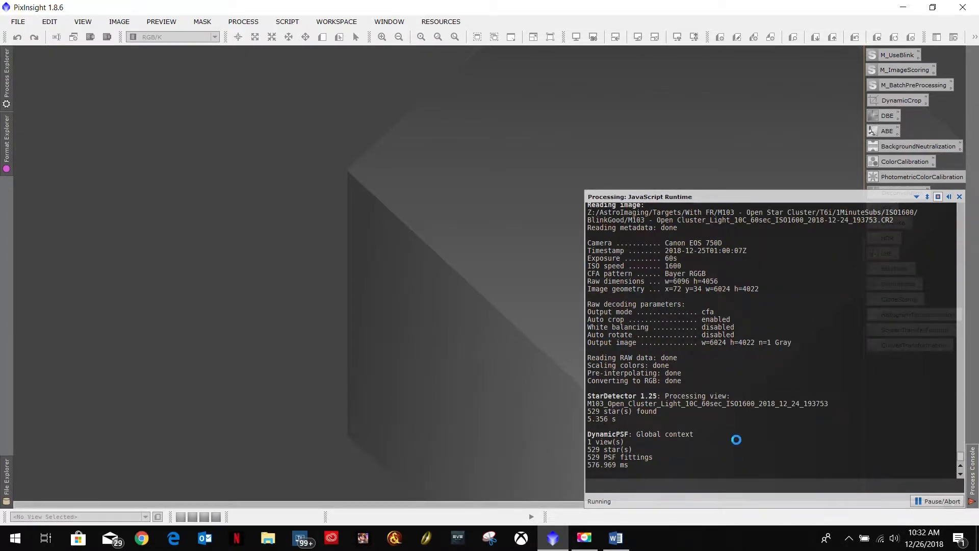
mouse_move(637, 422)
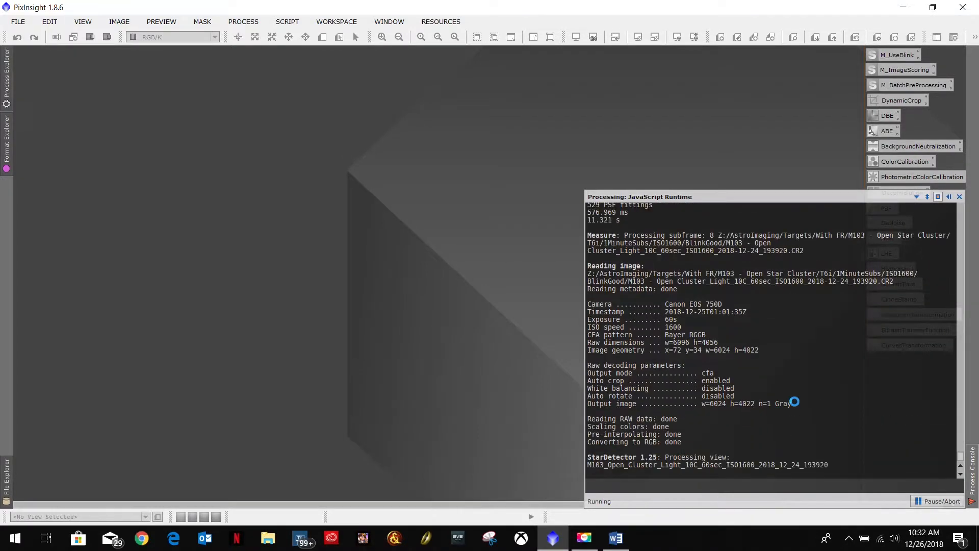
mouse_move(789, 430)
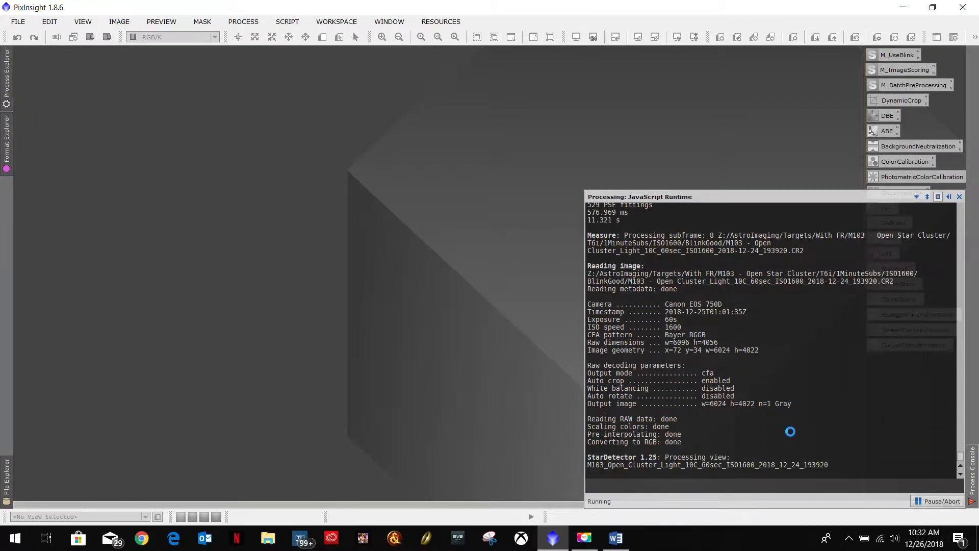
mouse_move(785, 384)
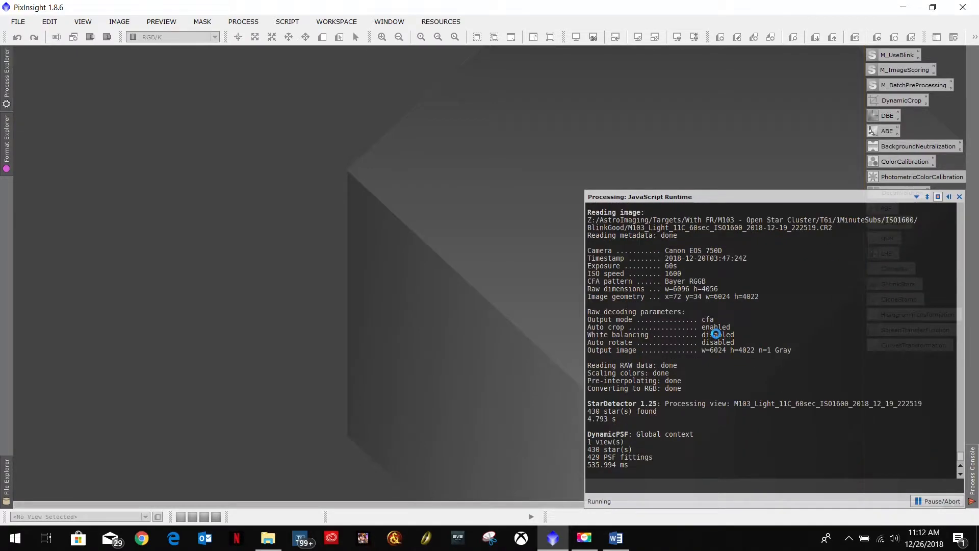
mouse_move(767, 406)
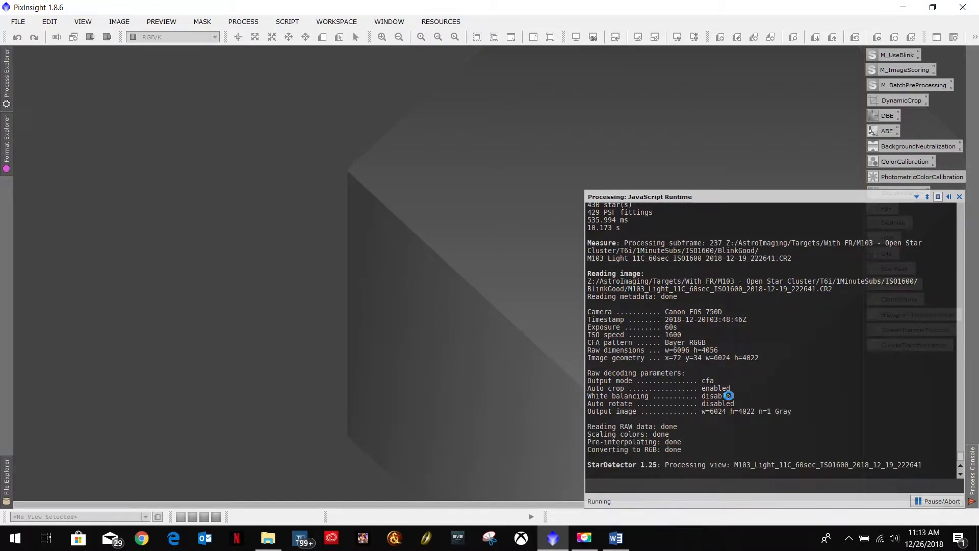
mouse_move(754, 465)
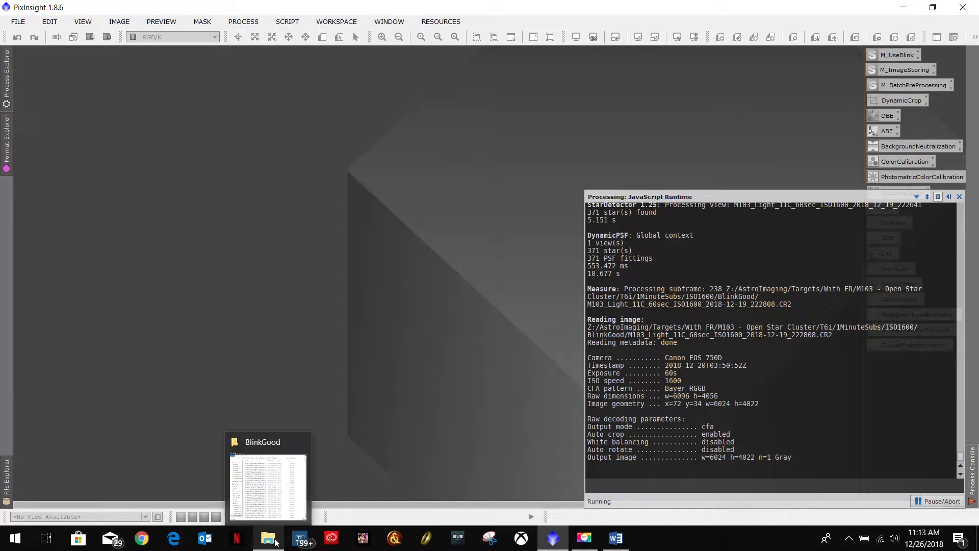
- Bring up the BlinkGood folder and pick the subframes taken 12/24 9:32 PM and 12/25 8:38 PM
left_click(267, 481)
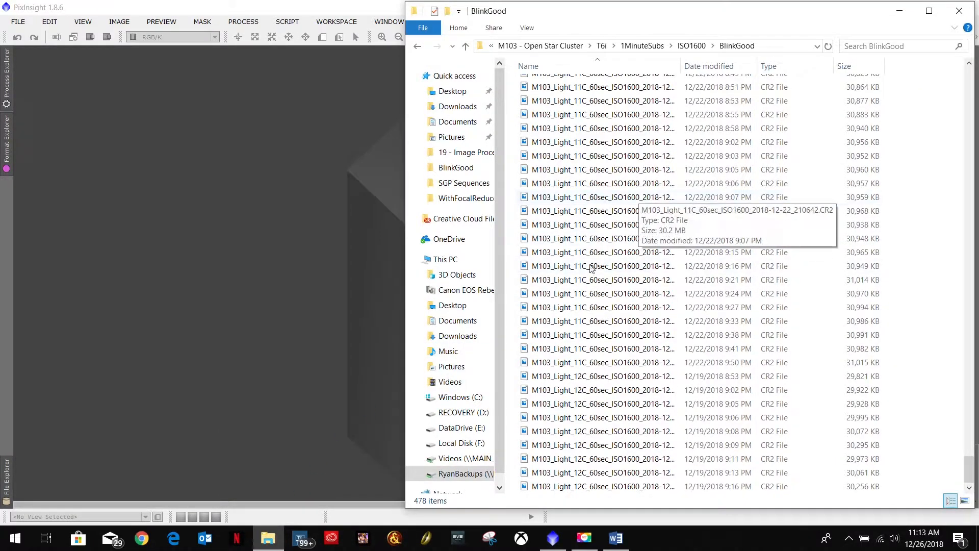
scroll("up", 3)
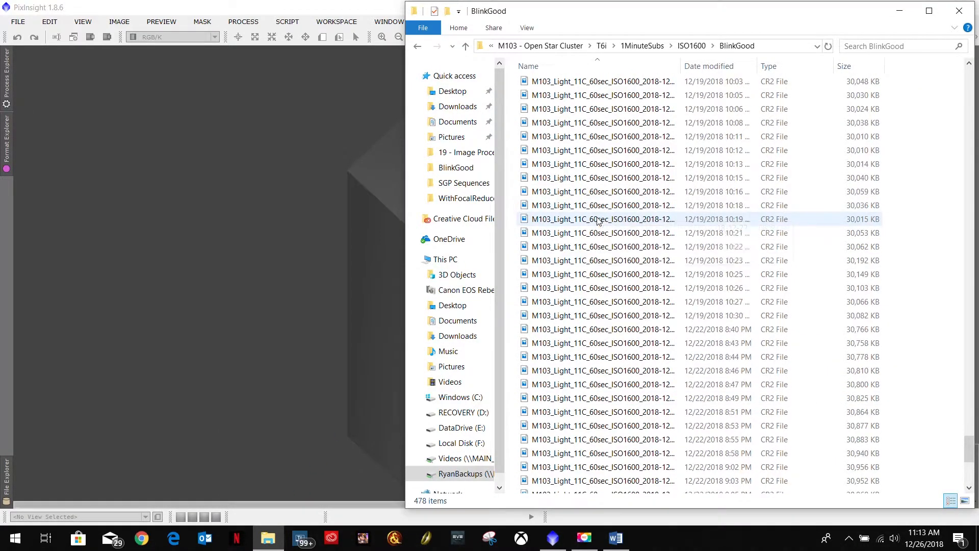
scroll("down", 3)
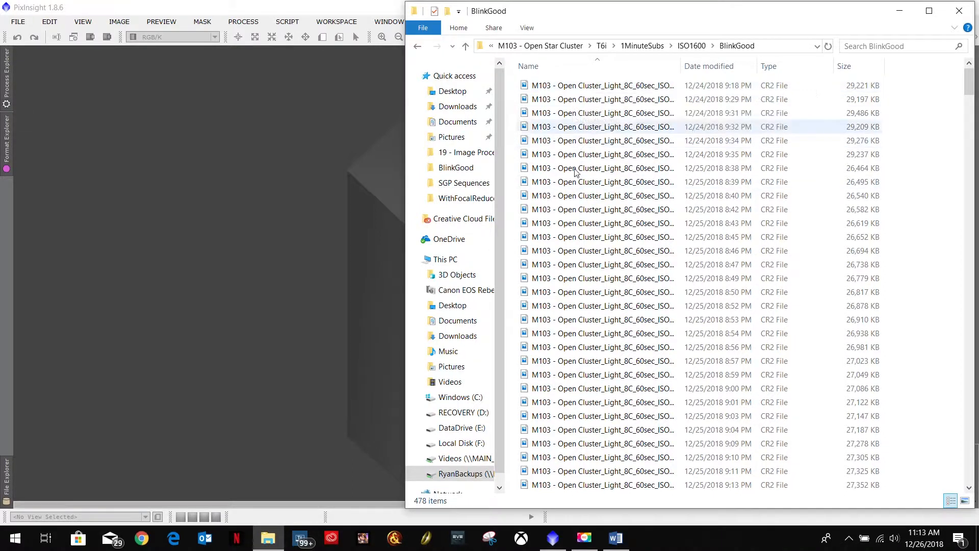
mouse_move(626, 127)
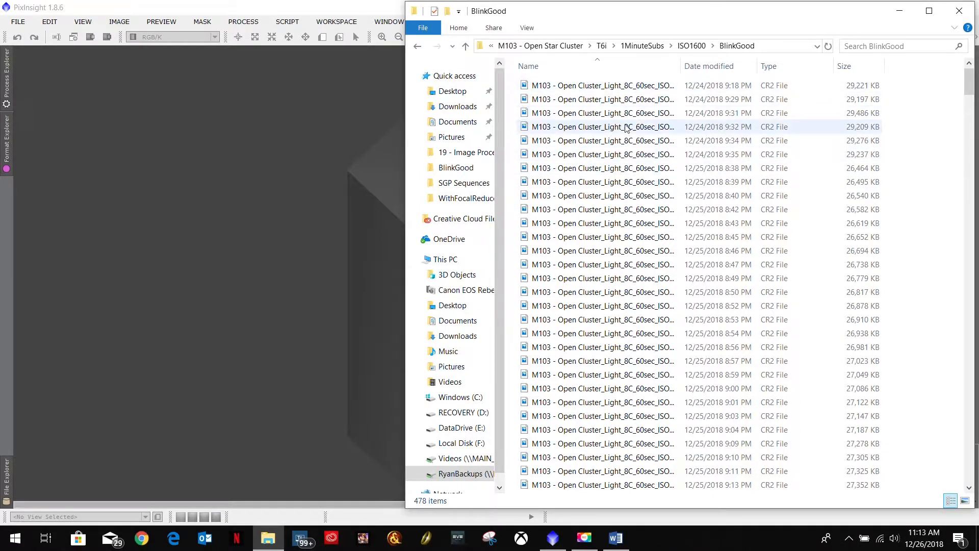
left_click(631, 291)
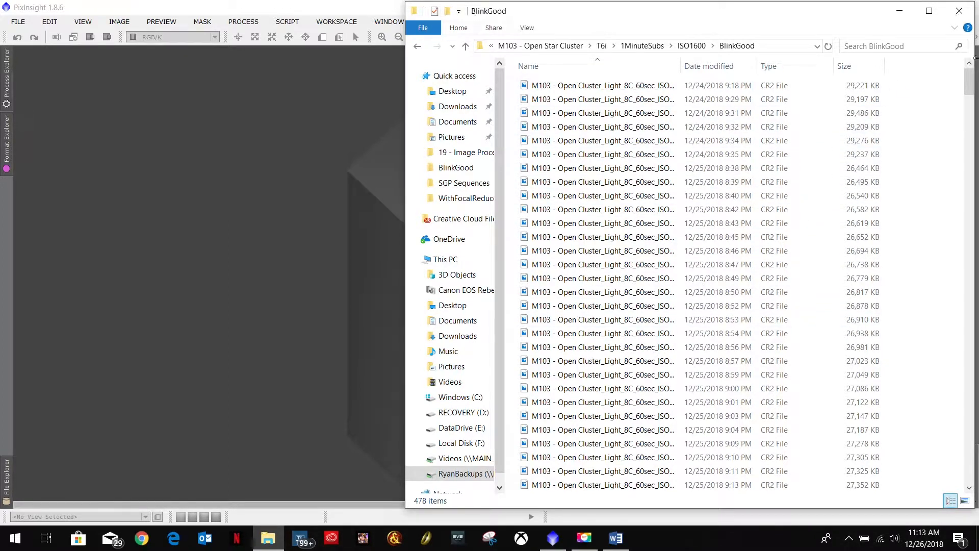
left_click(600, 168)
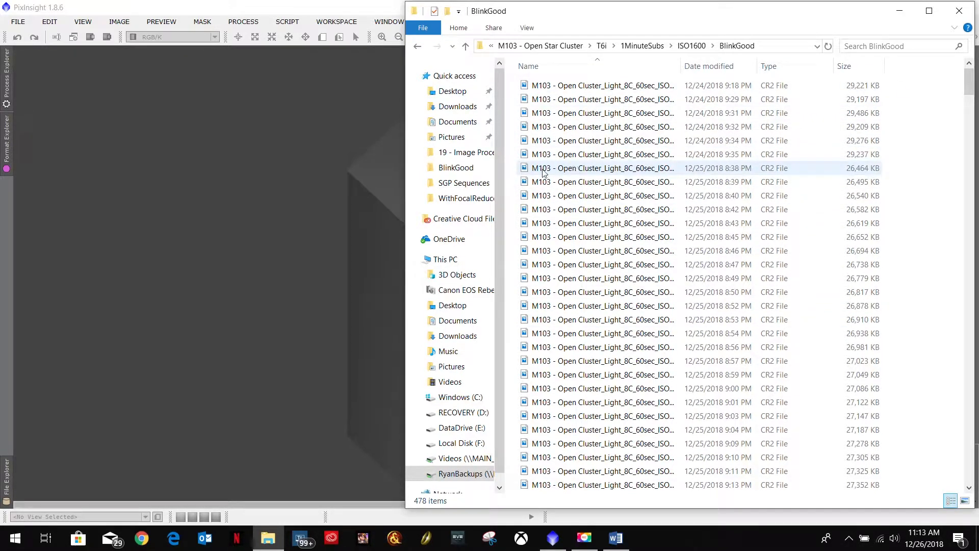
mouse_move(571, 171)
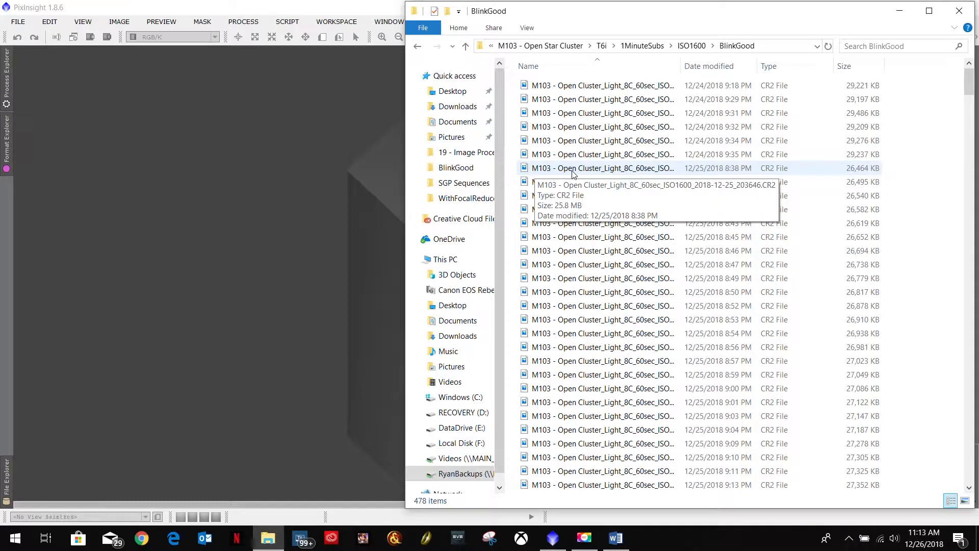
mouse_move(858, 139)
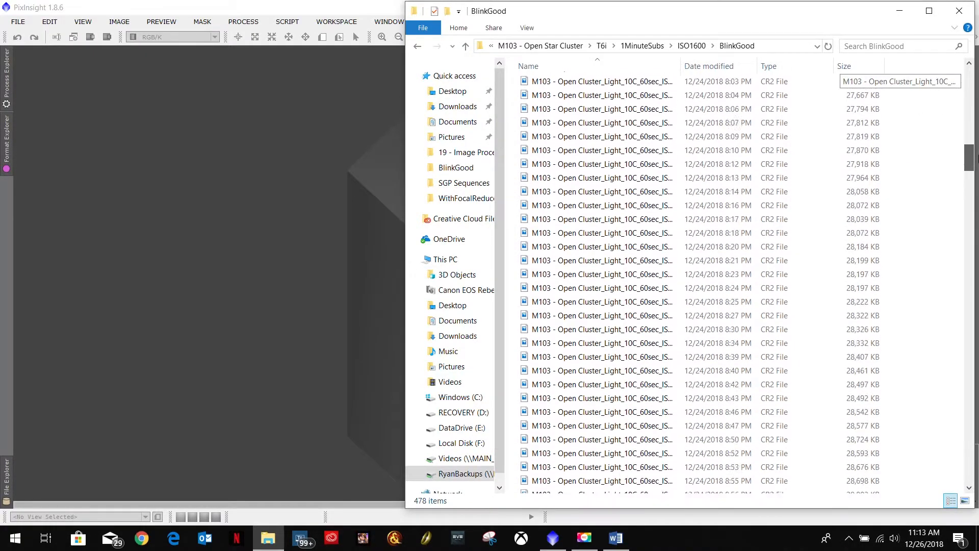
- Scroll down the file list selecting frames through the M103_Light_11C and 12C files
scroll("down", 3)
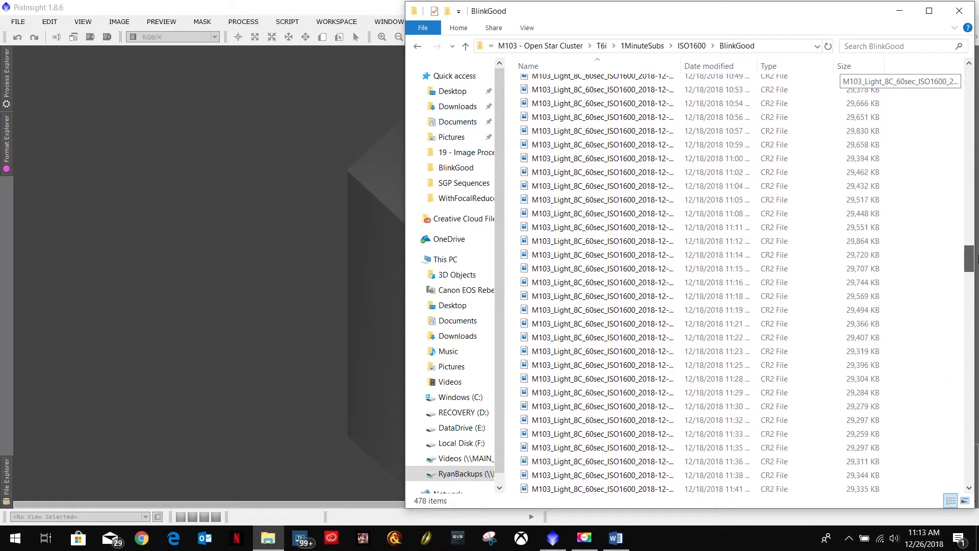
scroll("down", 3)
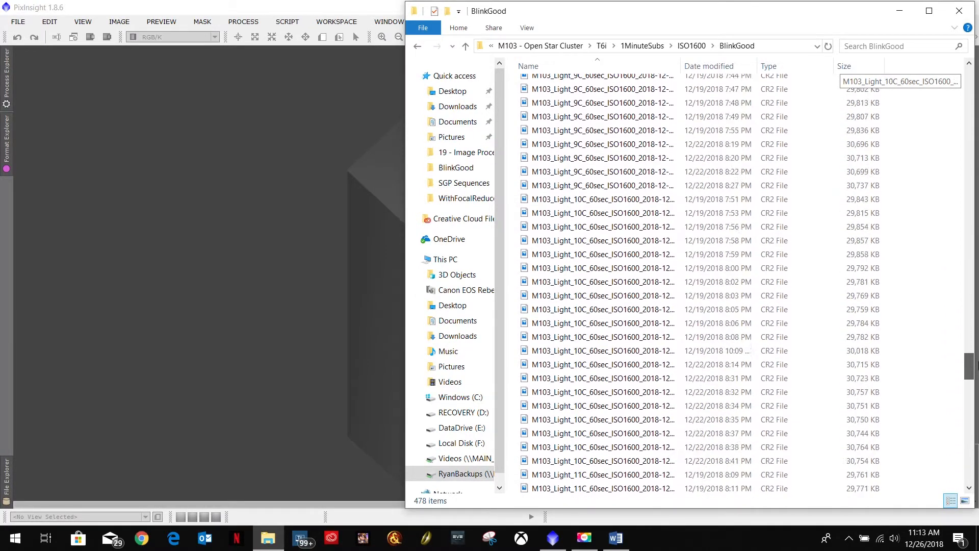
scroll("down", 3)
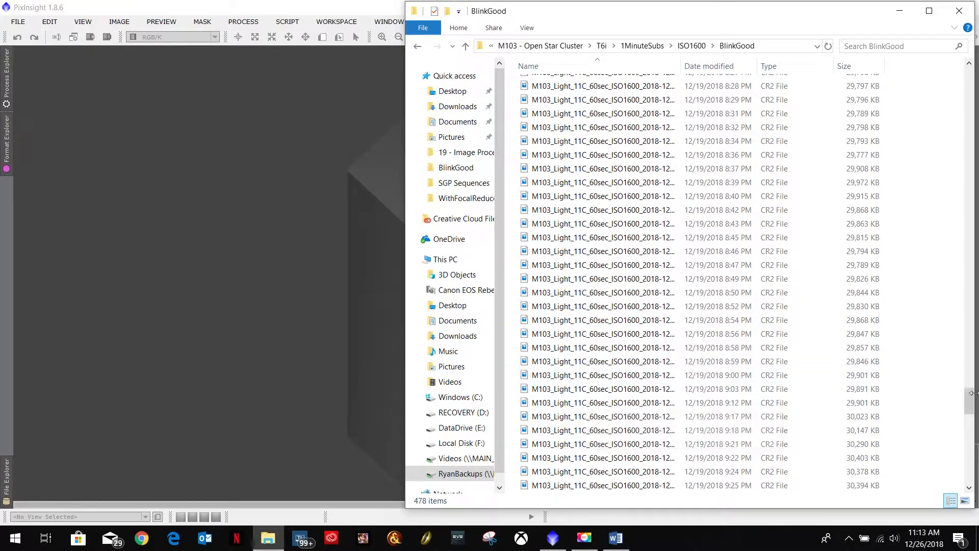
scroll("down", 3)
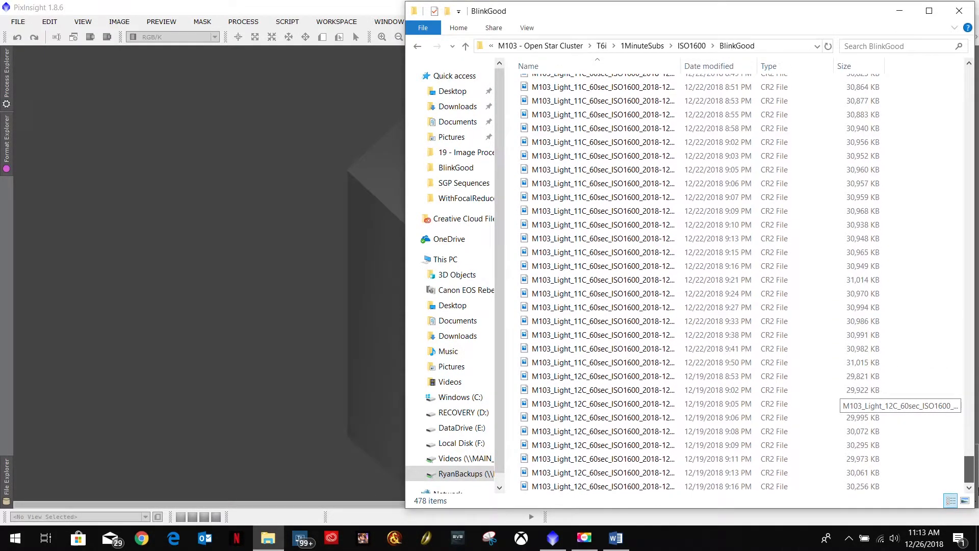
left_click(602, 376)
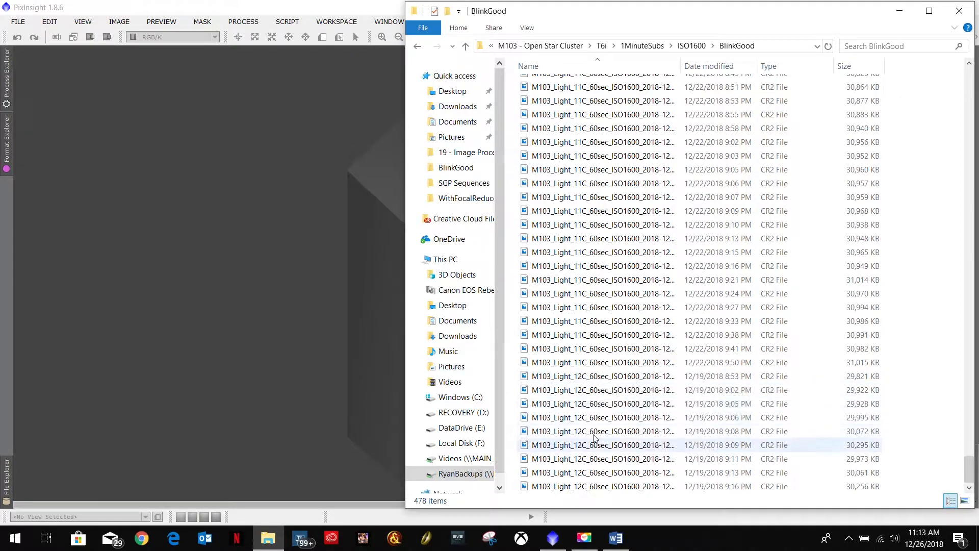
mouse_move(621, 404)
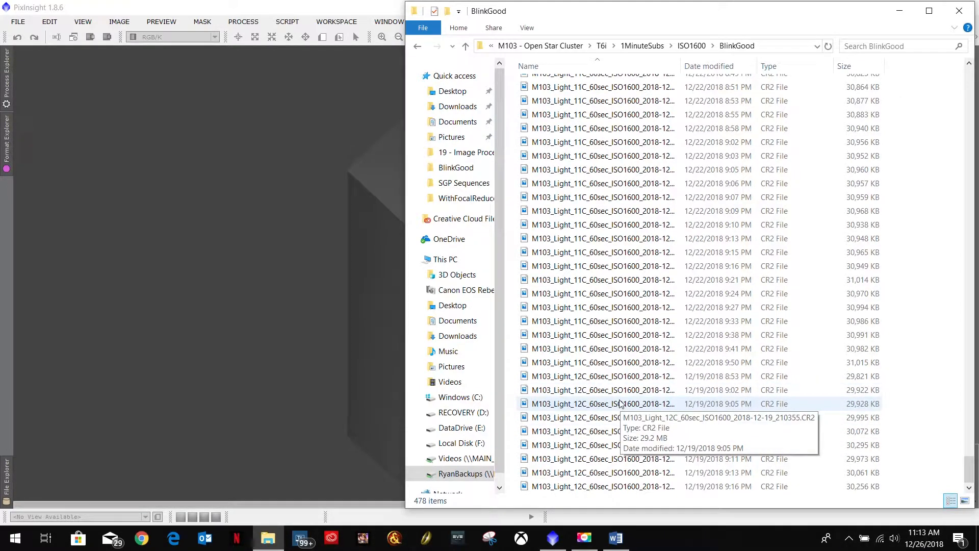
mouse_move(600, 349)
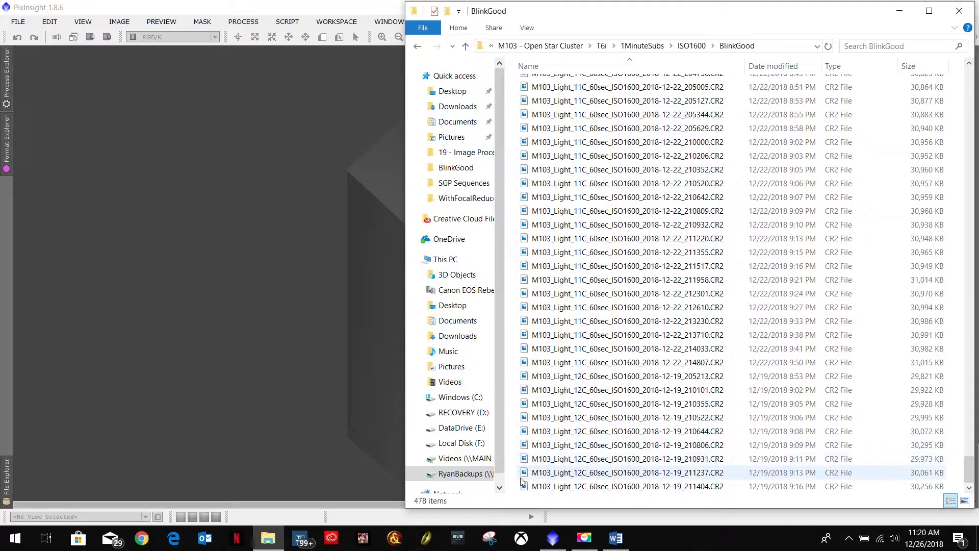
left_click(624, 389)
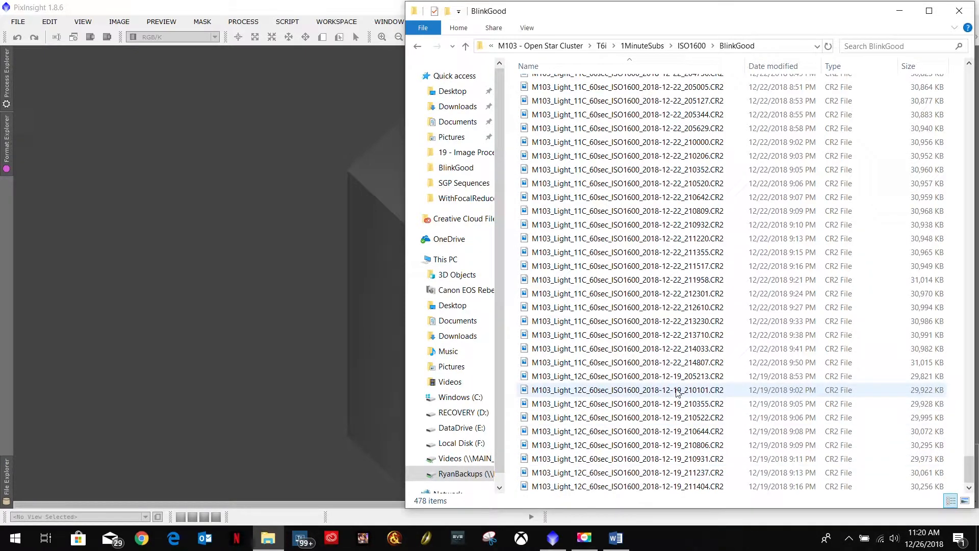
left_click(625, 141)
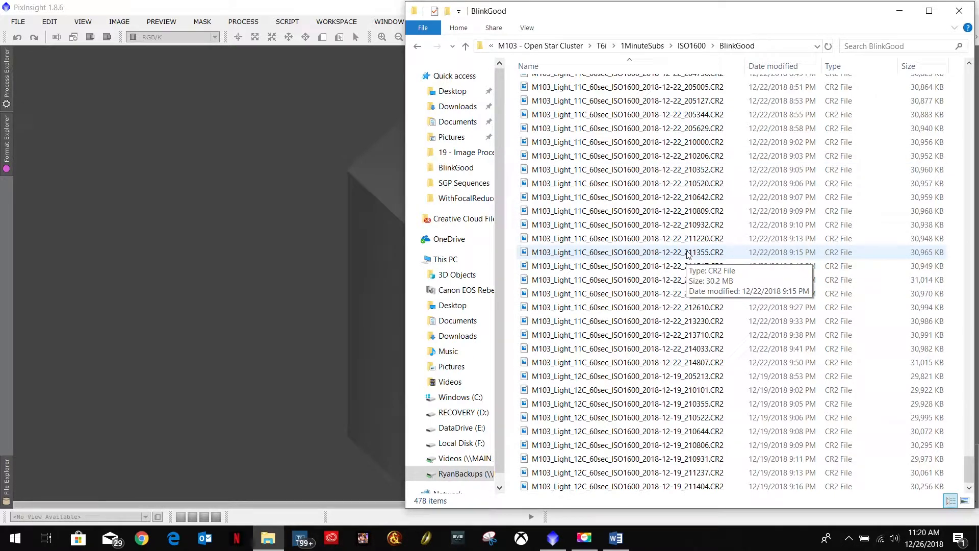
left_click(624, 417)
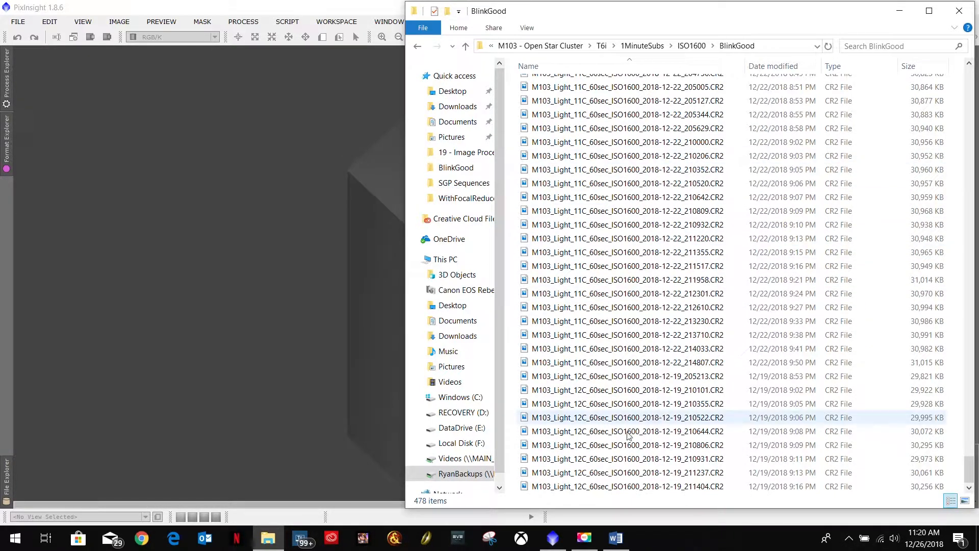
mouse_move(430, 500)
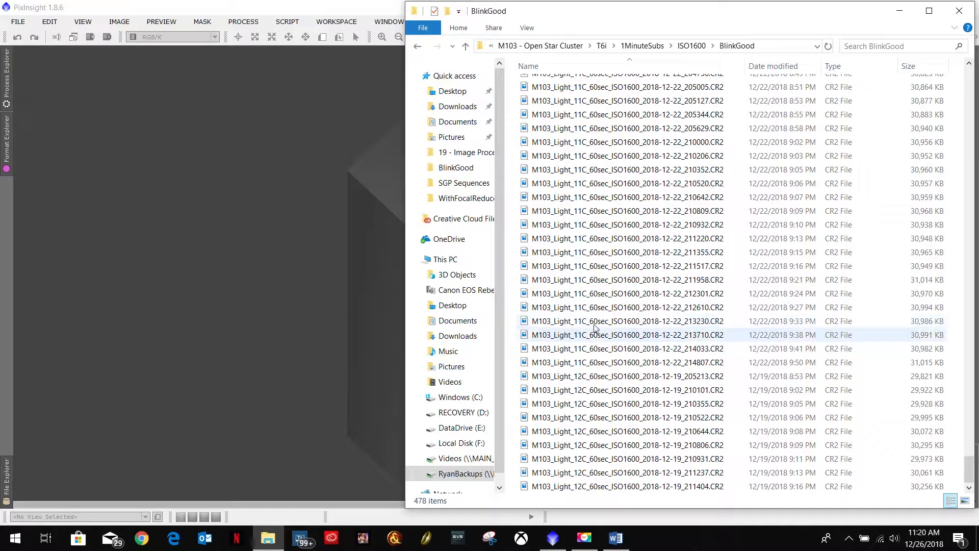
mouse_move(624, 321)
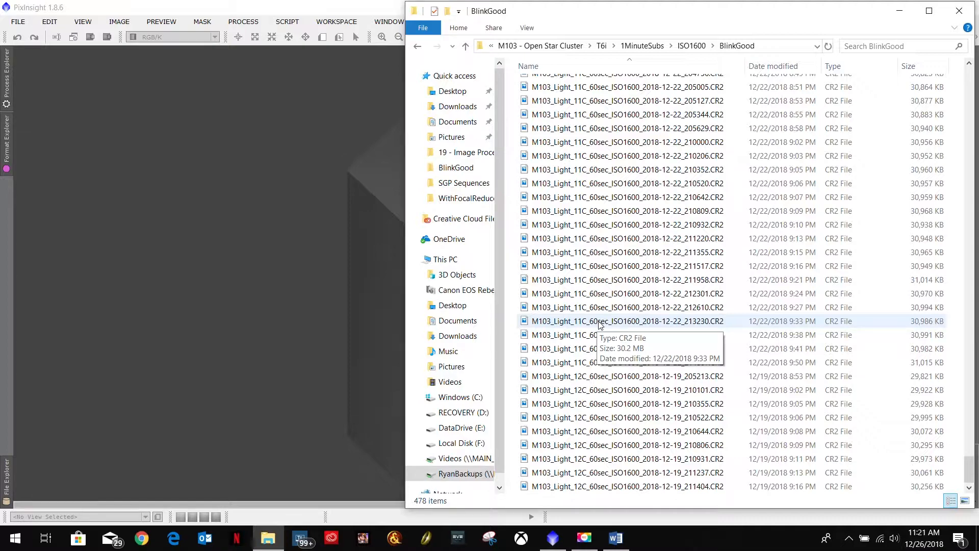
mouse_move(538, 494)
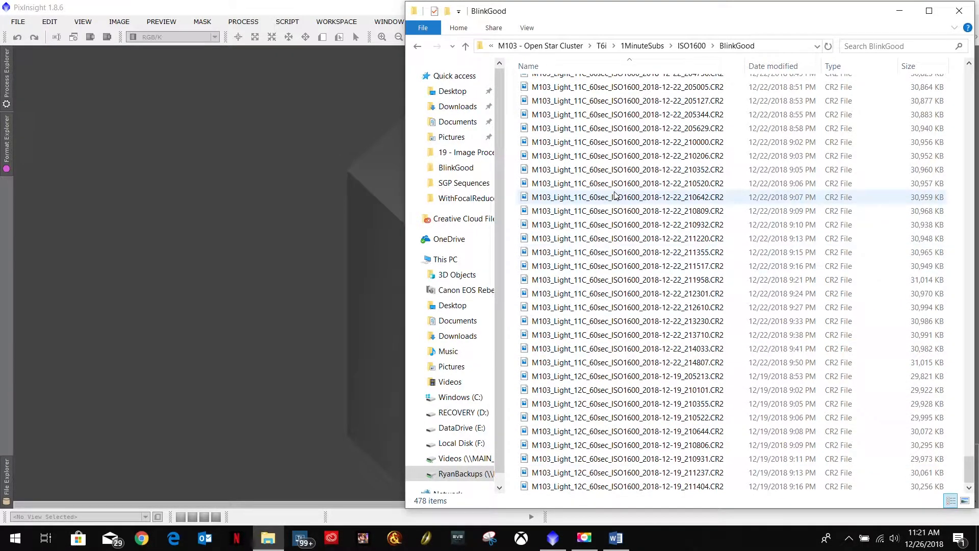
mouse_move(614, 197)
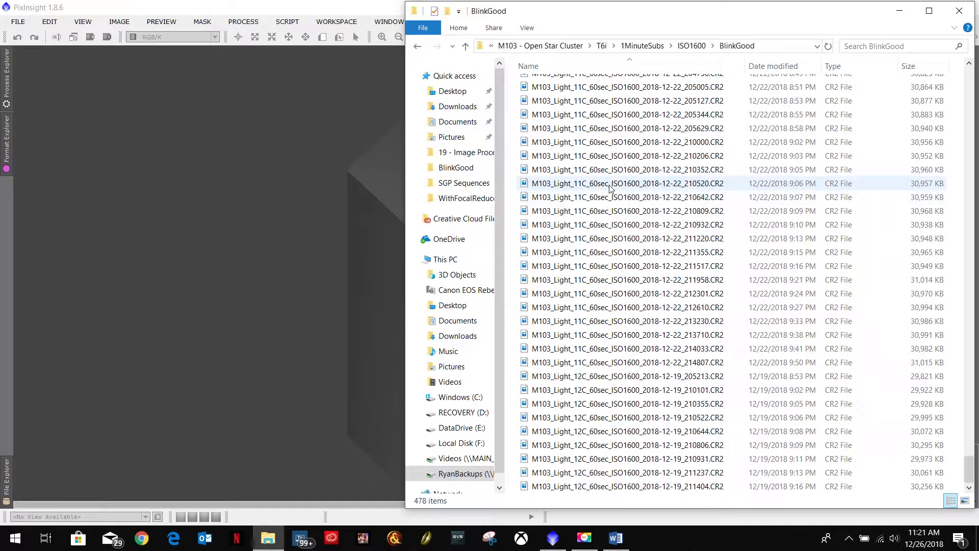
mouse_move(438, 500)
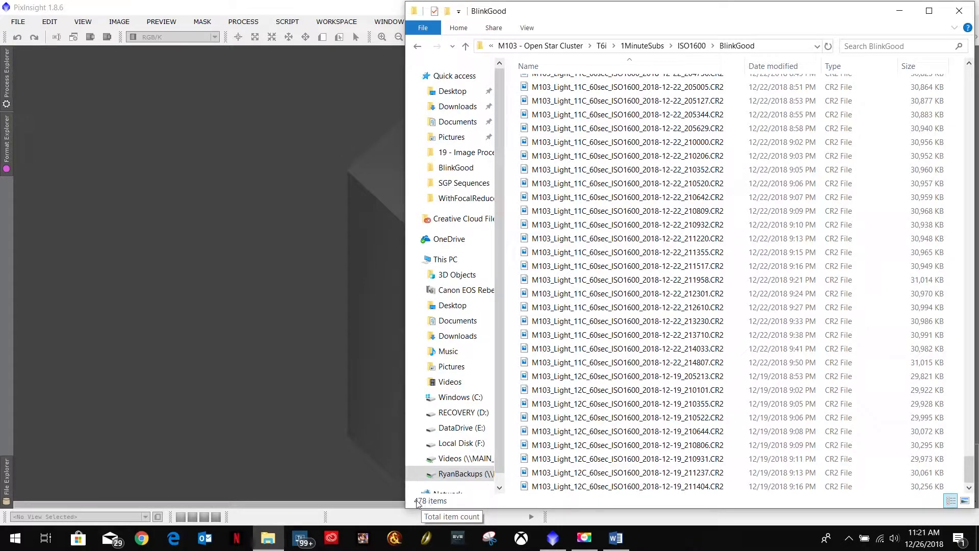
mouse_move(477, 506)
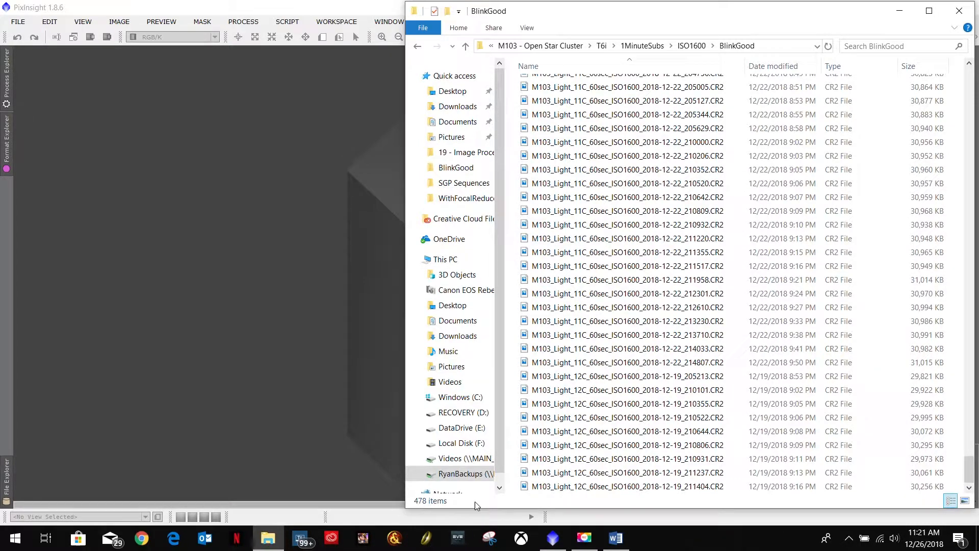
mouse_move(624, 280)
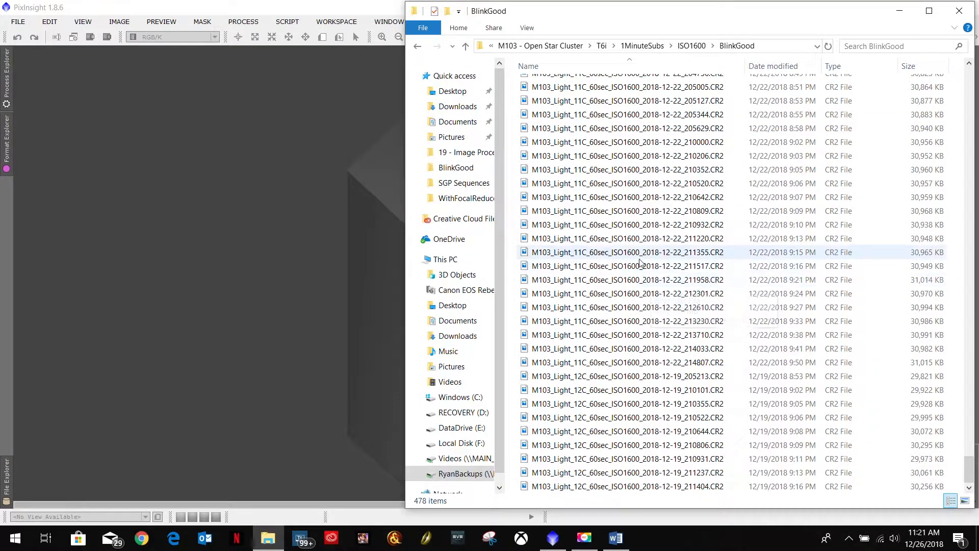
mouse_move(638, 262)
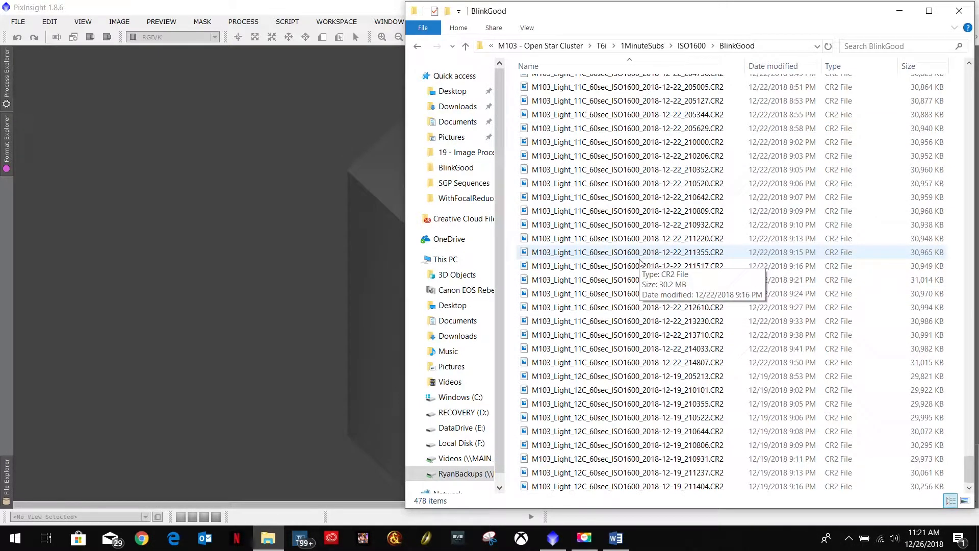
mouse_move(618, 271)
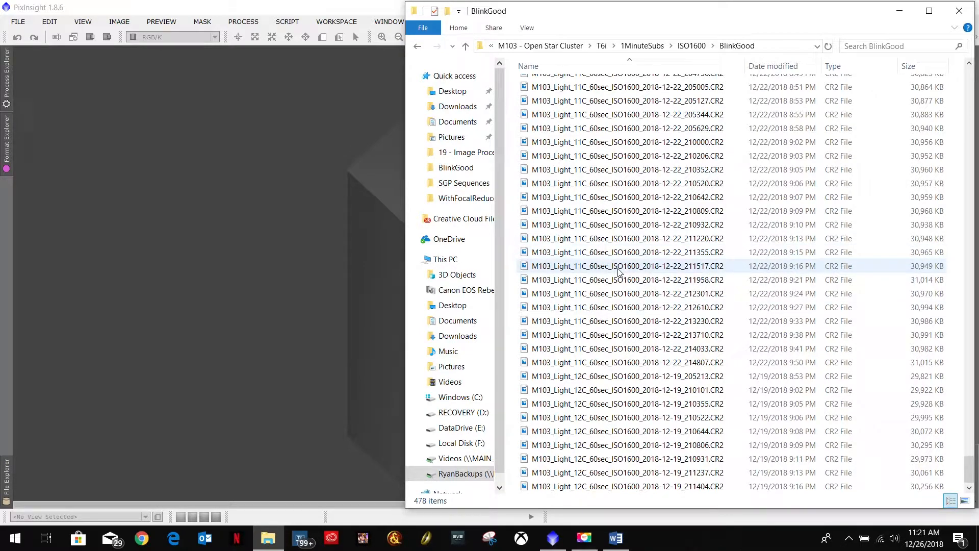
mouse_move(618, 280)
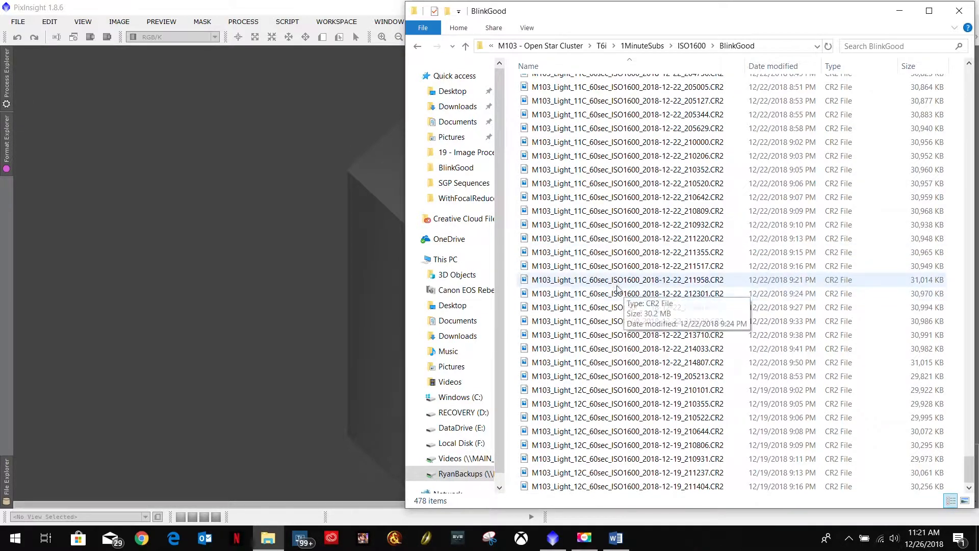
mouse_move(619, 129)
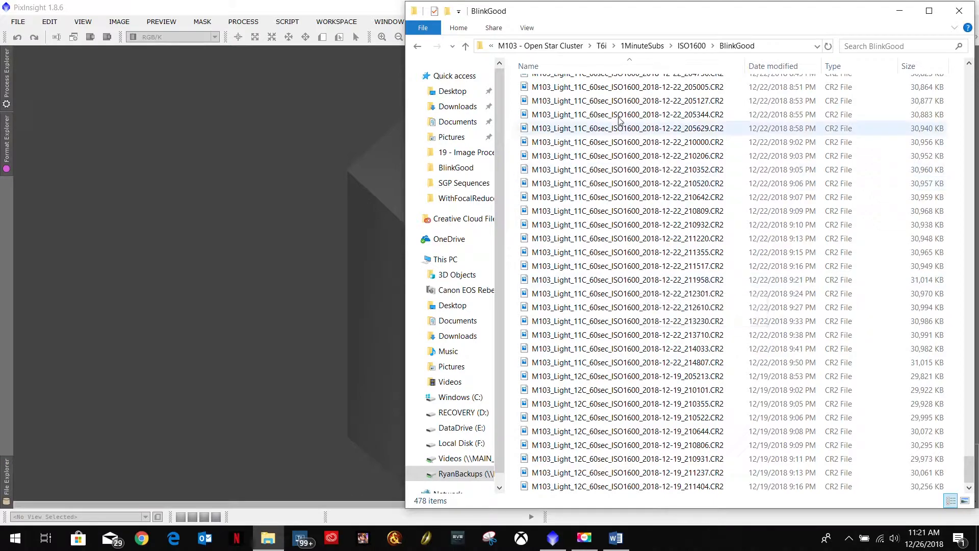
left_click(624, 142)
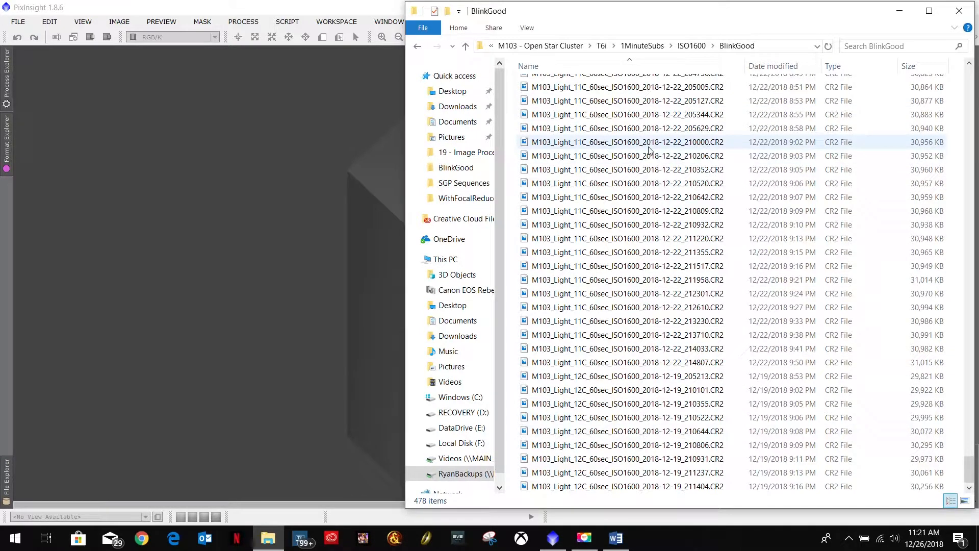
left_click(625, 349)
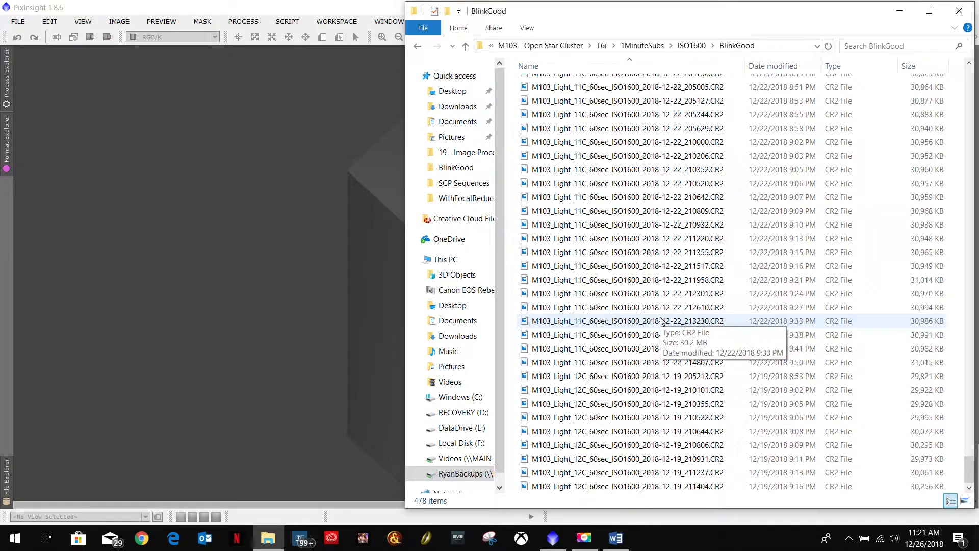
scroll("up", 3)
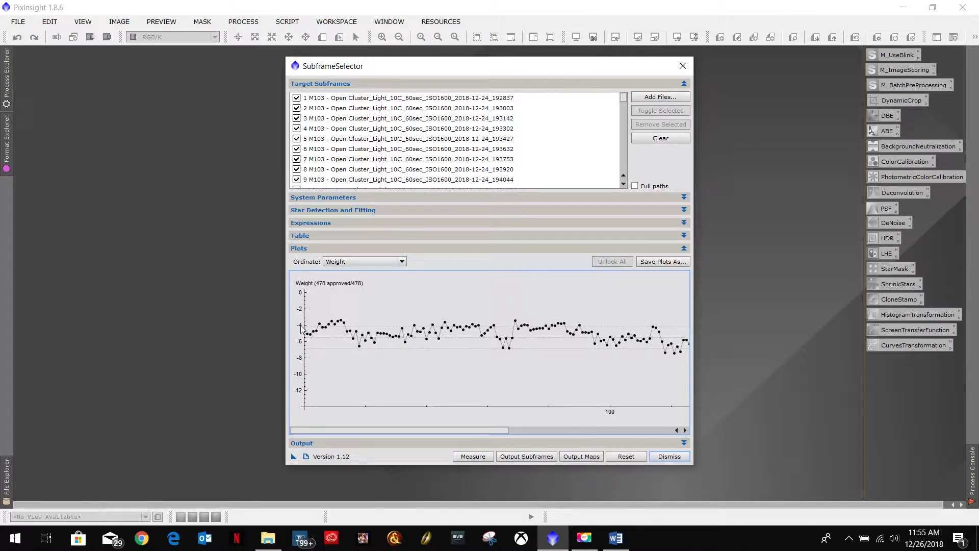
mouse_move(301, 347)
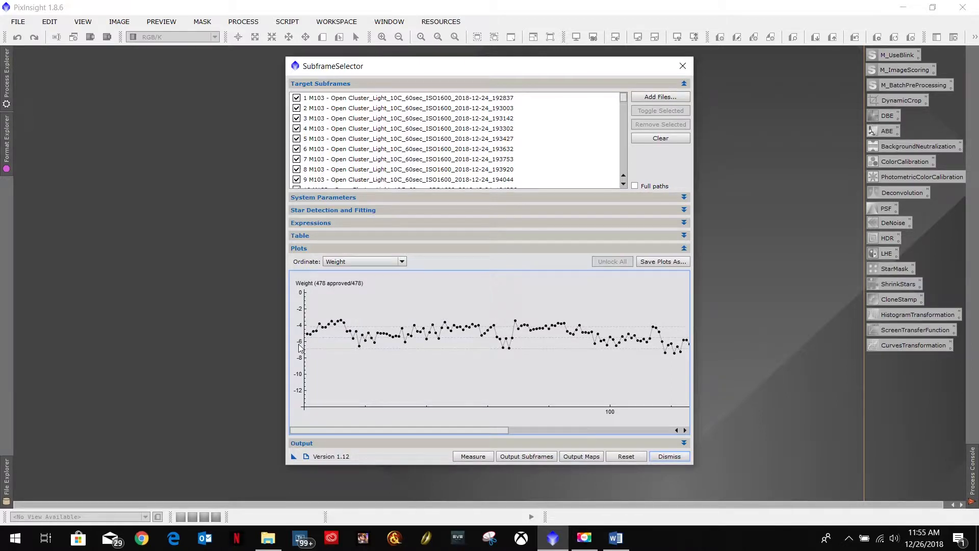
mouse_move(312, 358)
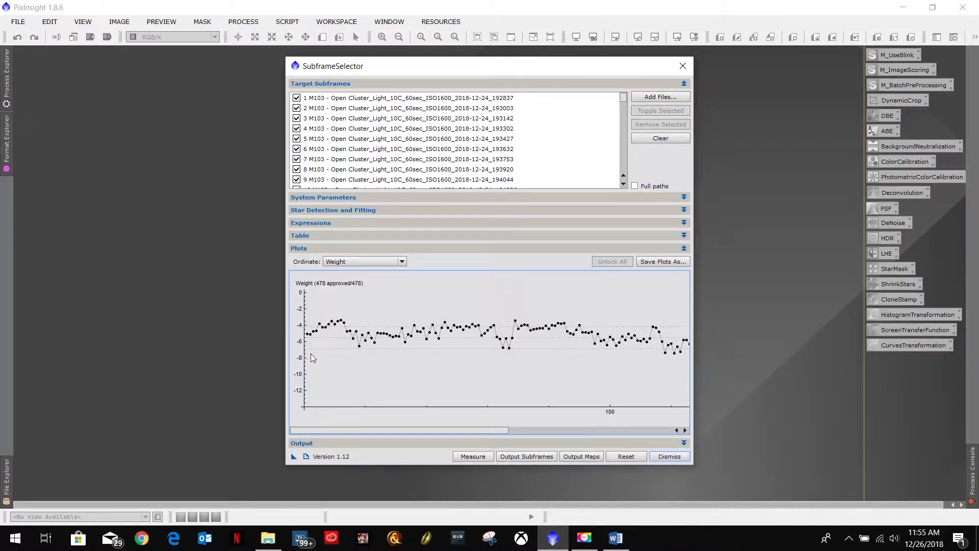
mouse_move(348, 443)
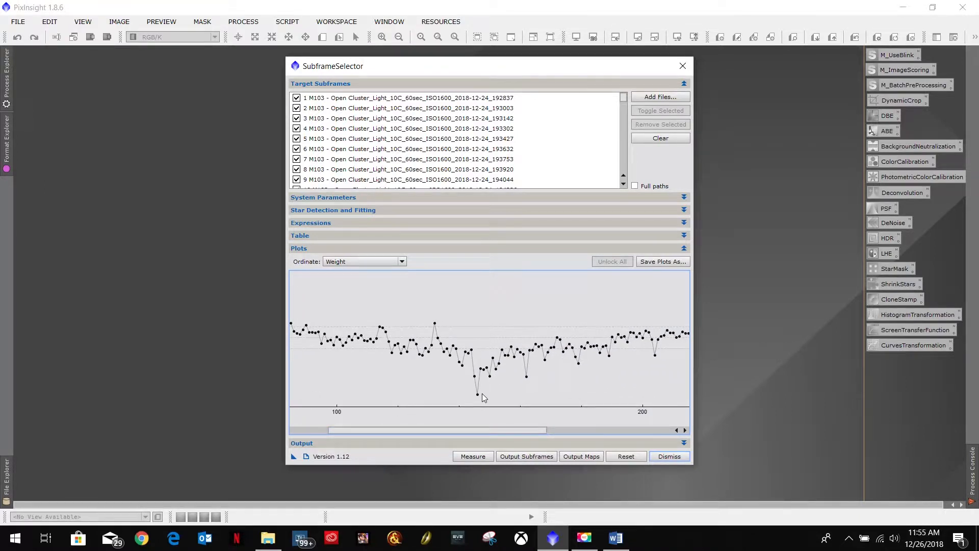
mouse_move(473, 387)
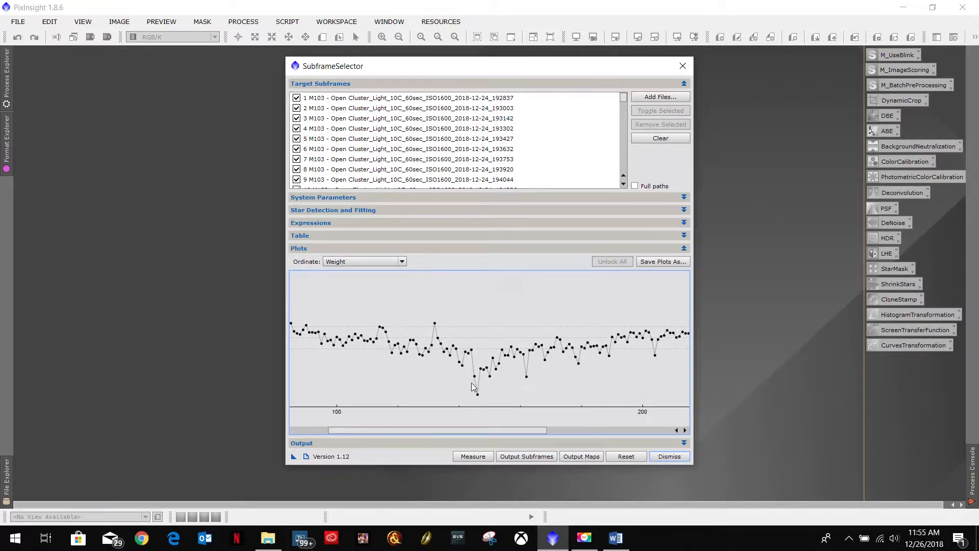
mouse_move(539, 368)
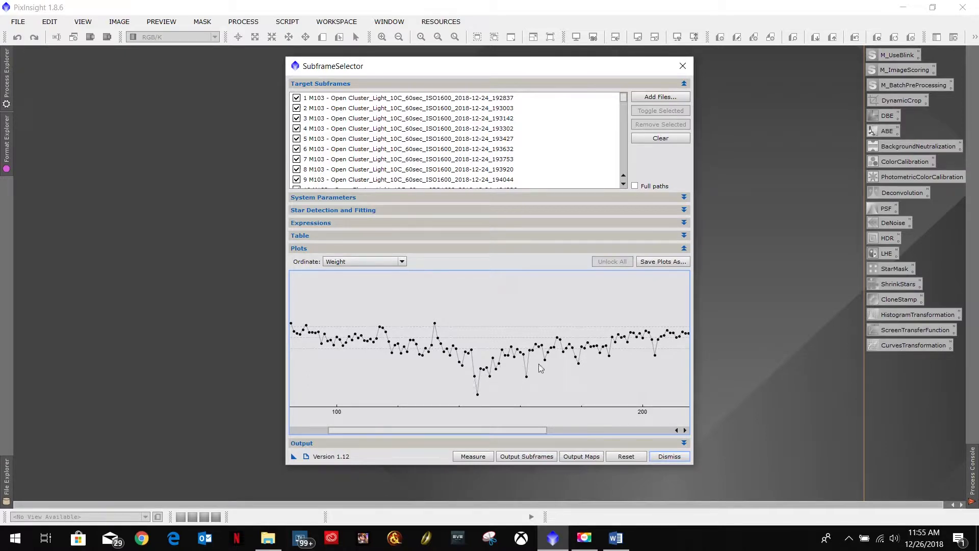
mouse_move(483, 374)
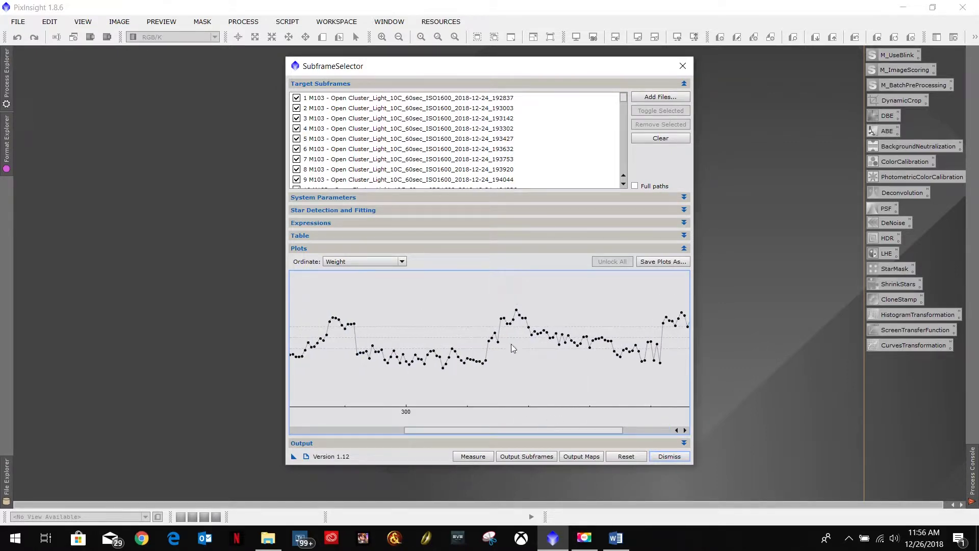
mouse_move(517, 313)
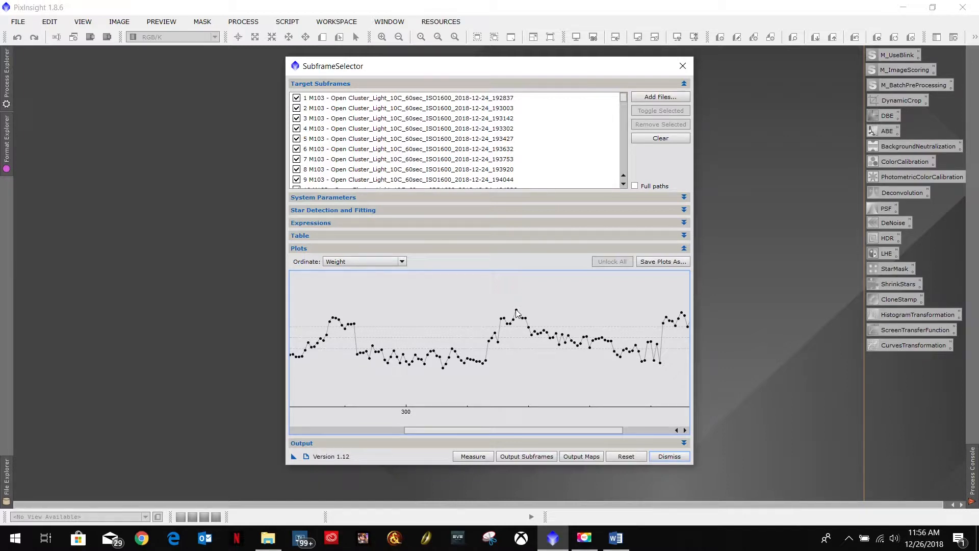
mouse_move(522, 311)
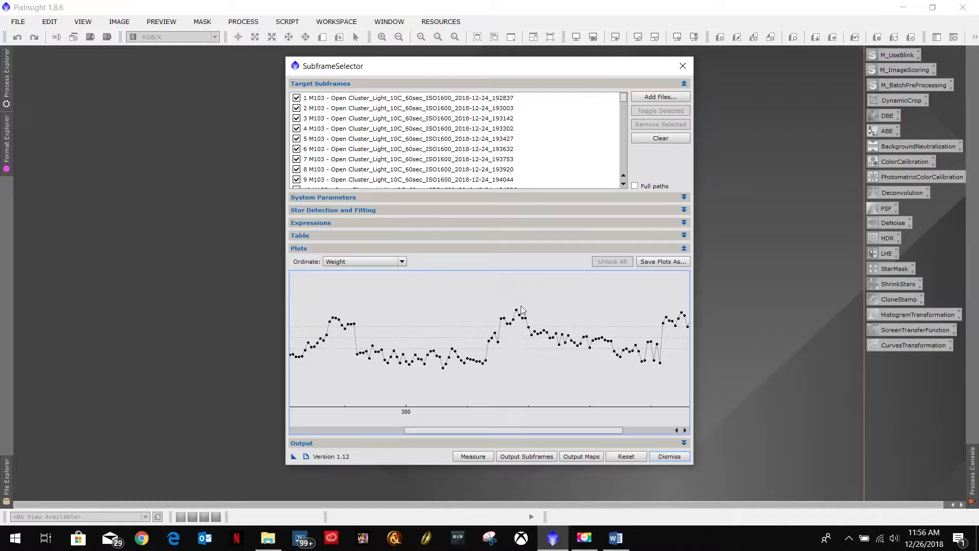
mouse_move(531, 323)
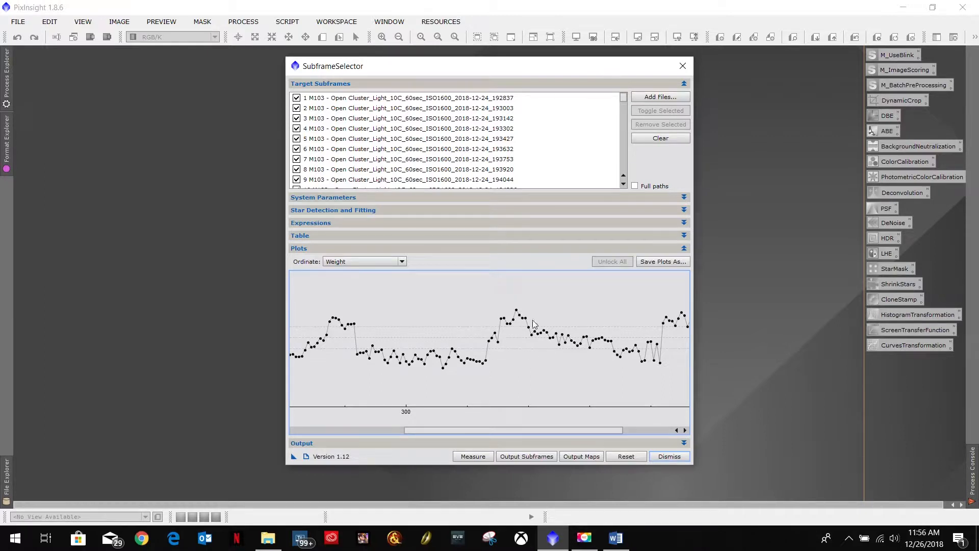
mouse_move(517, 312)
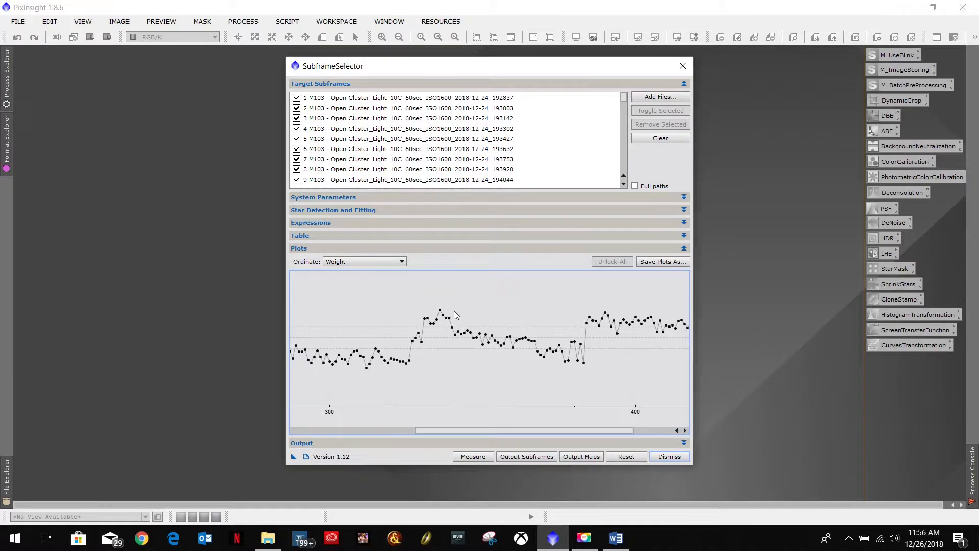
mouse_move(441, 320)
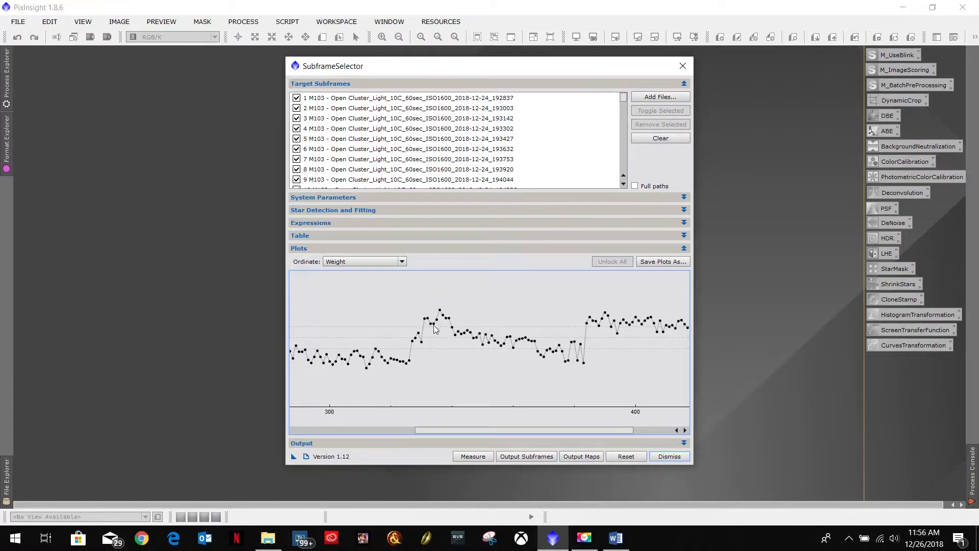
mouse_move(338, 408)
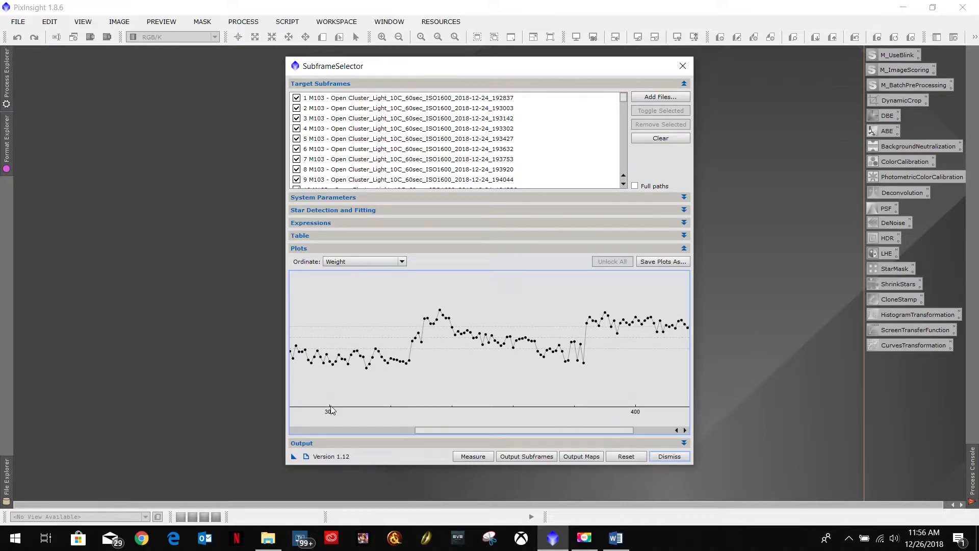
mouse_move(348, 384)
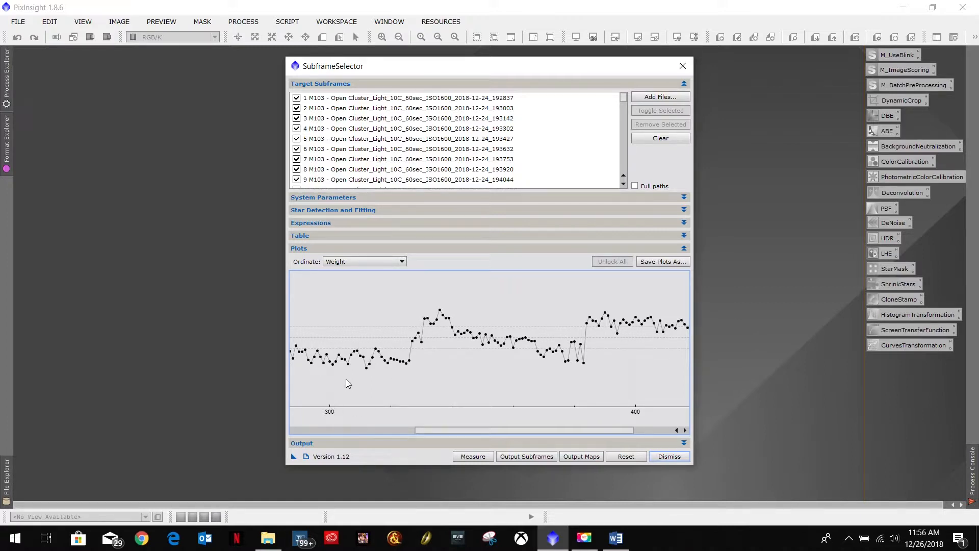
mouse_move(424, 390)
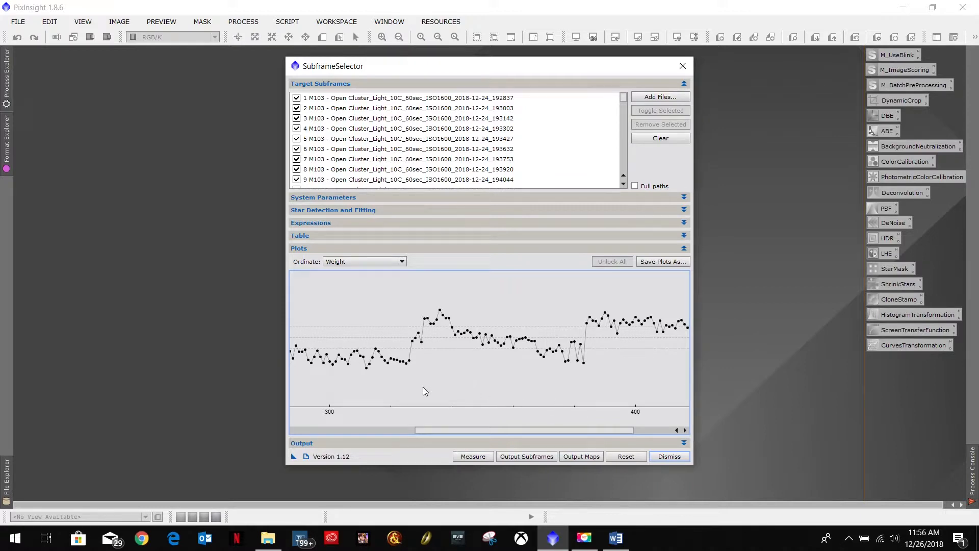
mouse_move(517, 412)
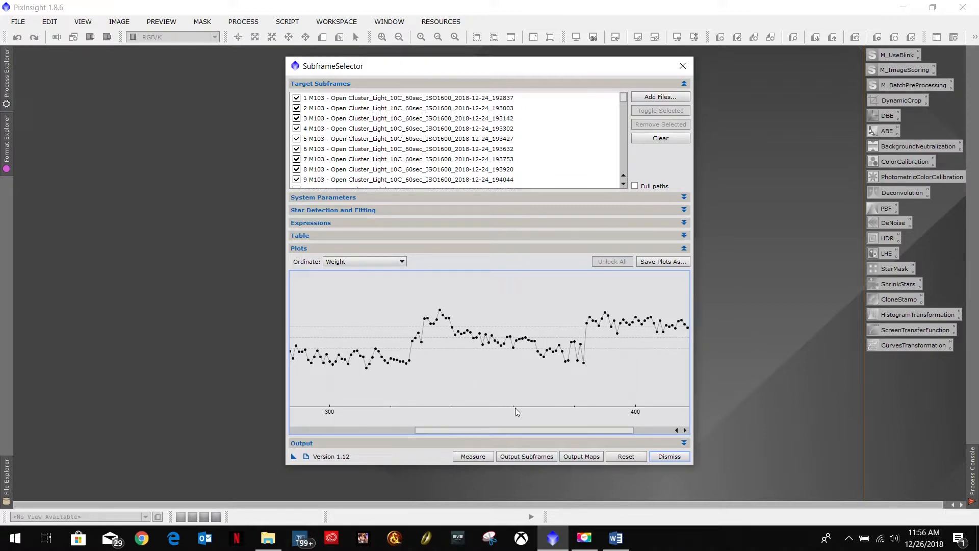
mouse_move(429, 404)
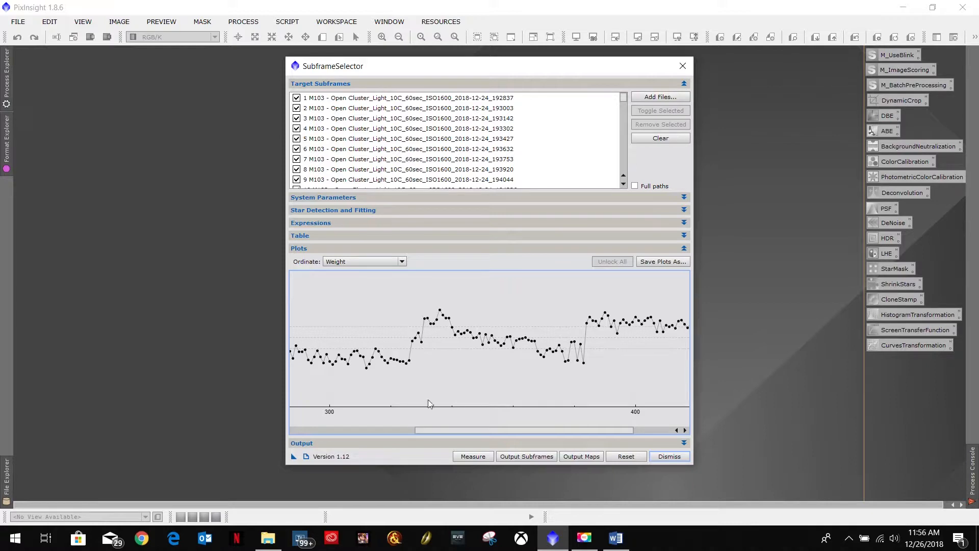
mouse_move(461, 407)
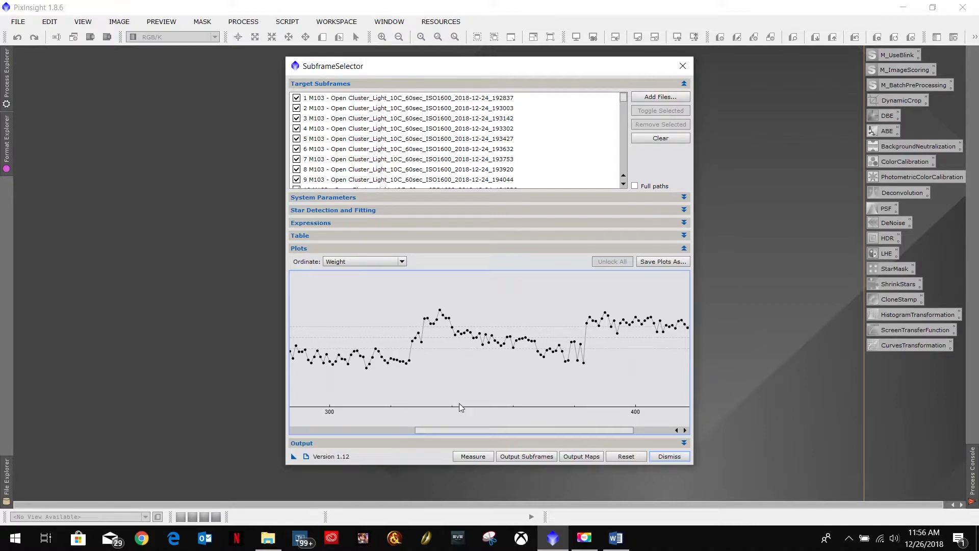
mouse_move(394, 409)
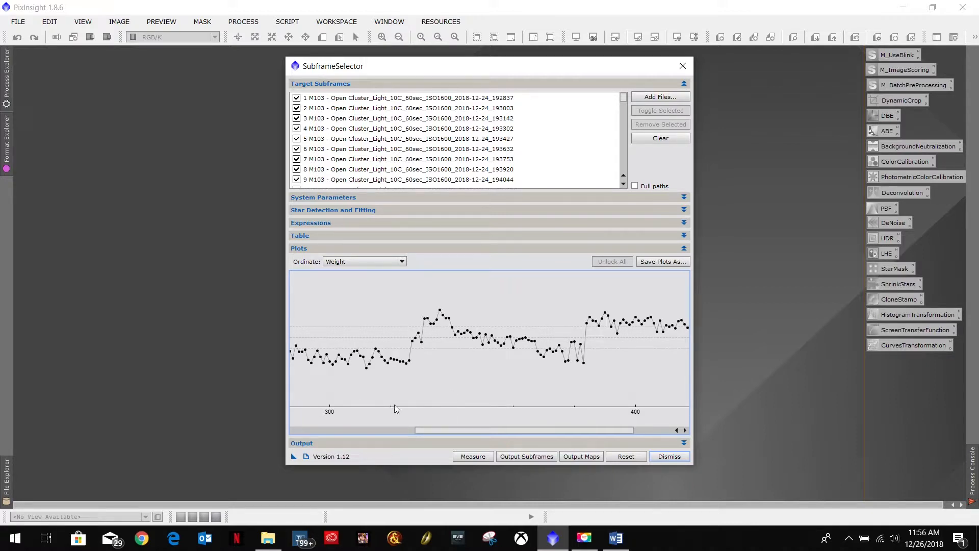
mouse_move(453, 409)
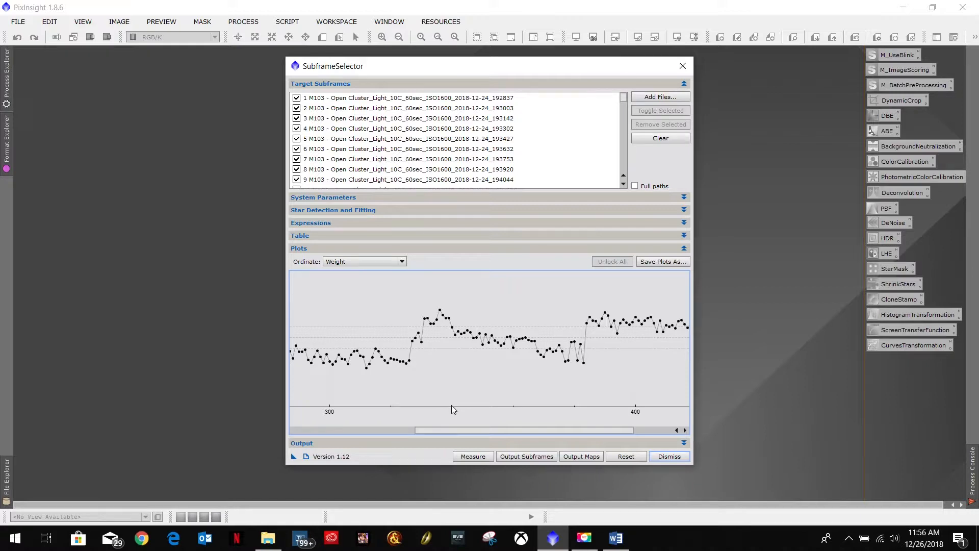
mouse_move(457, 338)
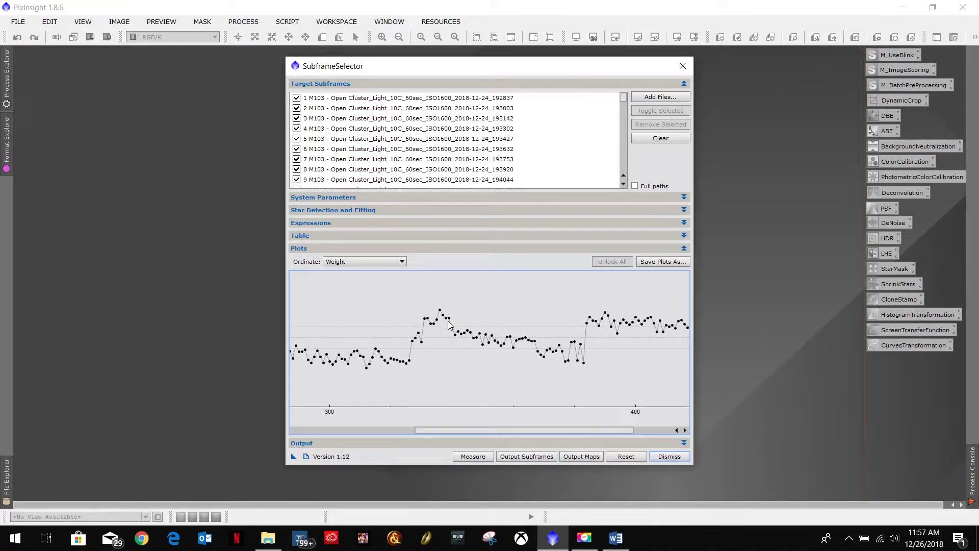
mouse_move(443, 318)
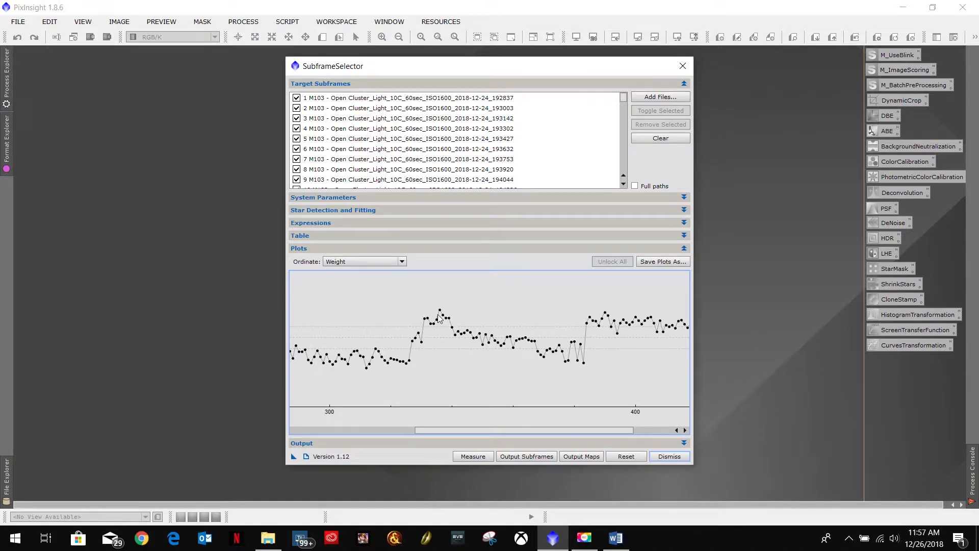
mouse_move(647, 102)
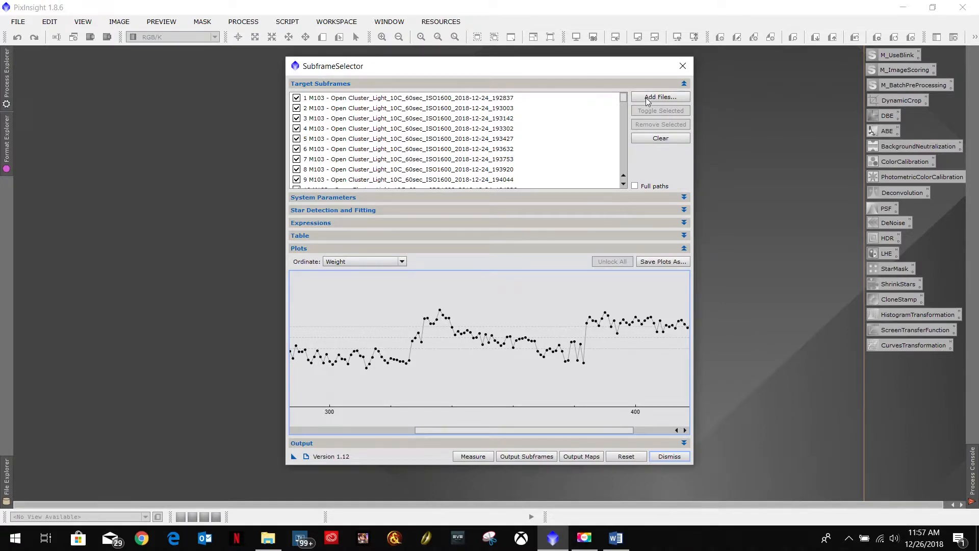
- Scroll the target list to subframe 335 to read its path, then switch to File Explorer
scroll("down", 3)
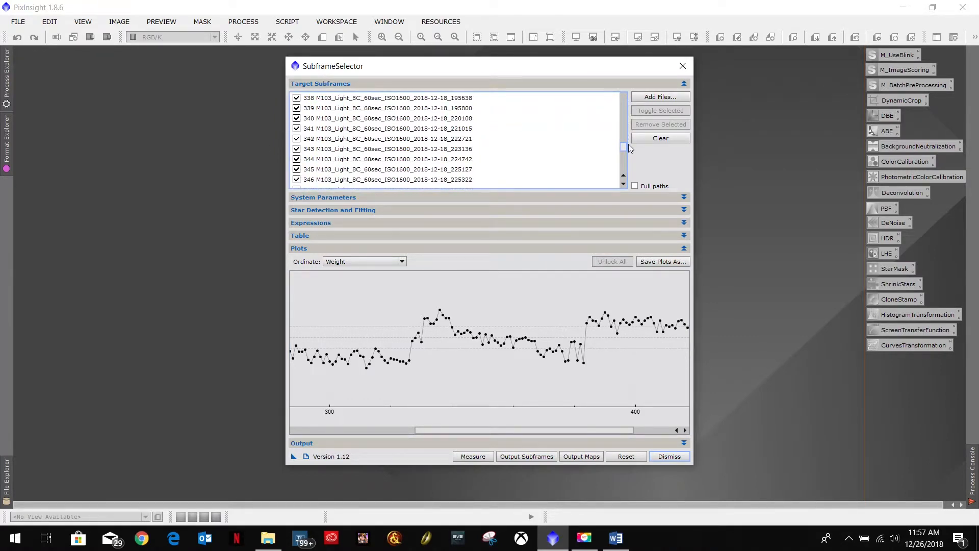
scroll("up", 3)
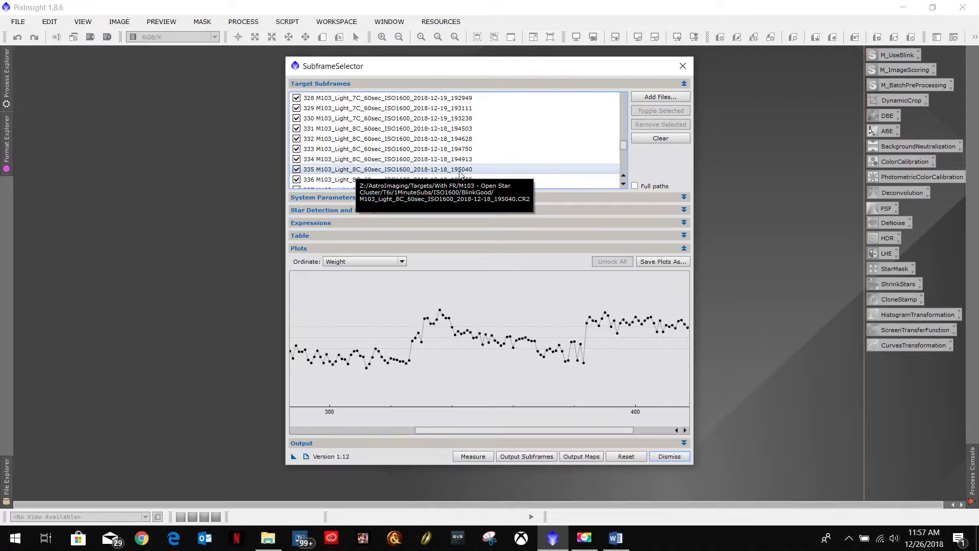
mouse_move(474, 173)
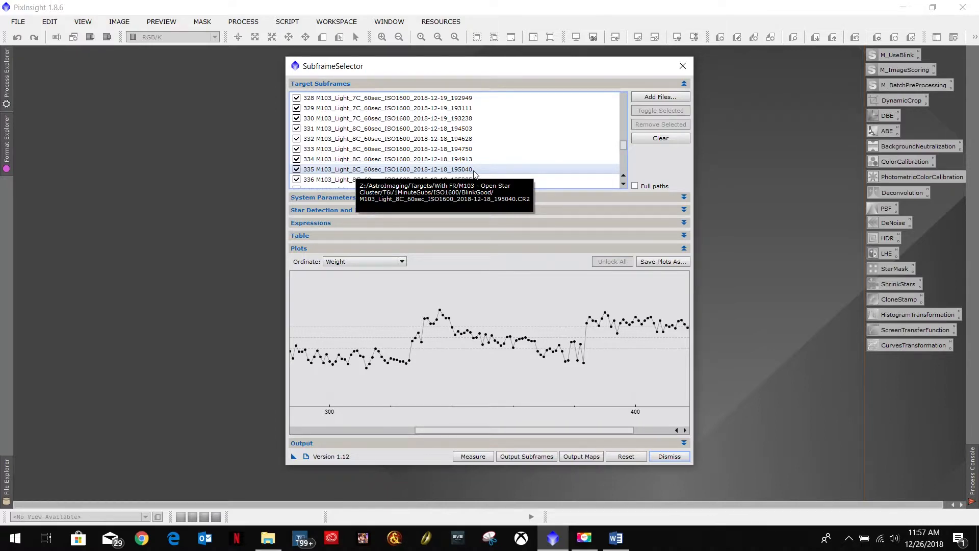
left_click(269, 537)
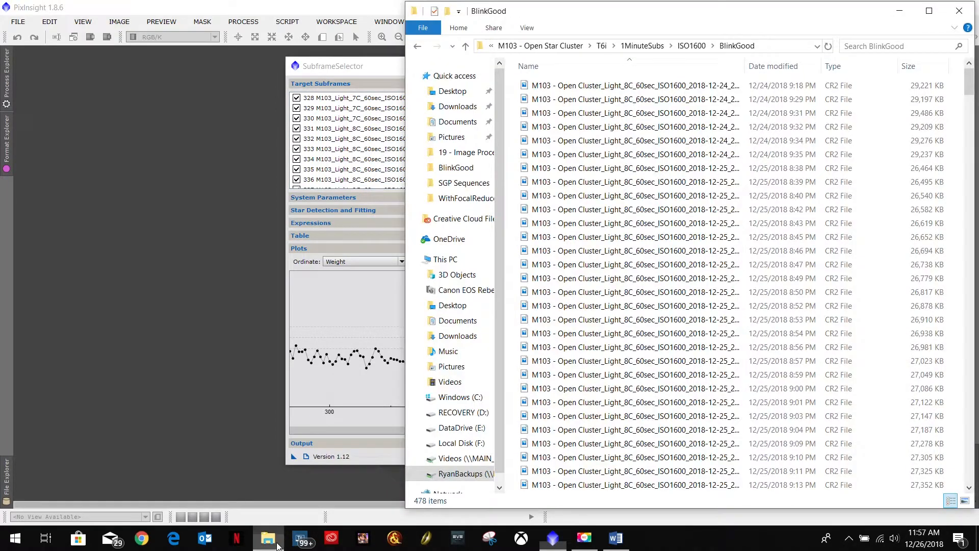
scroll("down", 3)
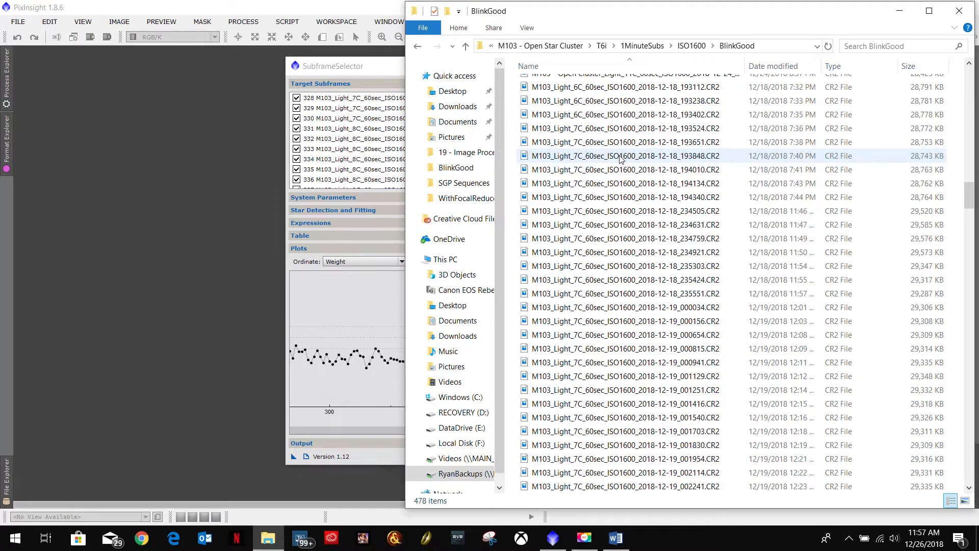
scroll("down", 3)
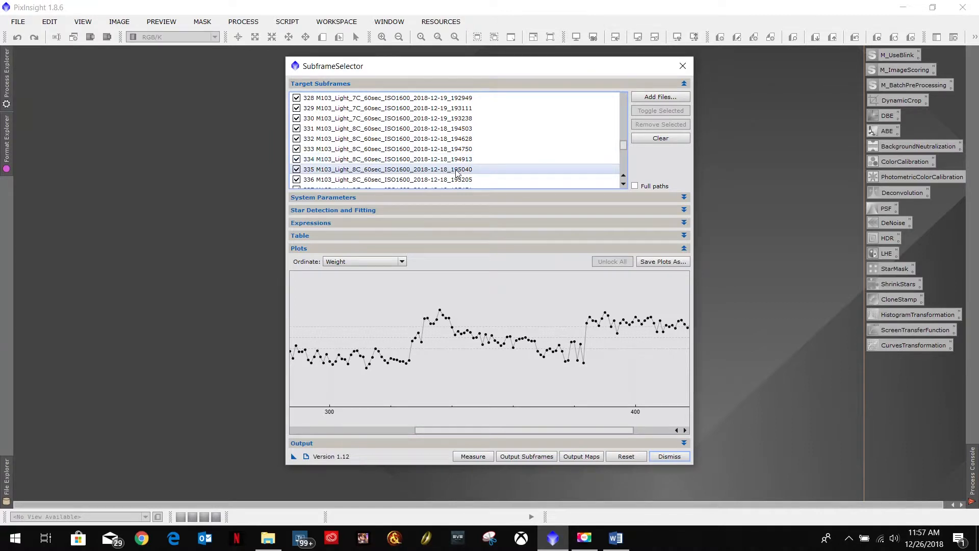
mouse_move(455, 169)
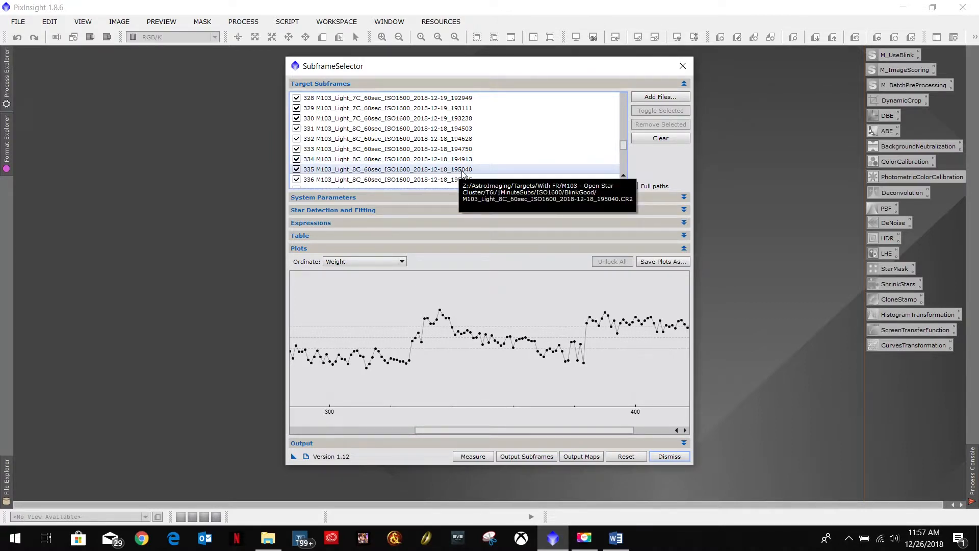
mouse_move(552, 535)
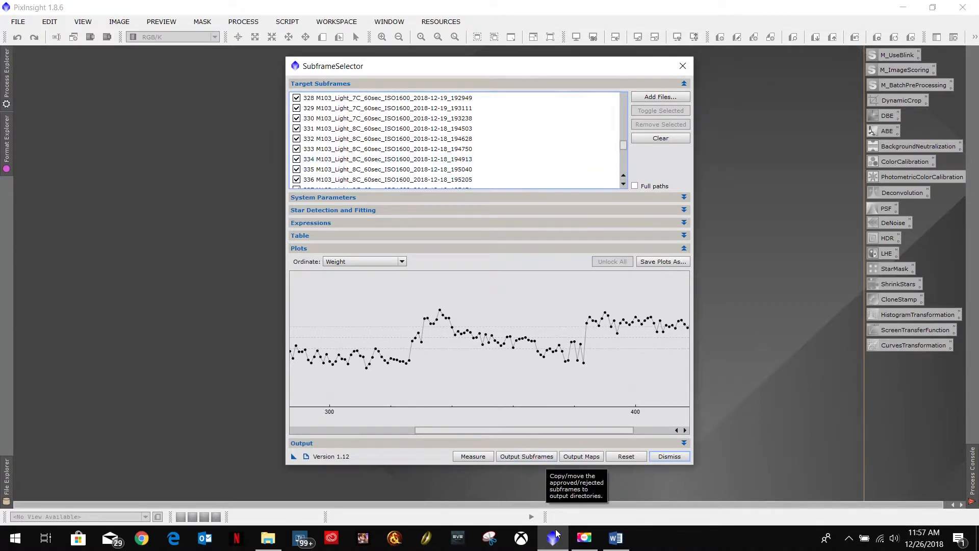
left_click(267, 538)
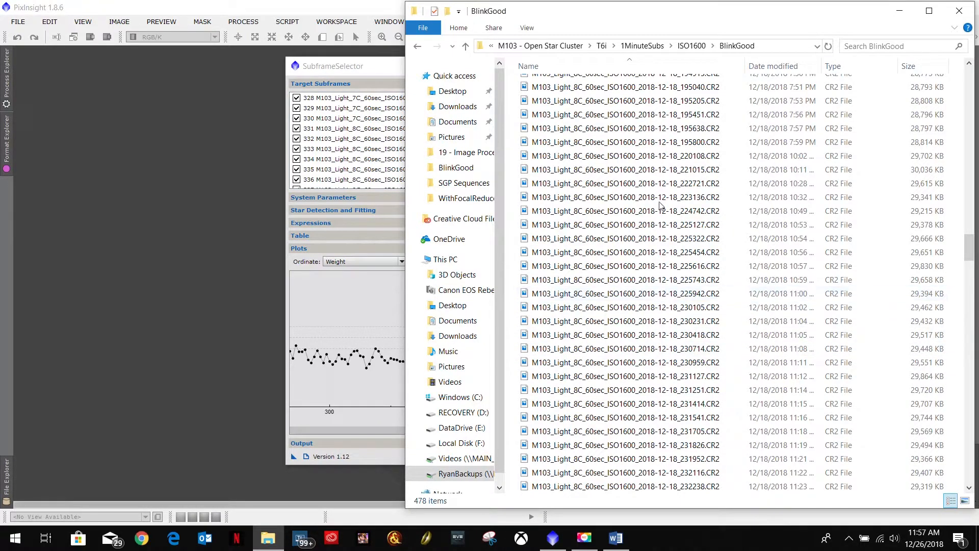
- Select and open M103_Light_8C_60sec_ISO1600_2018-12-18_195040.CR2 in the BlinkGood folder
scroll("up", 3)
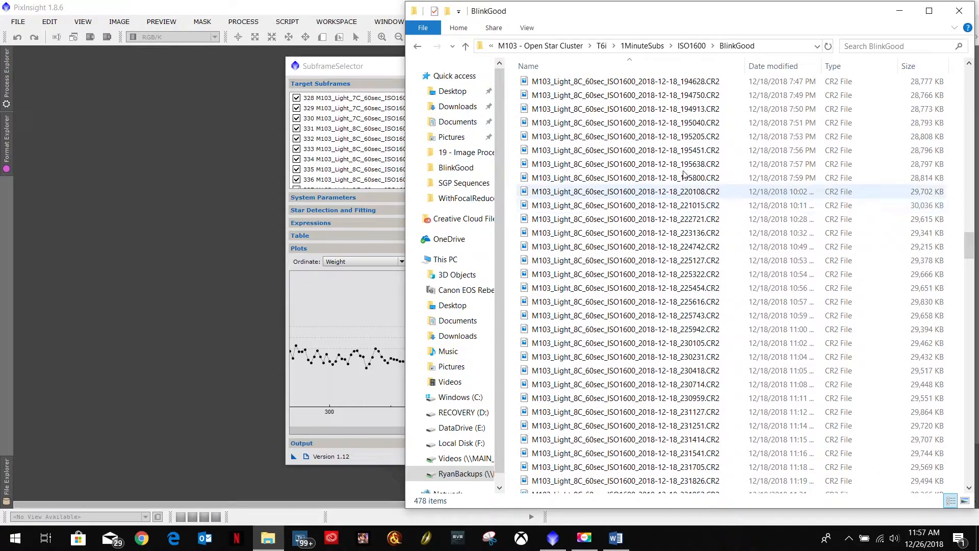
mouse_move(683, 122)
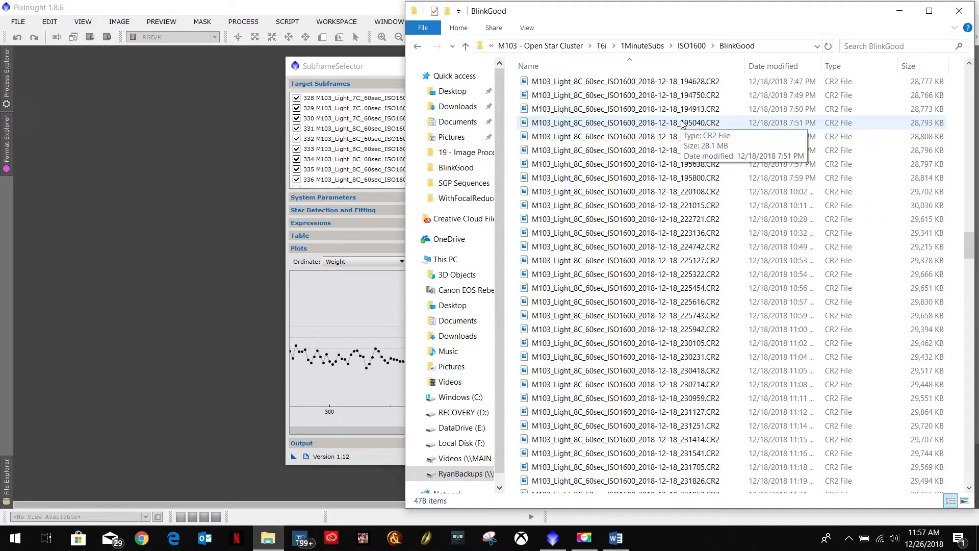
left_click(621, 122)
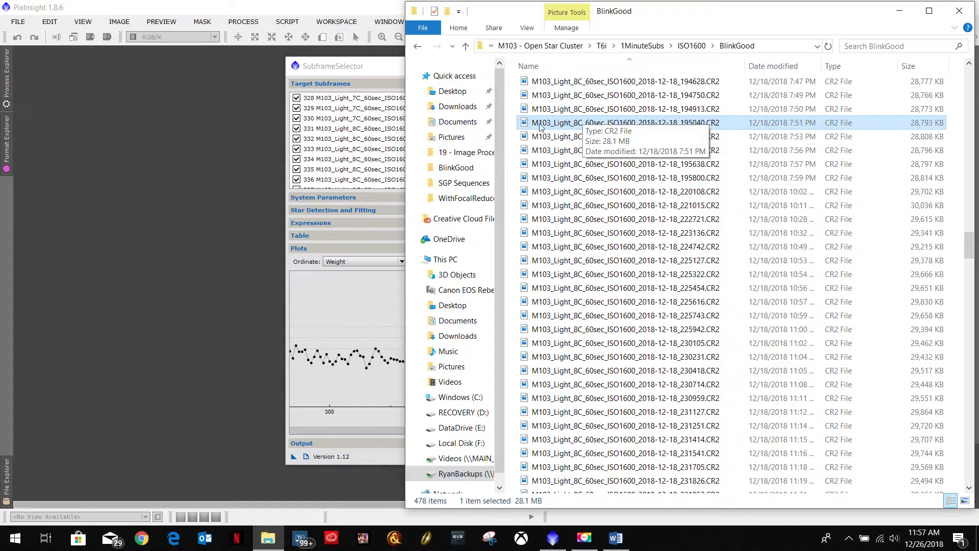
double_click(618, 123)
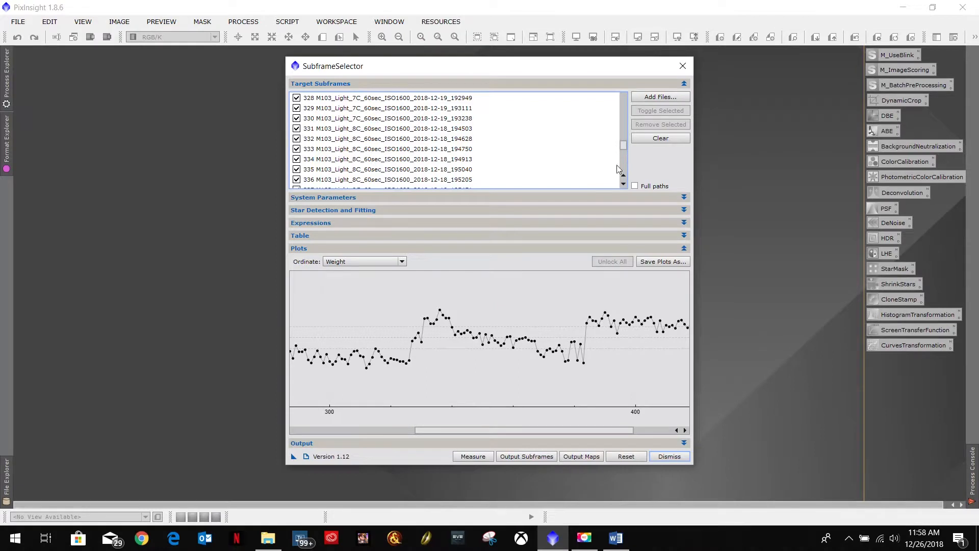
mouse_move(446, 315)
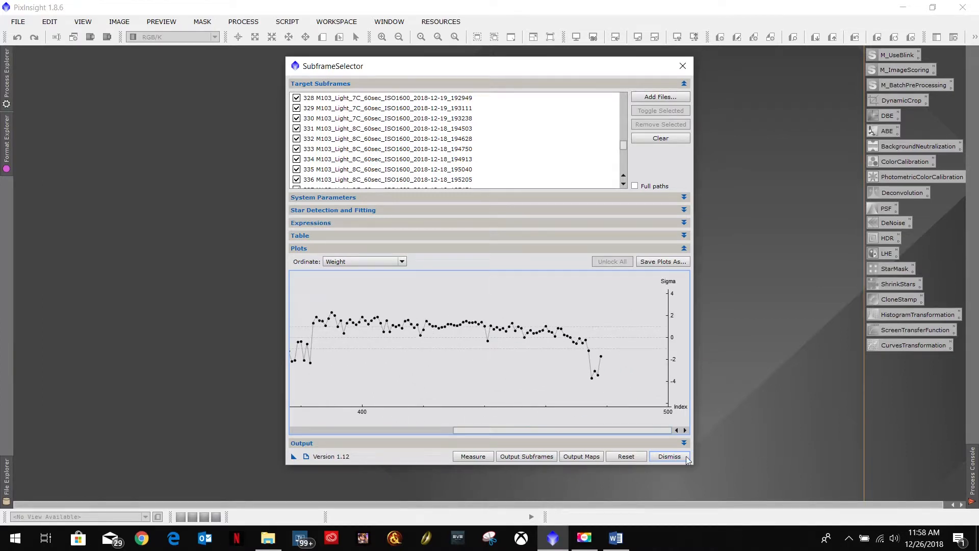
- Dismiss SubframeSelector and confirm closing it
left_click(669, 456)
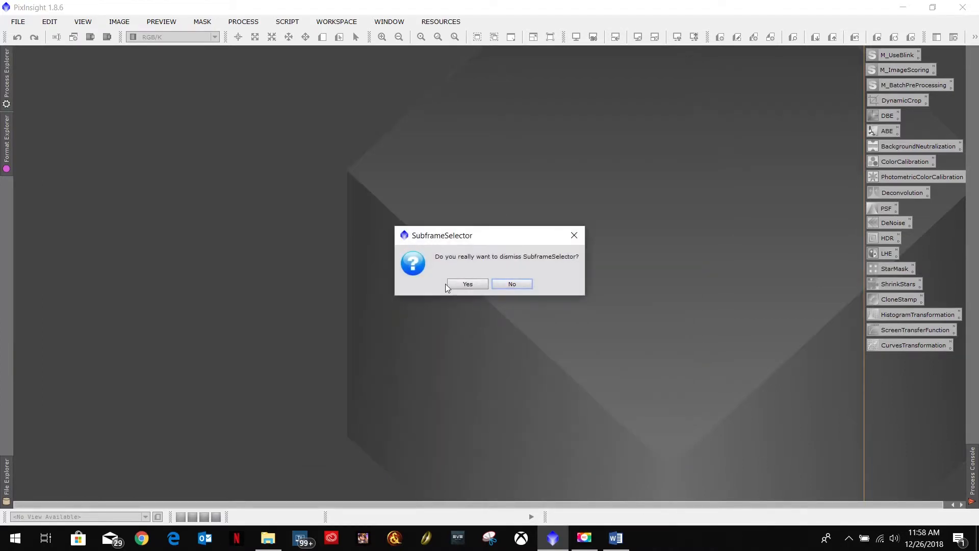
left_click(467, 284)
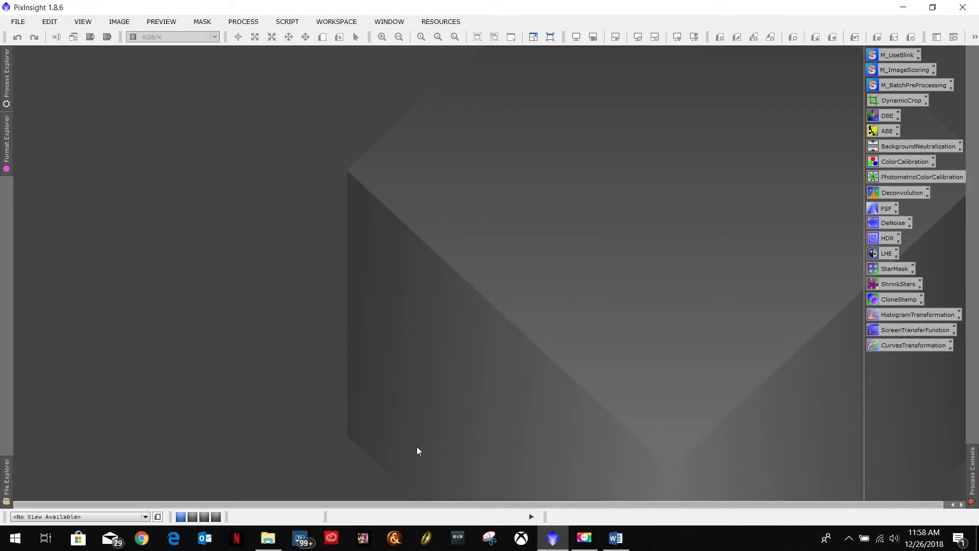
mouse_move(193, 161)
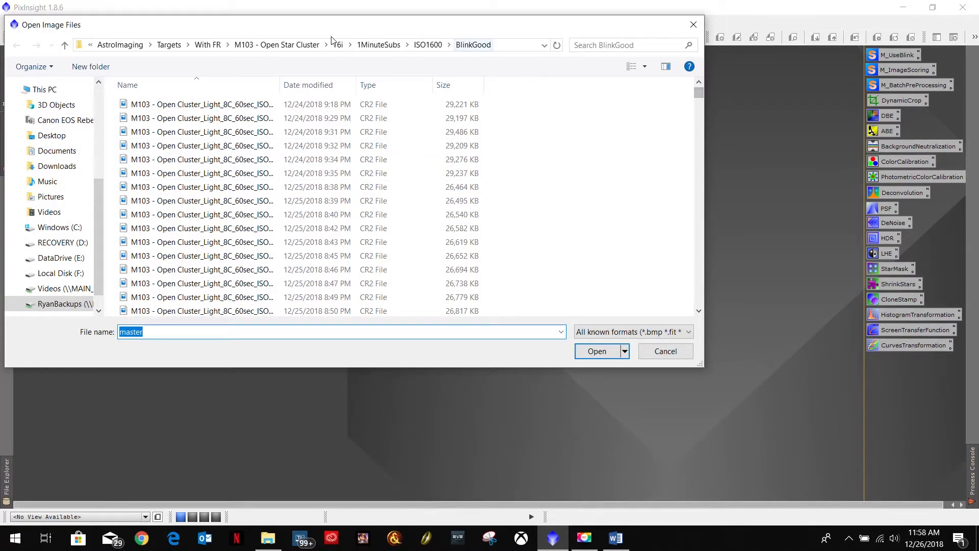
mouse_move(536, 52)
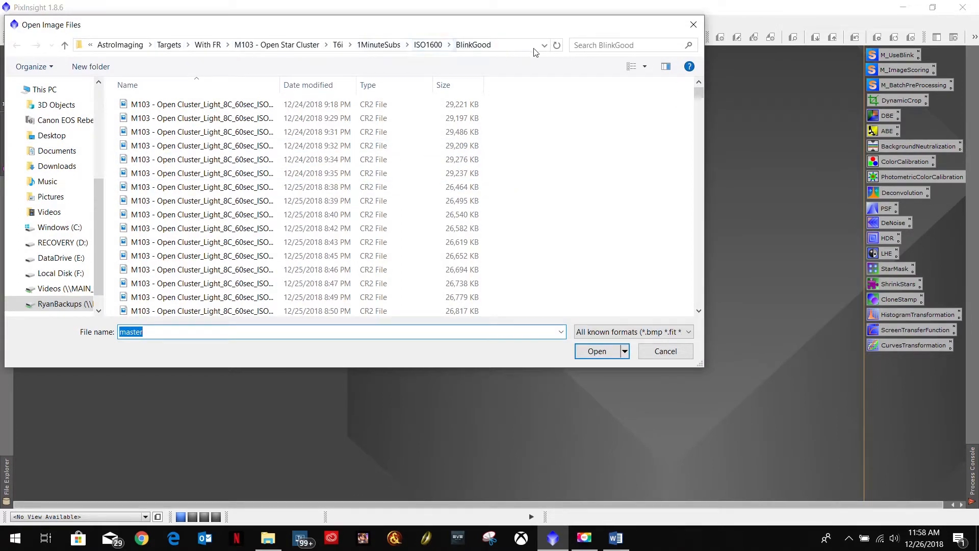
- Select the ref_M103 CR2 frame in the BlinkGood folder and open it
scroll("down", 3)
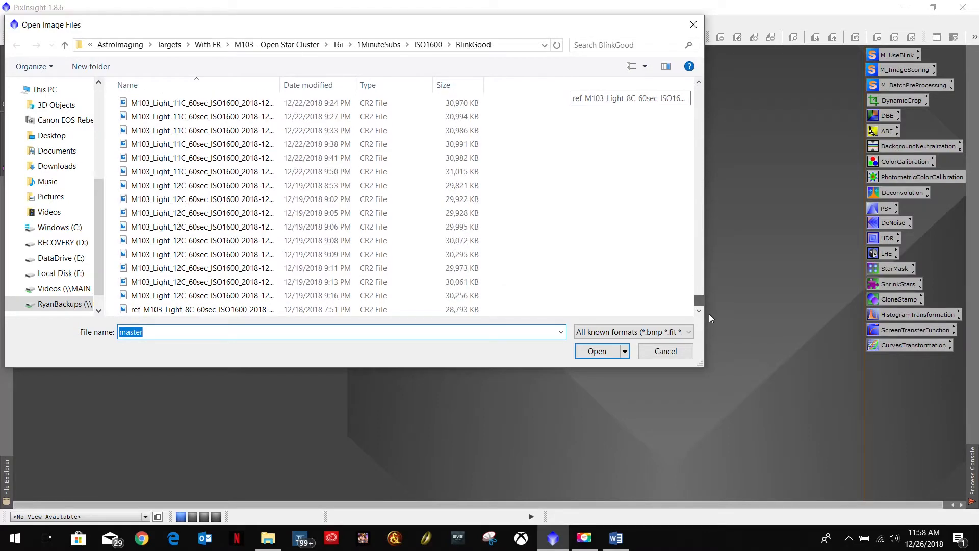
mouse_move(162, 309)
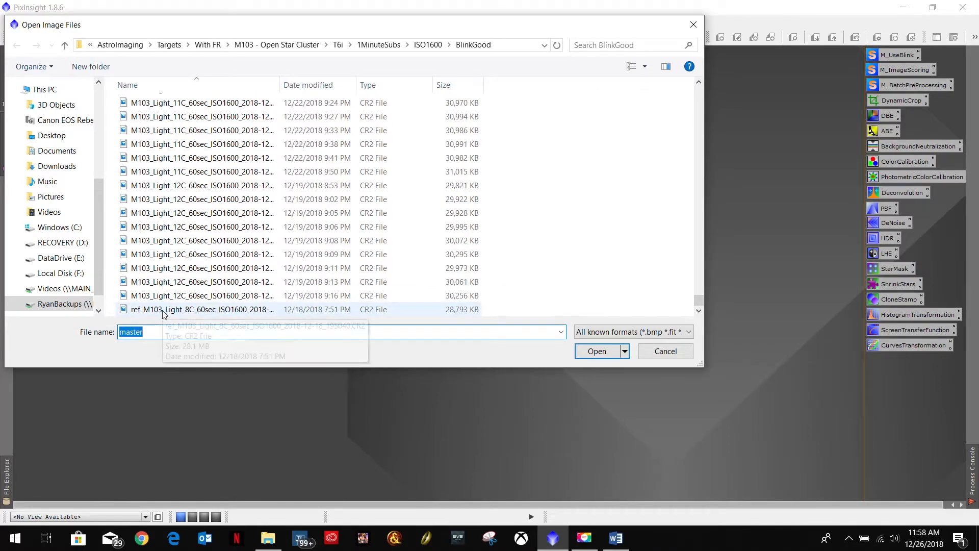
left_click(596, 350)
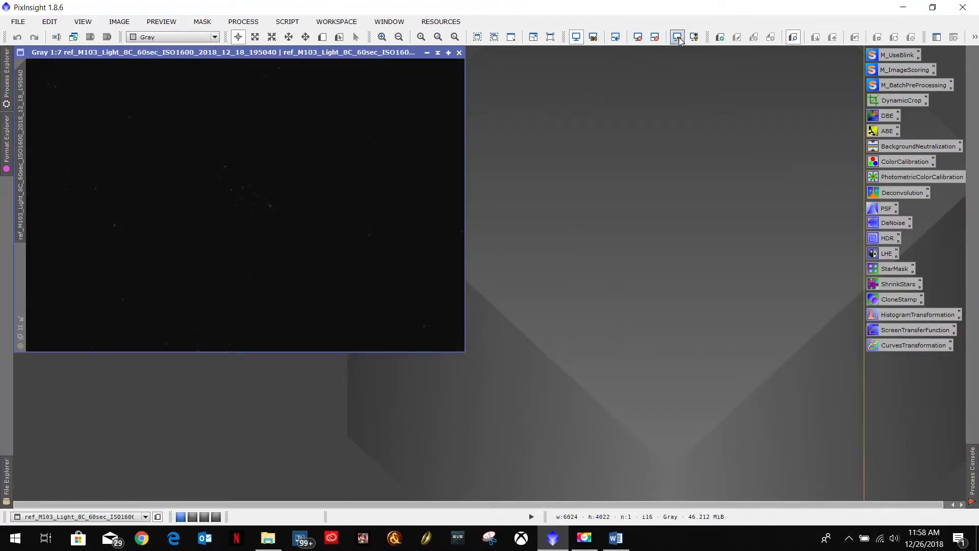
- Auto-stretch the ref_ M103 frame with STF, check its stars, then close the image window
left_click(678, 37)
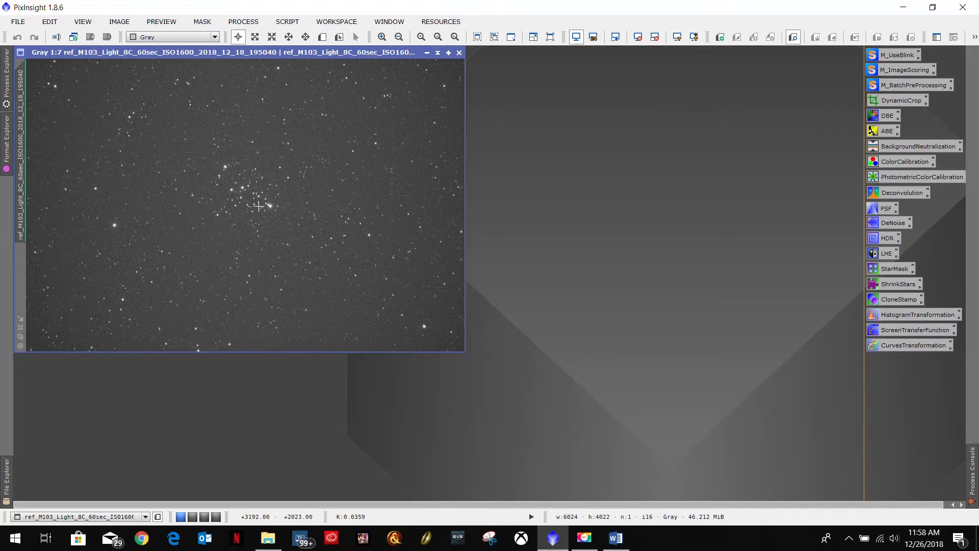
mouse_move(321, 316)
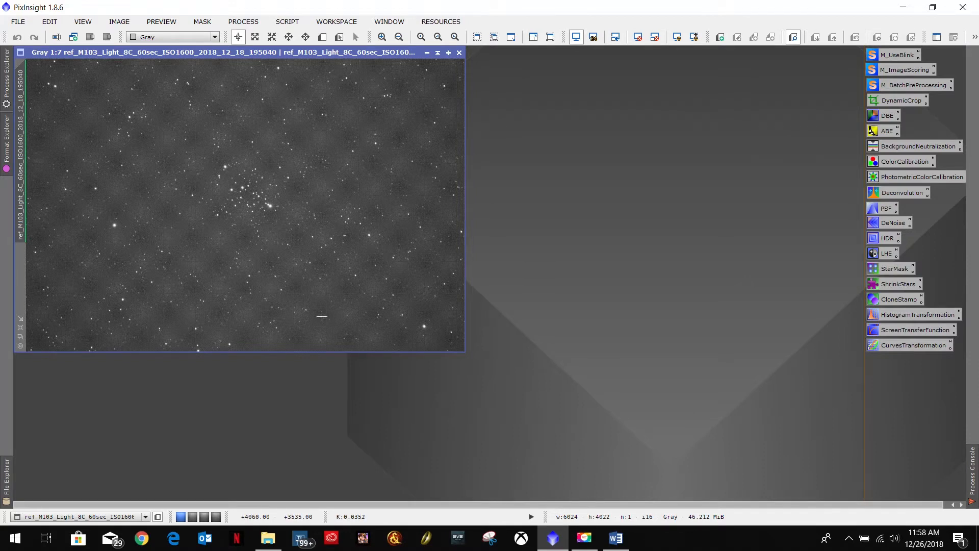
mouse_move(273, 270)
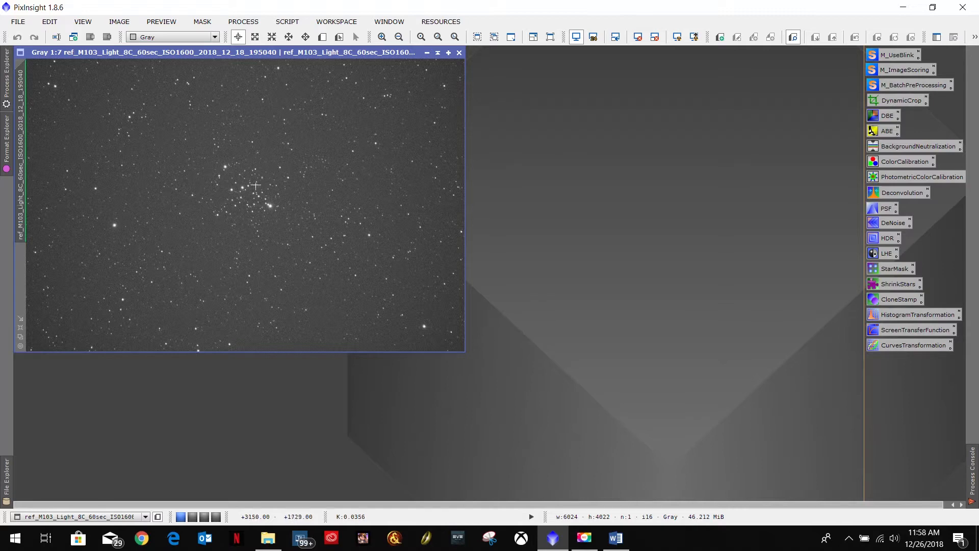
mouse_move(220, 180)
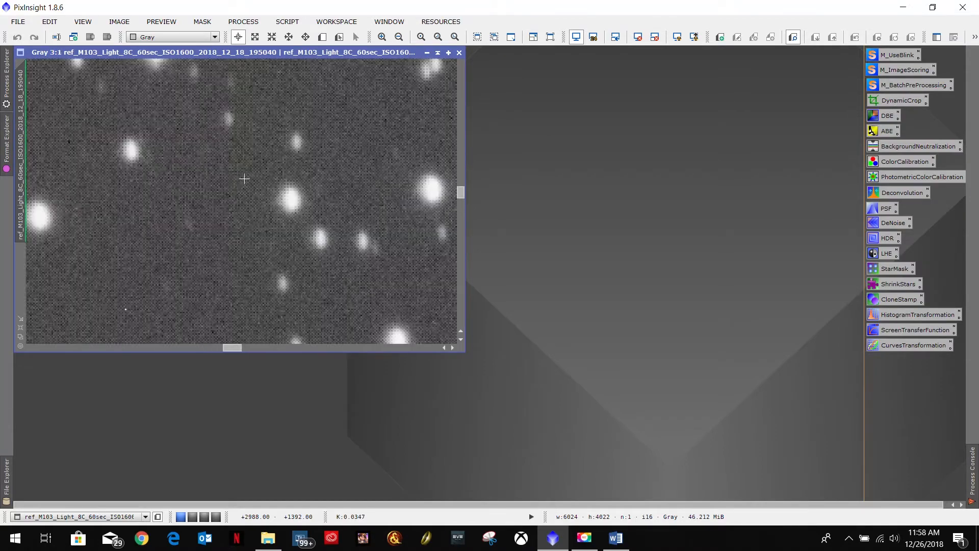
left_click(399, 36)
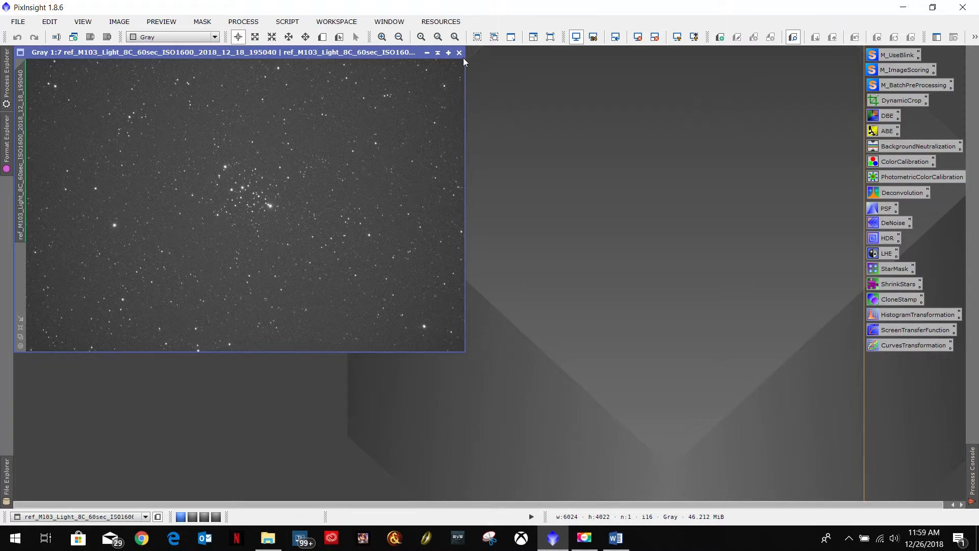
left_click(458, 52)
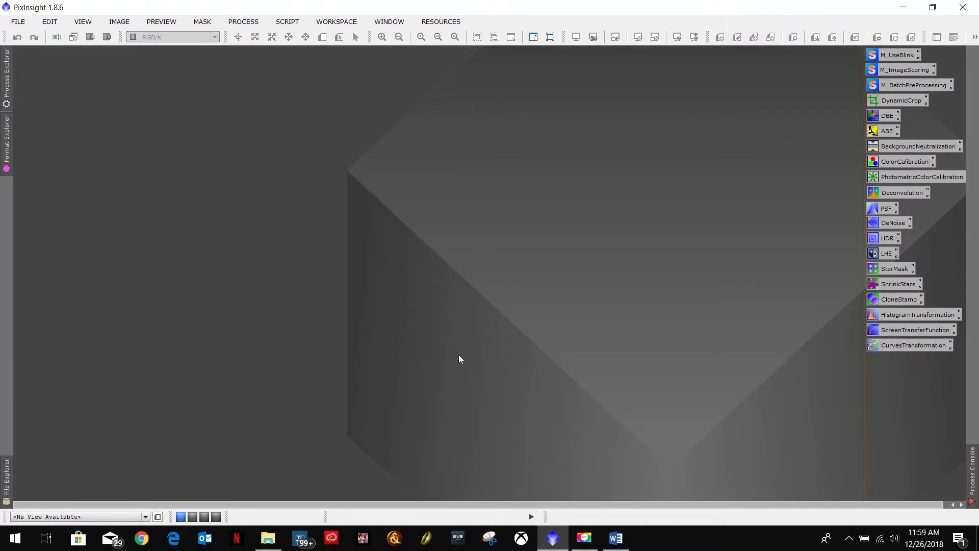
mouse_move(909, 109)
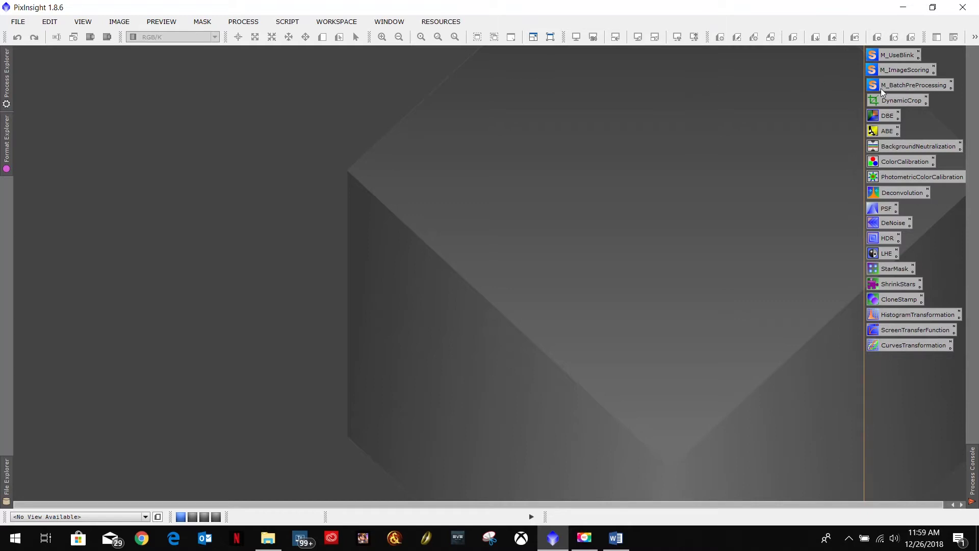
mouse_move(273, 193)
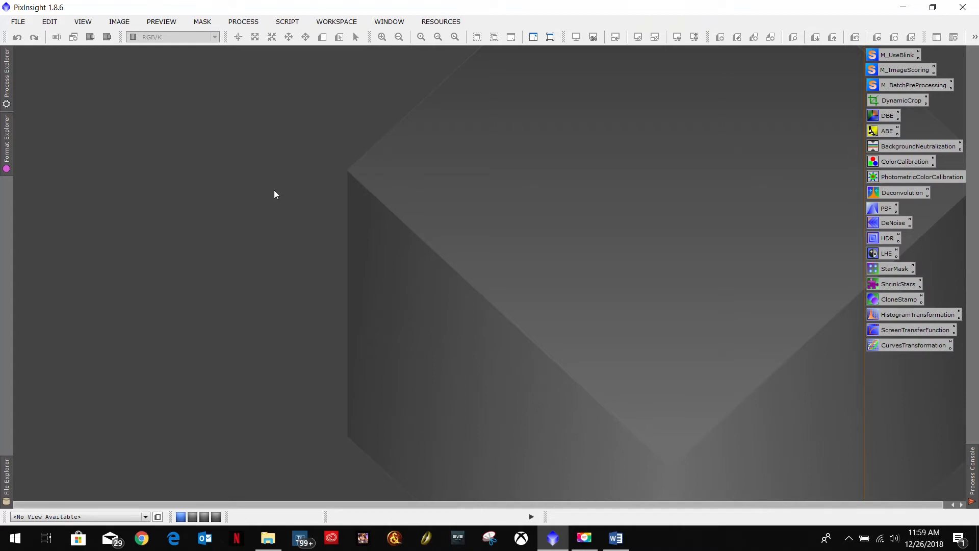
mouse_move(289, 127)
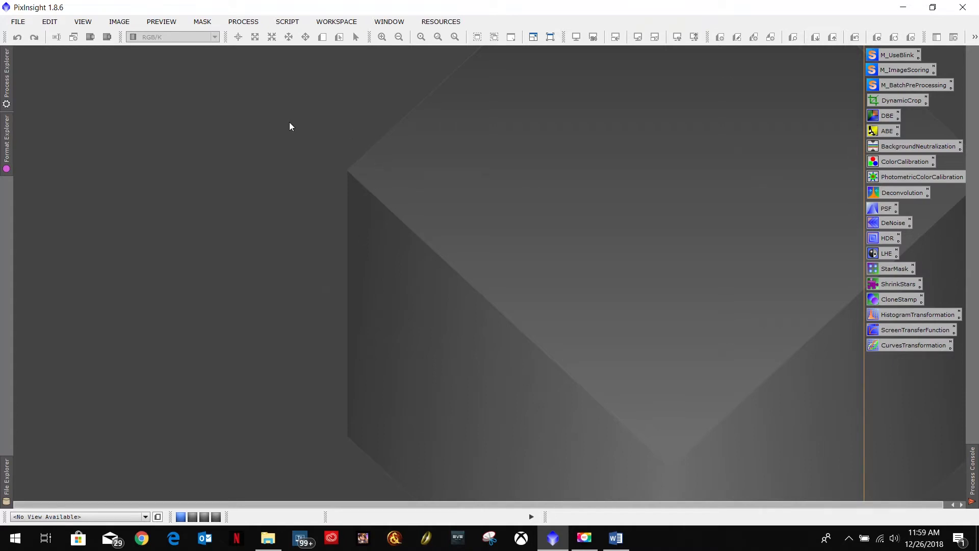
mouse_move(400, 254)
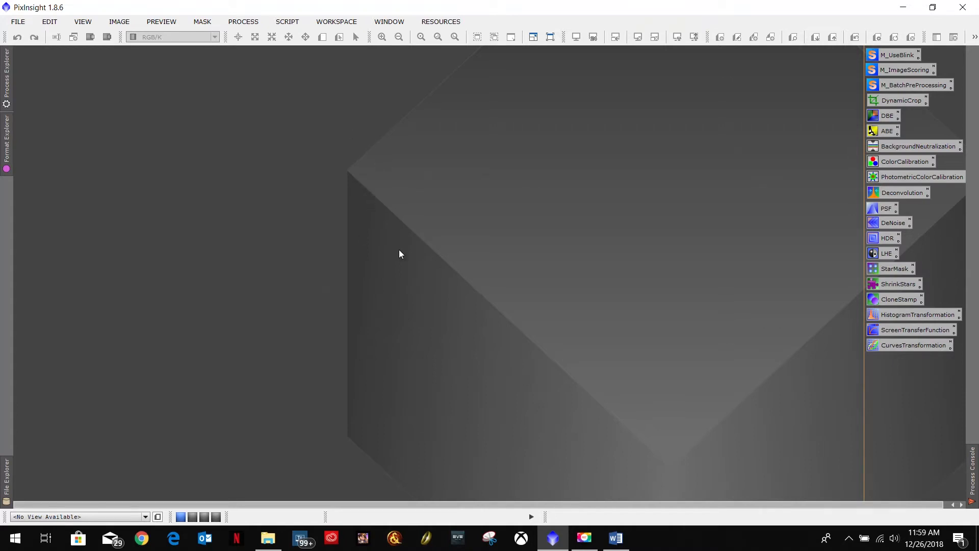
mouse_move(267, 530)
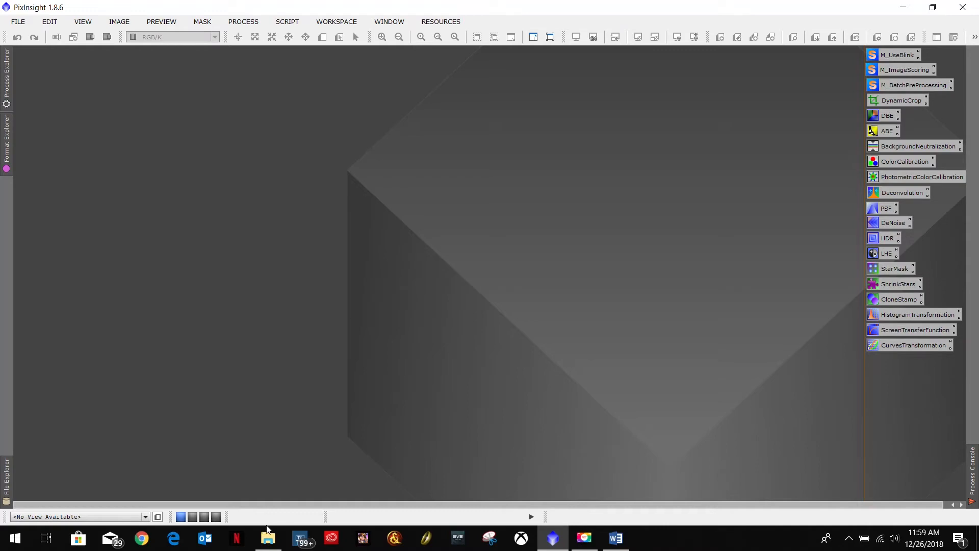
mouse_move(923, 544)
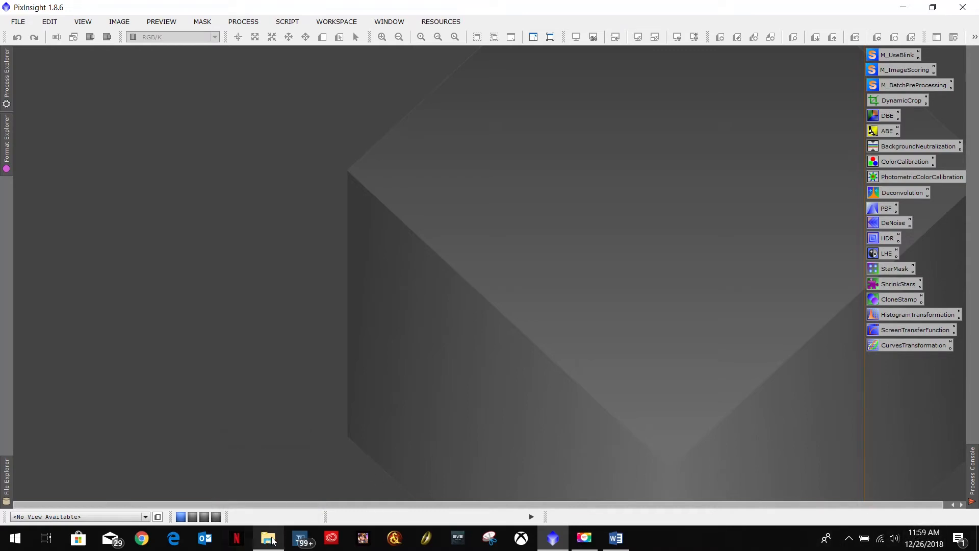
- Bring the File Explorer window showing BlinkGood back to the front
left_click(268, 538)
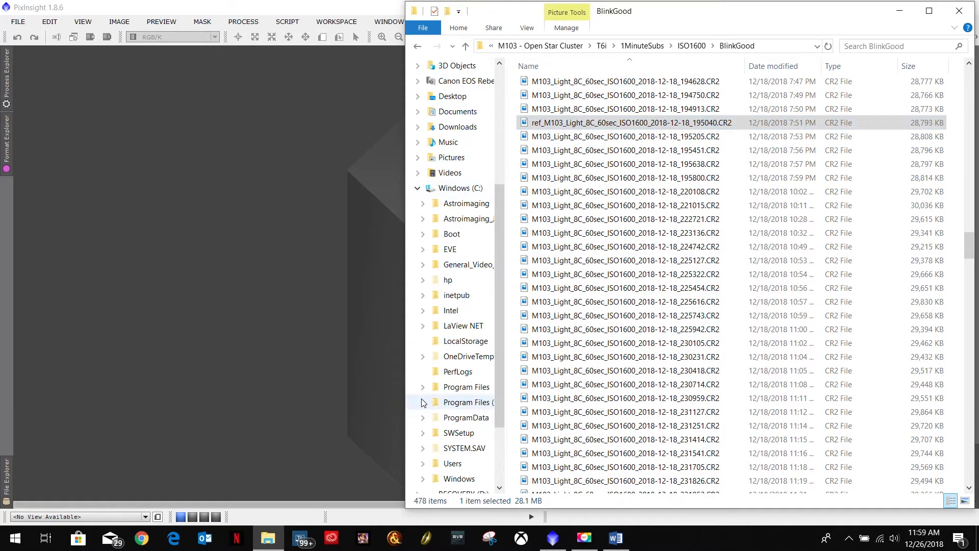
mouse_move(452, 232)
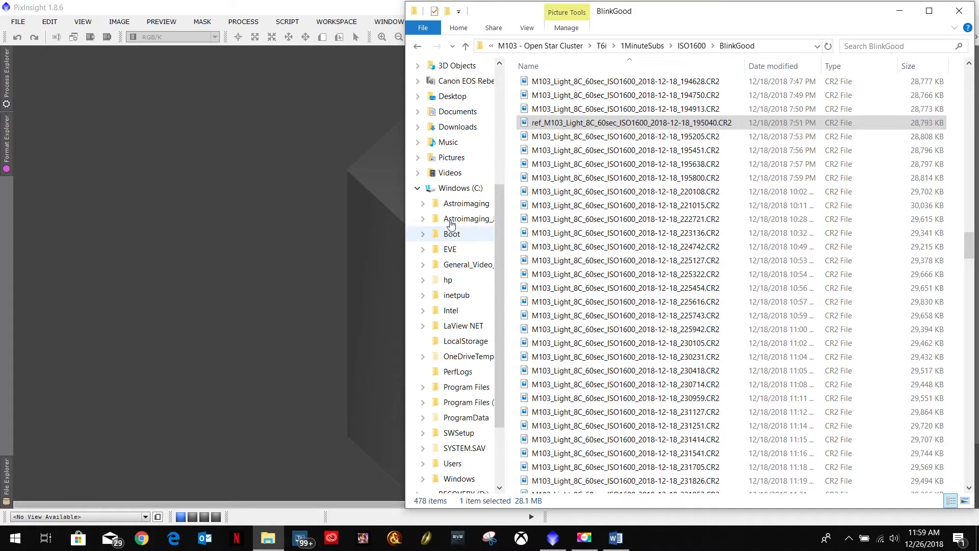
- Browse to Astroimaging_Journey_Videos on C:, selecting the 17b - SGP Settings and 19 - Image Processing workflow folders
left_click(468, 218)
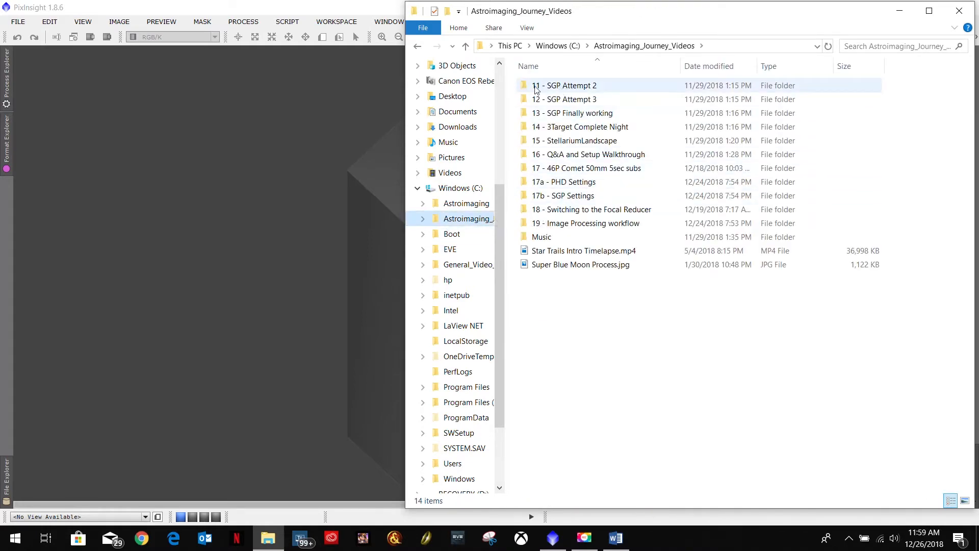
mouse_move(564, 84)
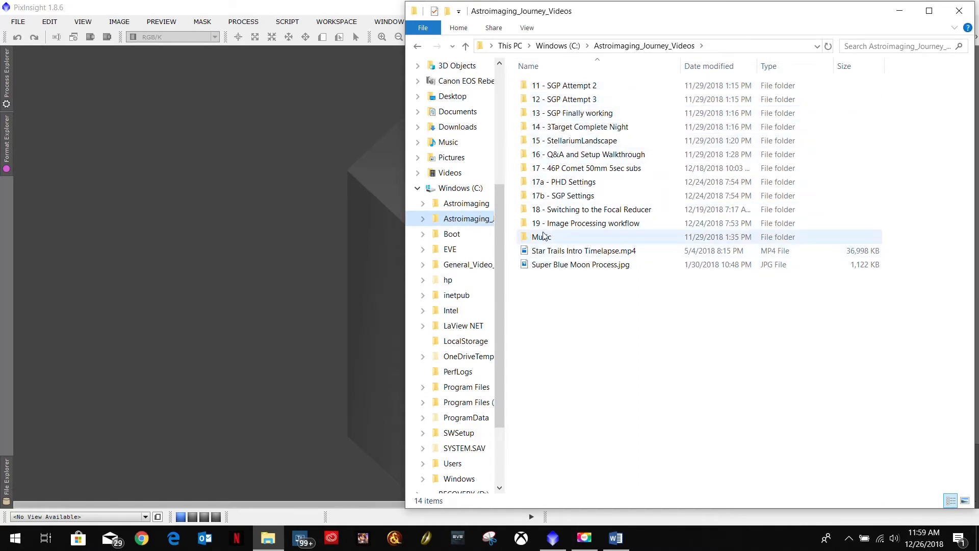
left_click(563, 196)
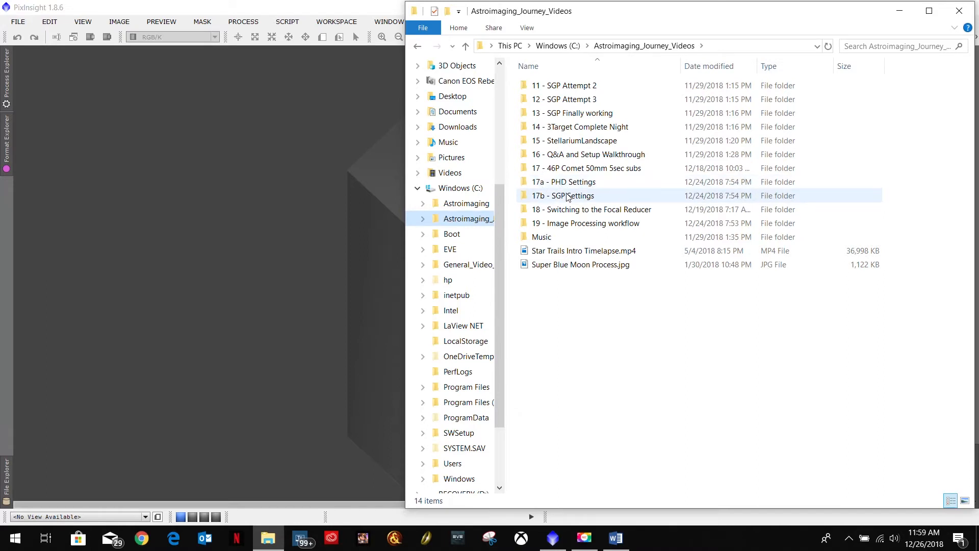
mouse_move(557, 204)
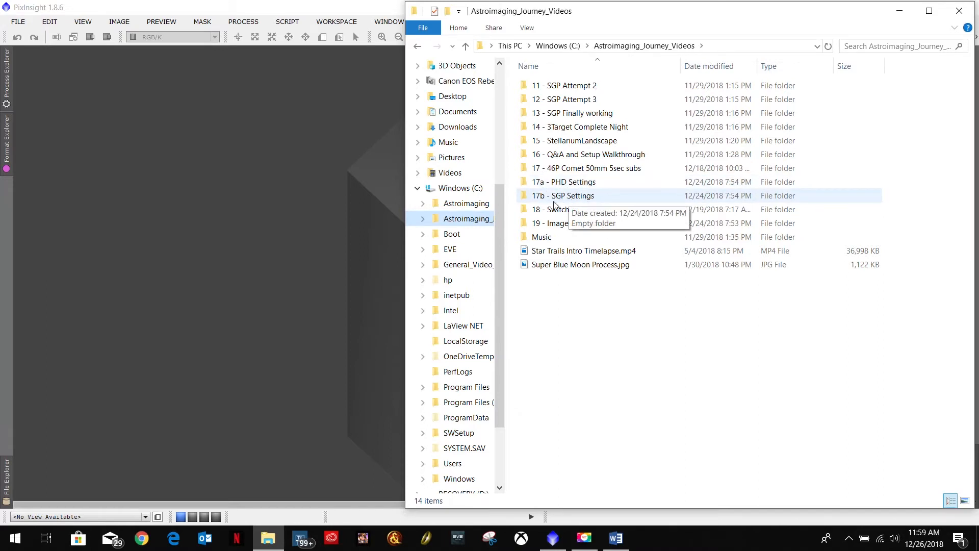
mouse_move(541, 224)
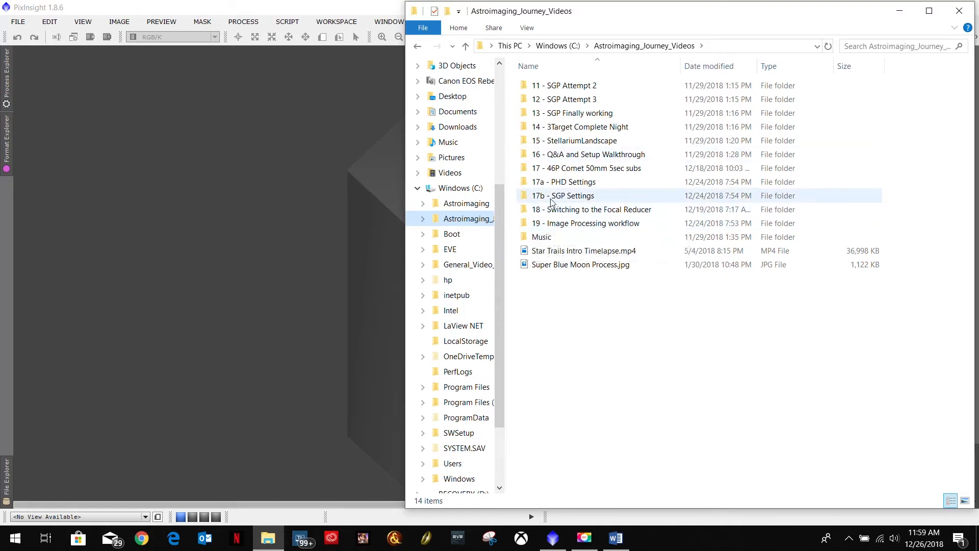
left_click(585, 224)
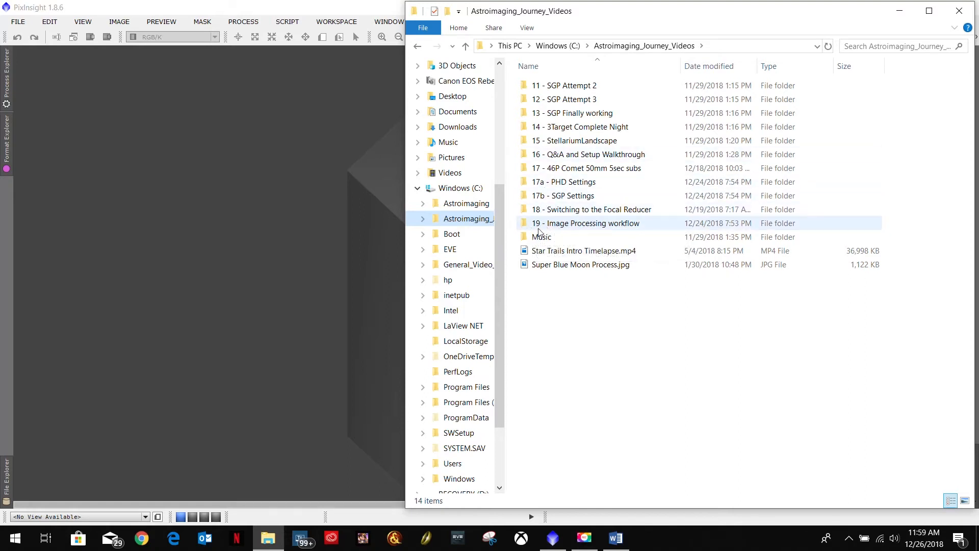
mouse_move(579, 232)
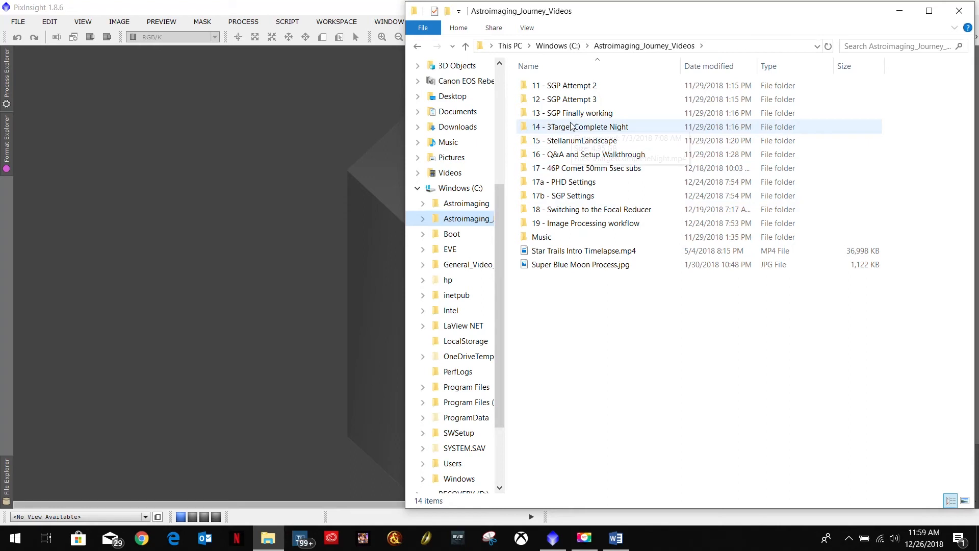
mouse_move(575, 224)
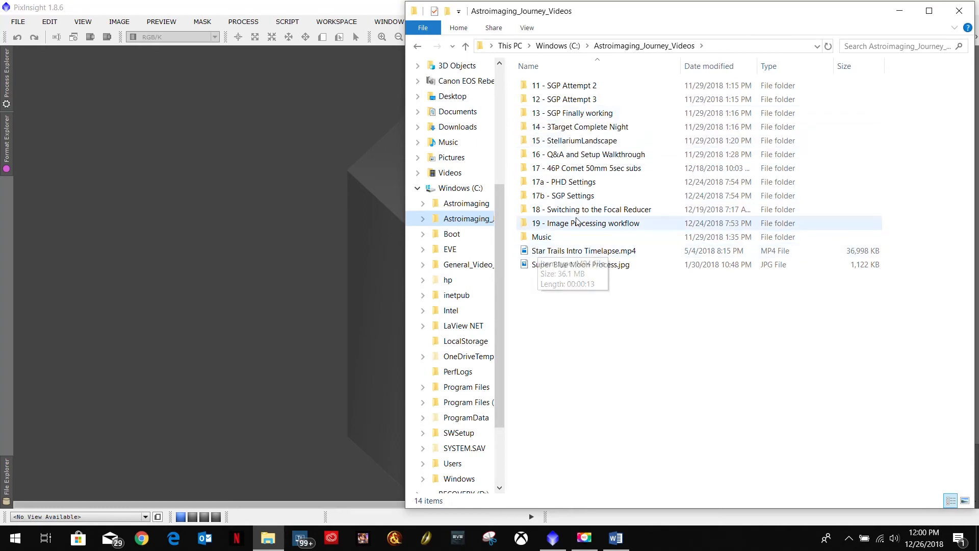
mouse_move(315, 243)
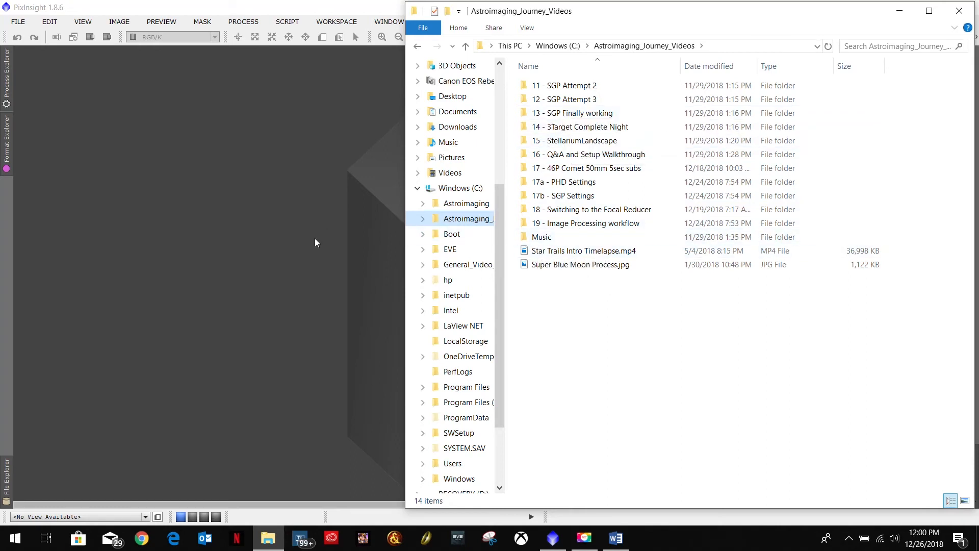
mouse_move(321, 260)
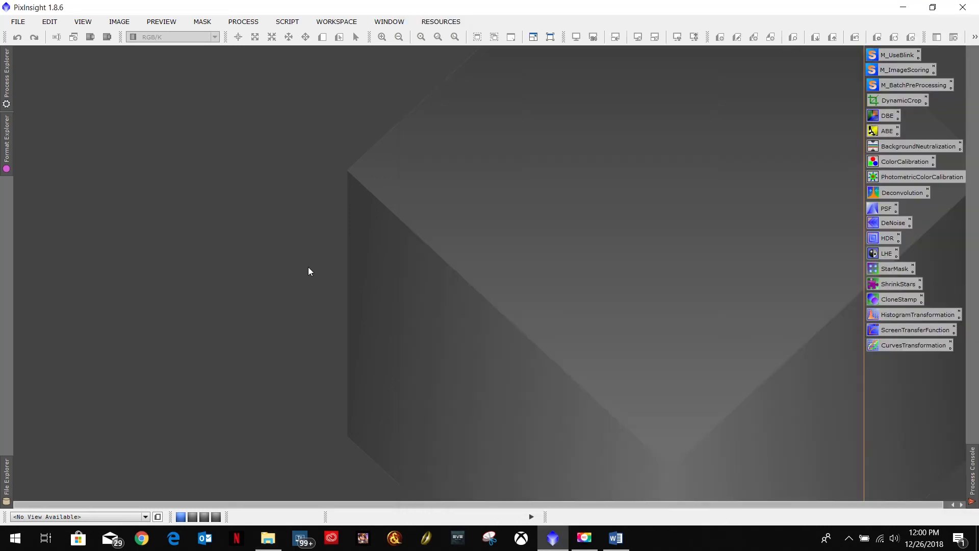
mouse_move(584, 538)
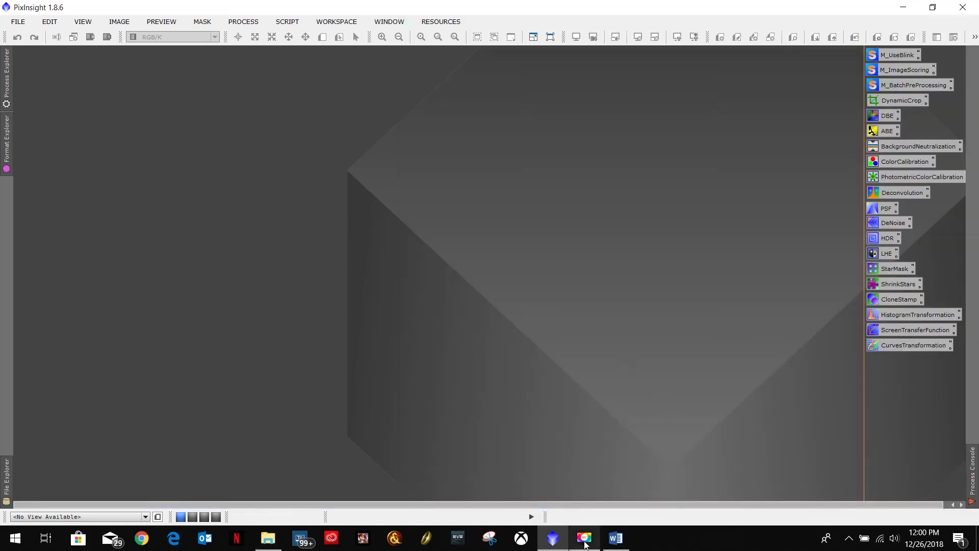